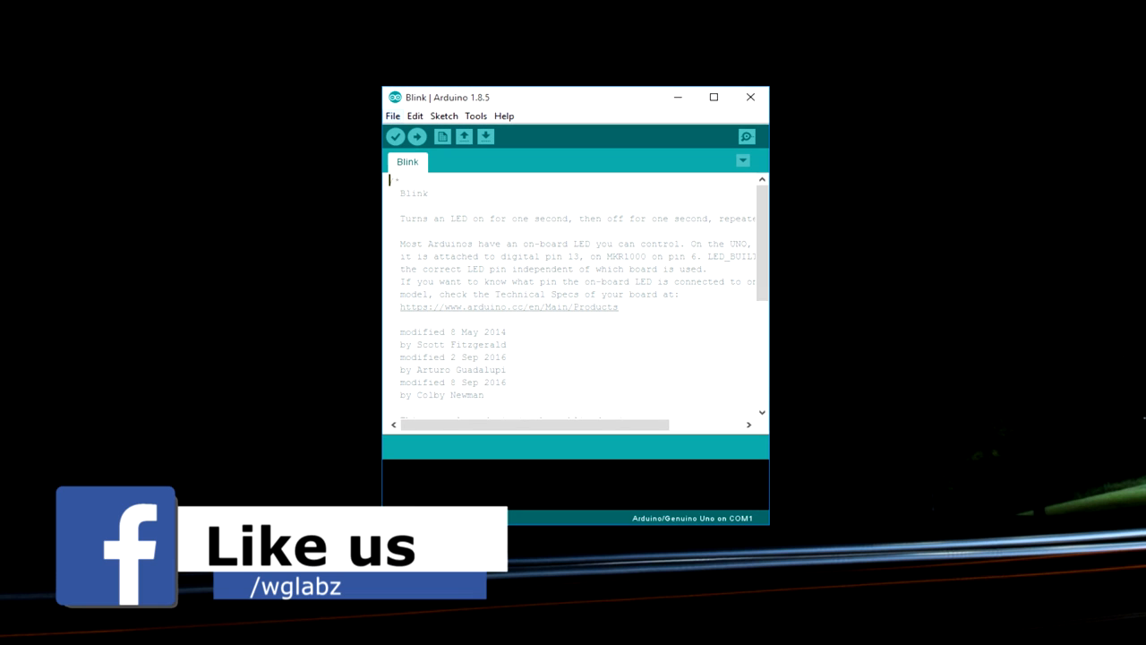
Review the File menu and the supported boards list without changing the board.
{"action": "left_click", "coordinate": [392, 115]}
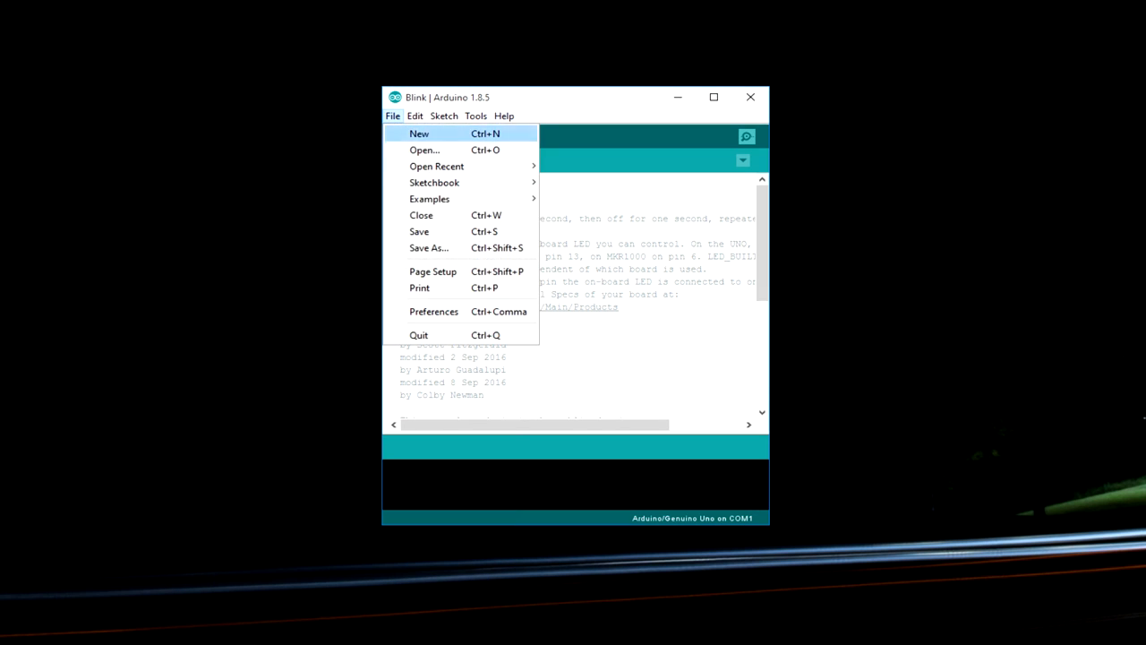
{"action": "mouse_move", "coordinate": [433, 273]}
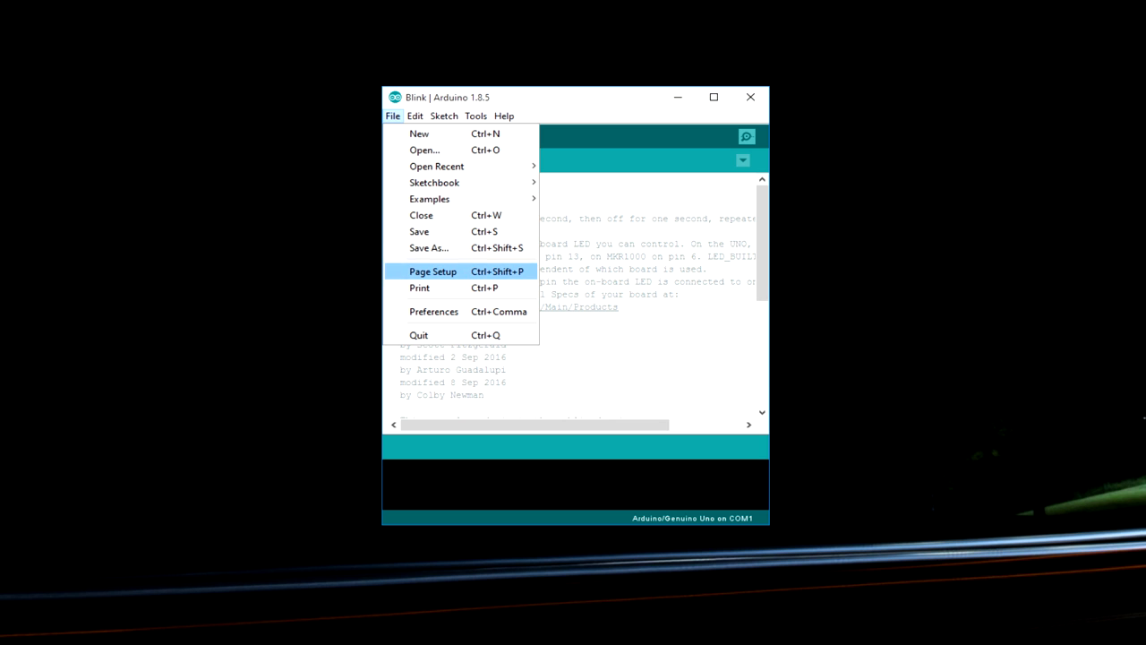
{"action": "mouse_move", "coordinate": [433, 287]}
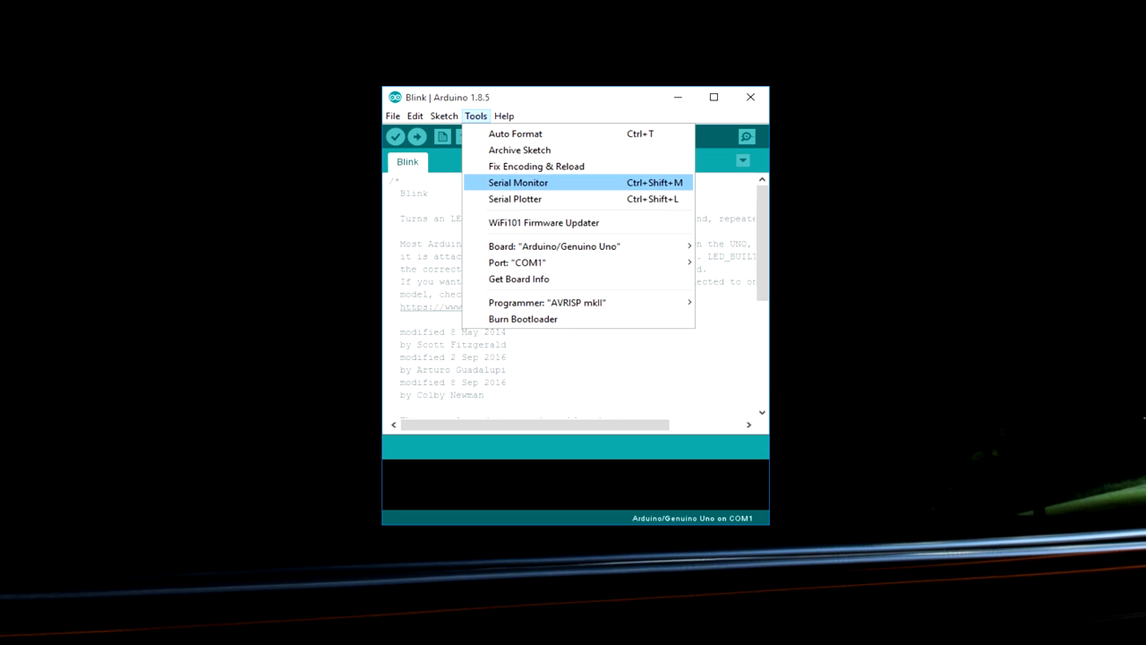
{"action": "mouse_move", "coordinate": [515, 198]}
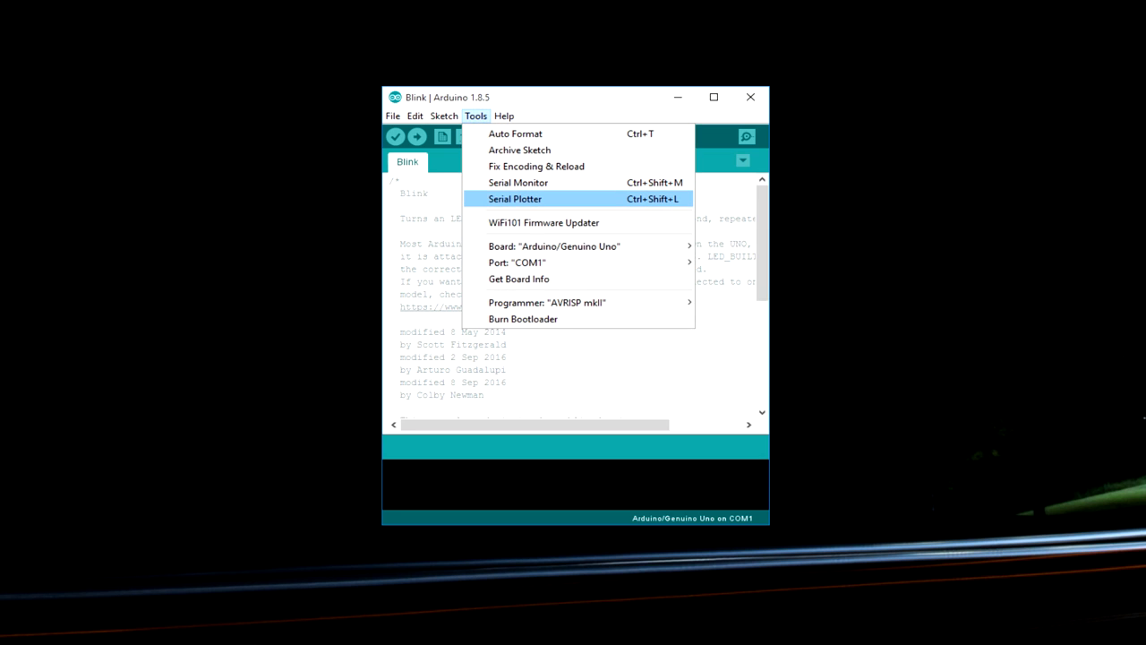
{"action": "left_click", "coordinate": [553, 245]}
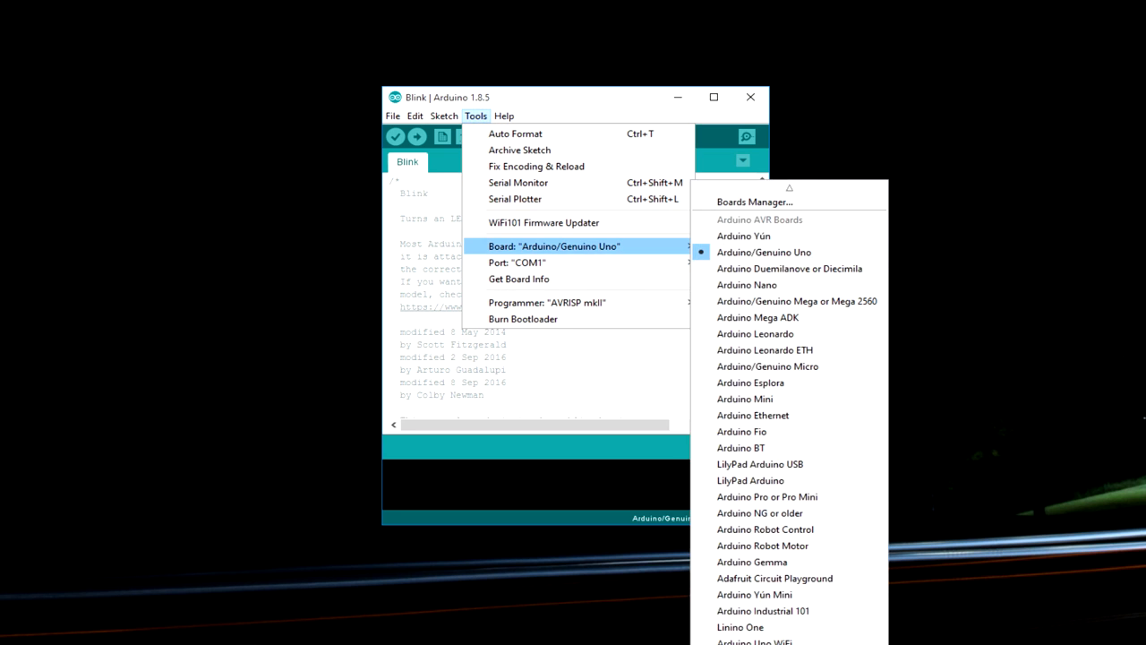
{"action": "left_click", "coordinate": [763, 251]}
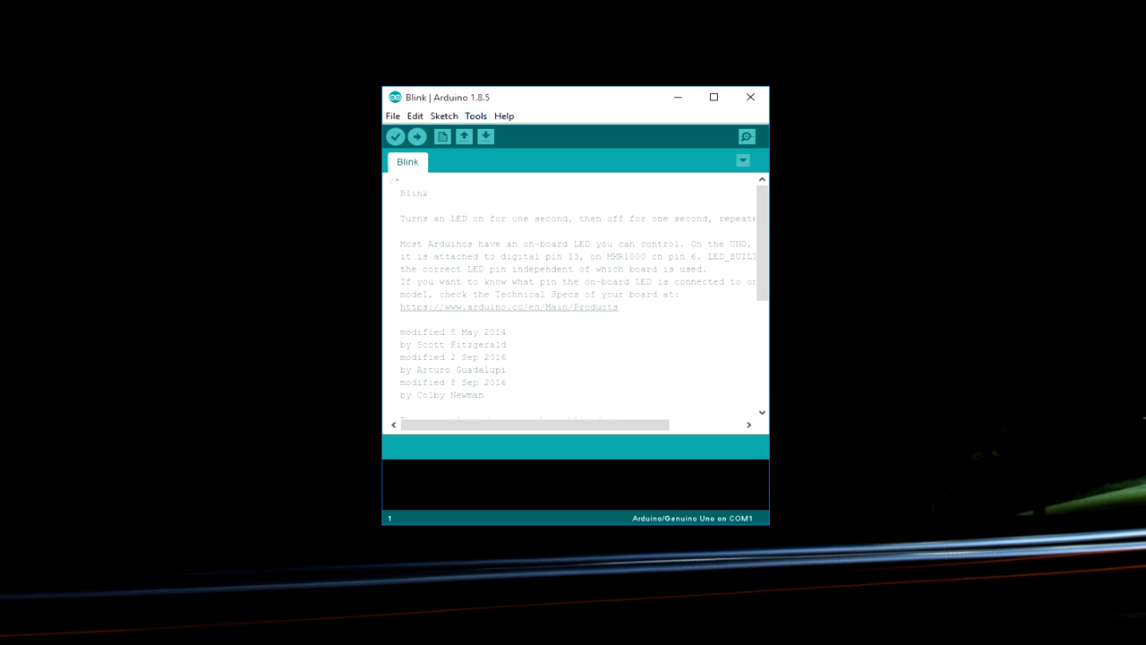
Install the U8g2 display library from the Library Manager after searching 'u8g'.
{"action": "left_click", "coordinate": [444, 114]}
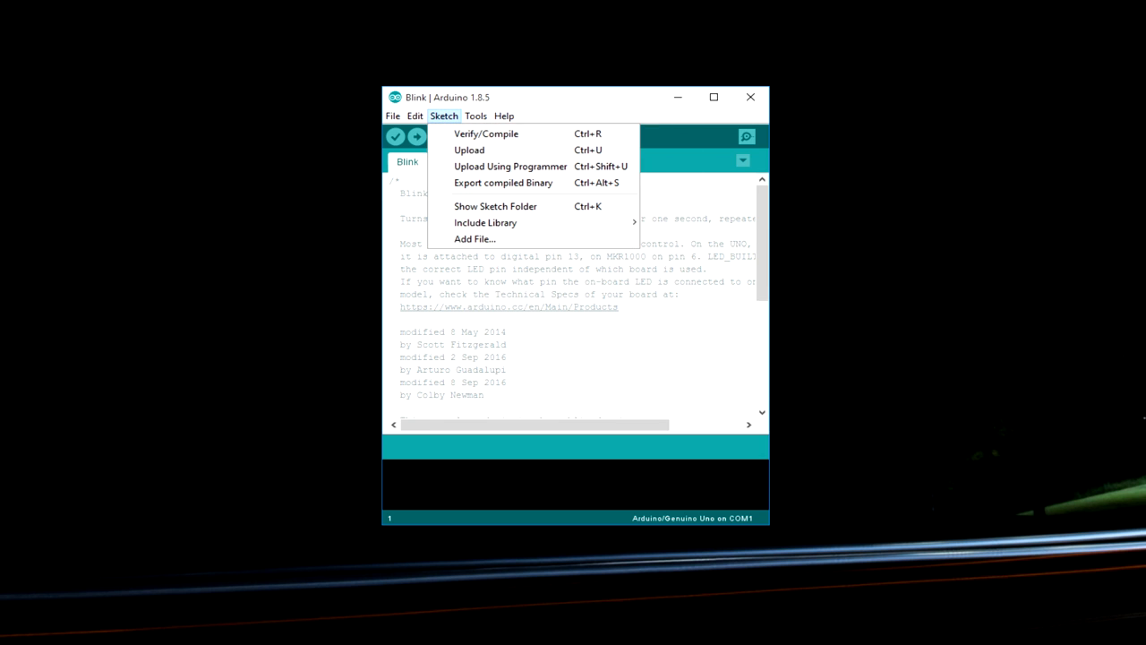
{"action": "left_click", "coordinate": [485, 223]}
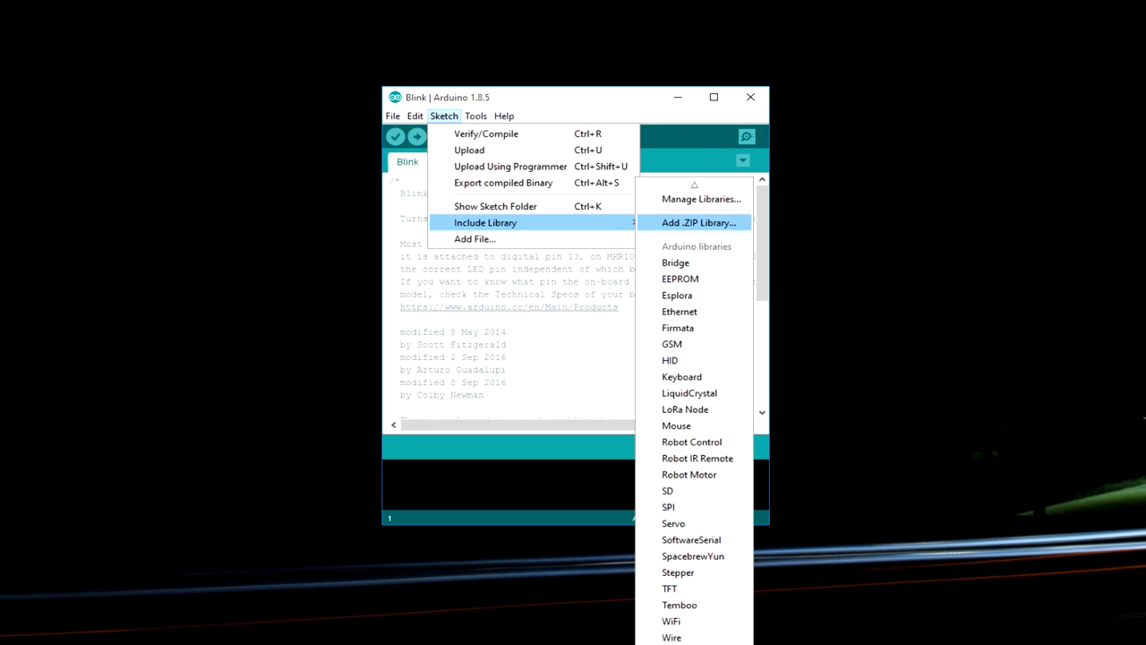
{"action": "left_click", "coordinate": [702, 199]}
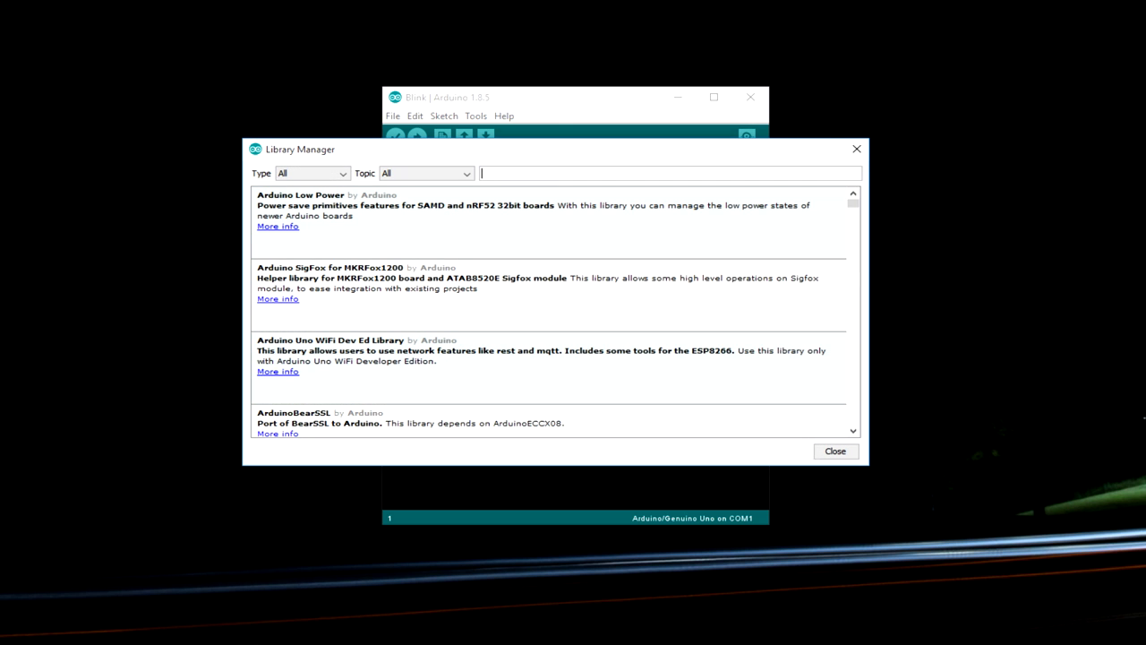
{"action": "type", "text": "u8g2"}
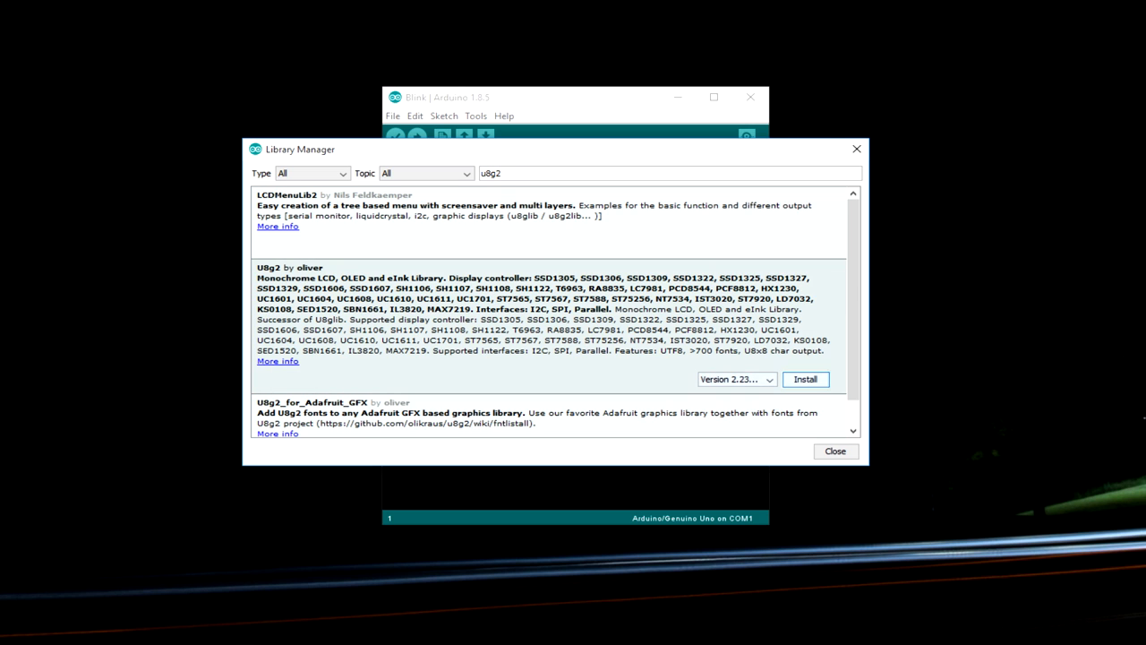
{"action": "left_click", "coordinate": [804, 380]}
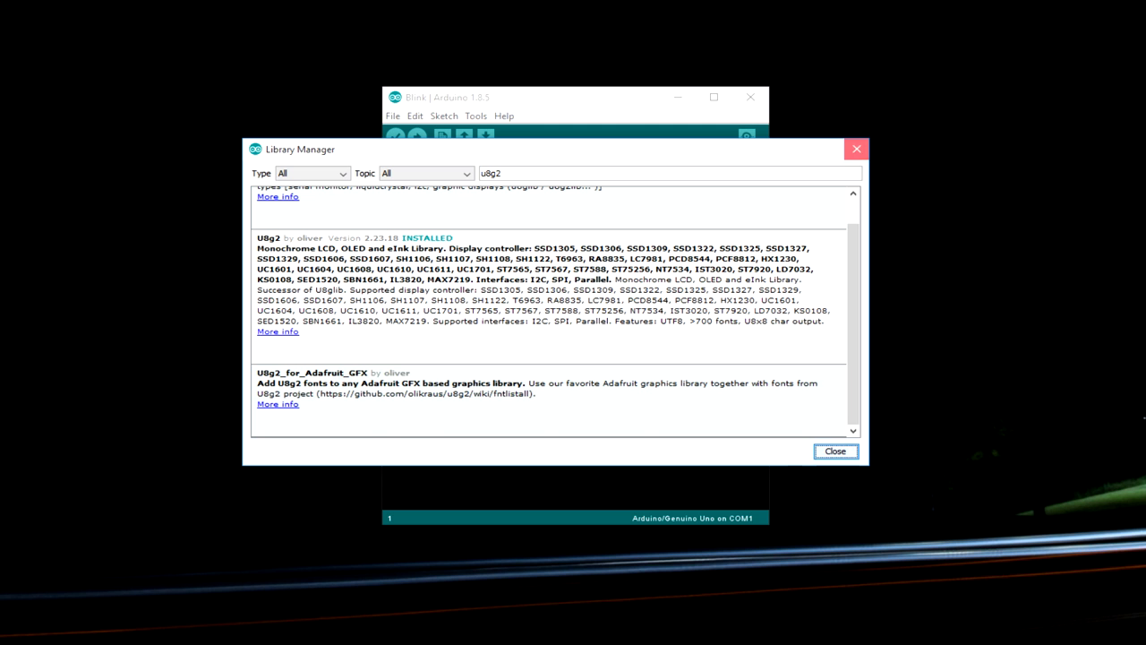
Download the arduino-lmic repository from GitHub as arduino-lmic-master.zip.
{"action": "left_click", "coordinate": [835, 451]}
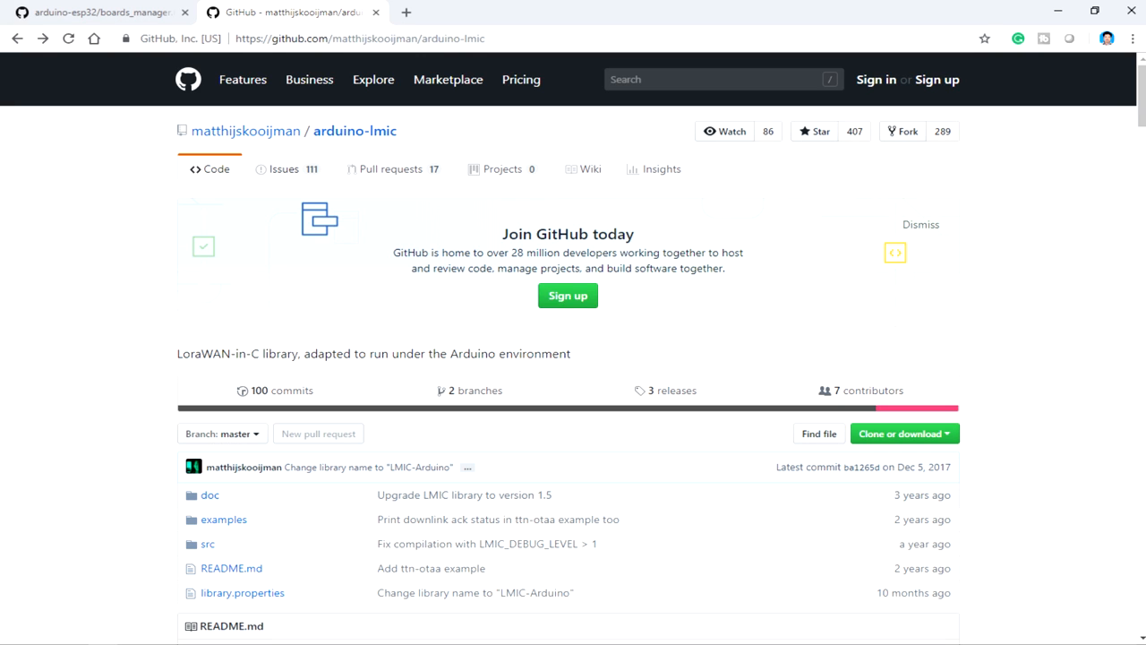
{"action": "scroll", "scroll_direction": "down", "scroll_amount": 3}
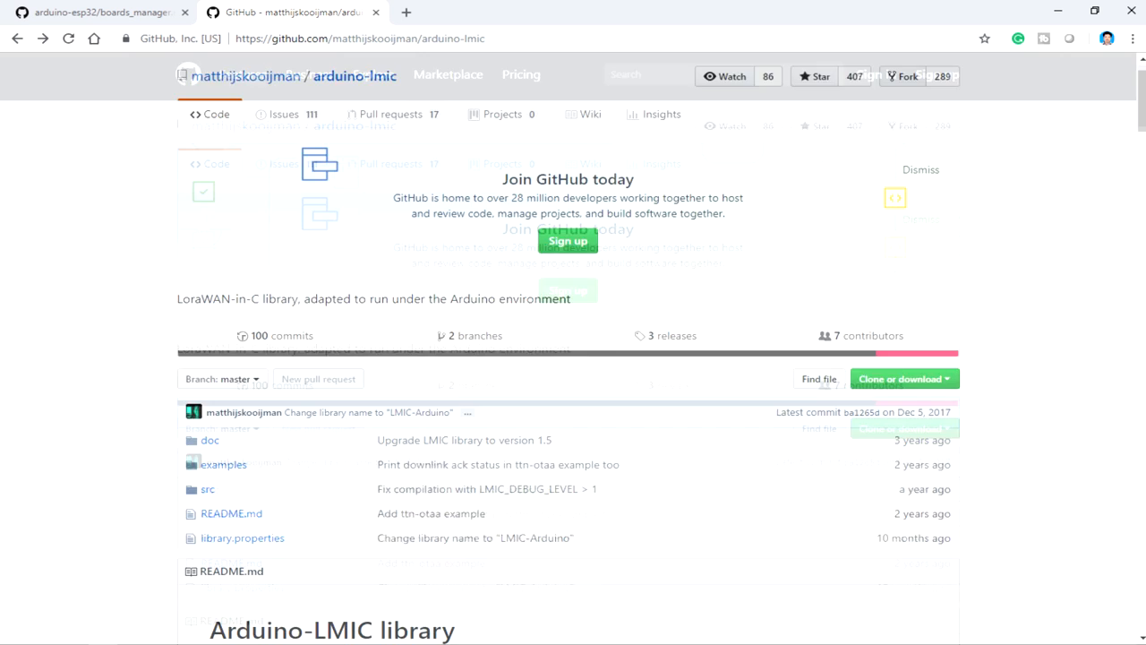
{"action": "left_click", "coordinate": [899, 211]}
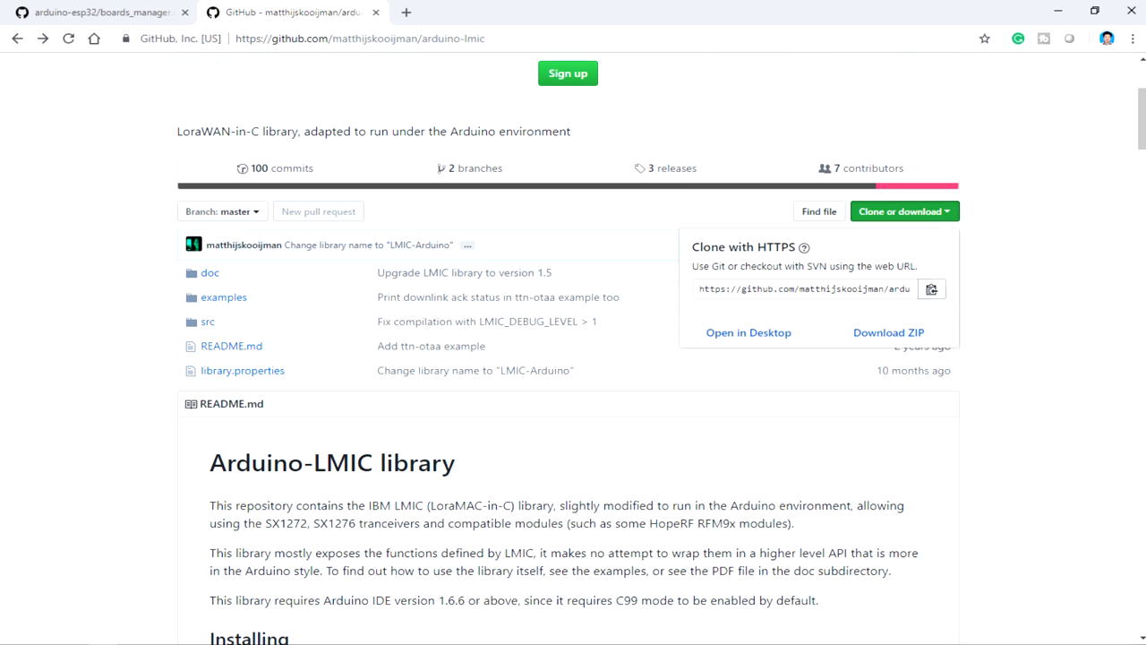
{"action": "left_click", "coordinate": [888, 332]}
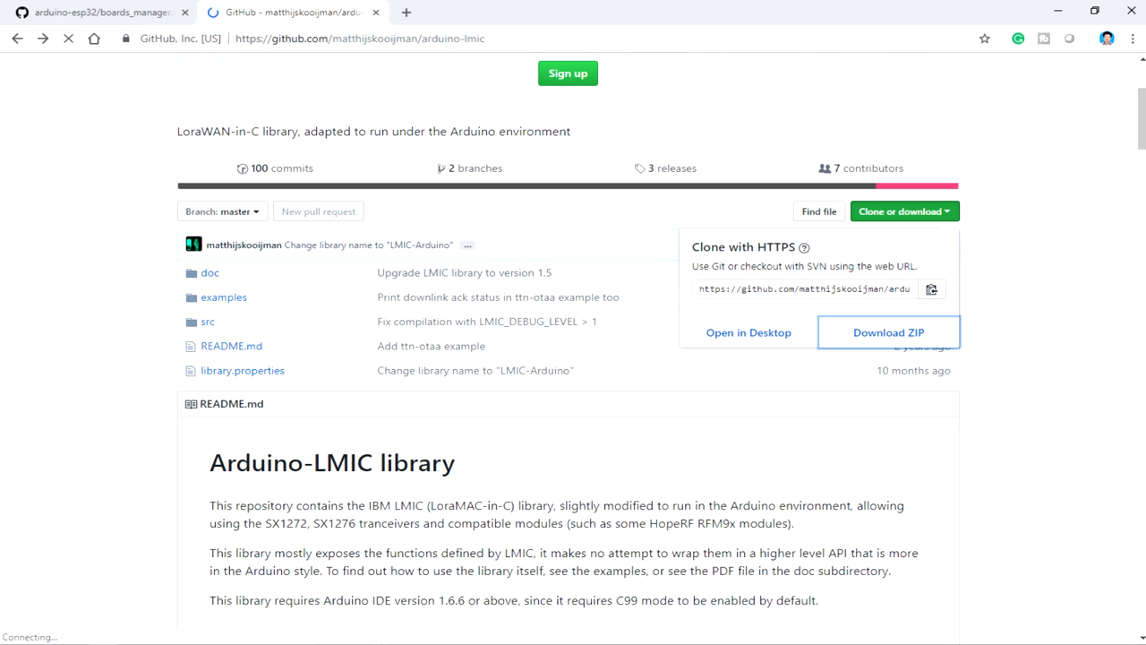
{"action": "left_click", "coordinate": [889, 332]}
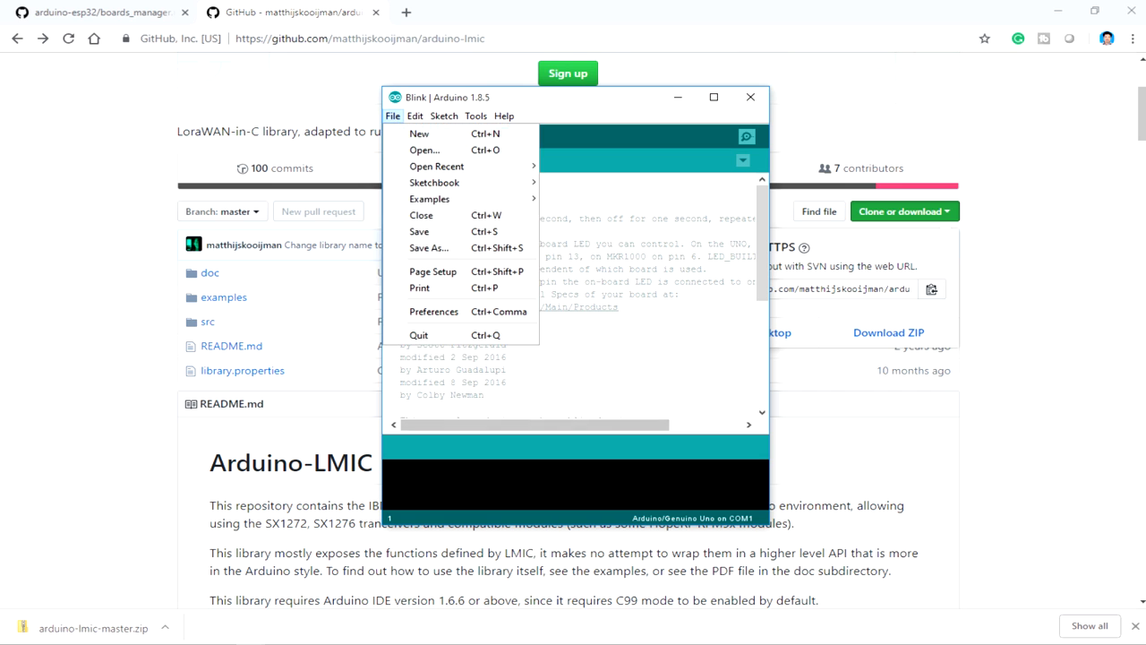
Add arduino-lmic-master.zip from Downloads as an Arduino library.
{"action": "left_click", "coordinate": [476, 115]}
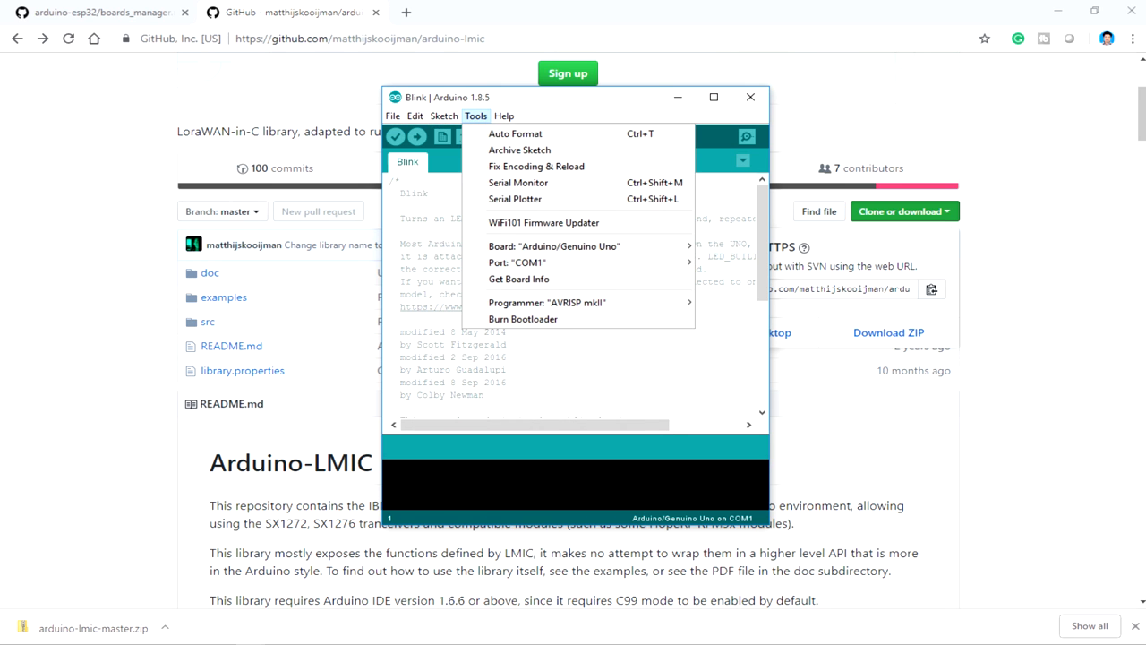
{"action": "left_click", "coordinate": [444, 115]}
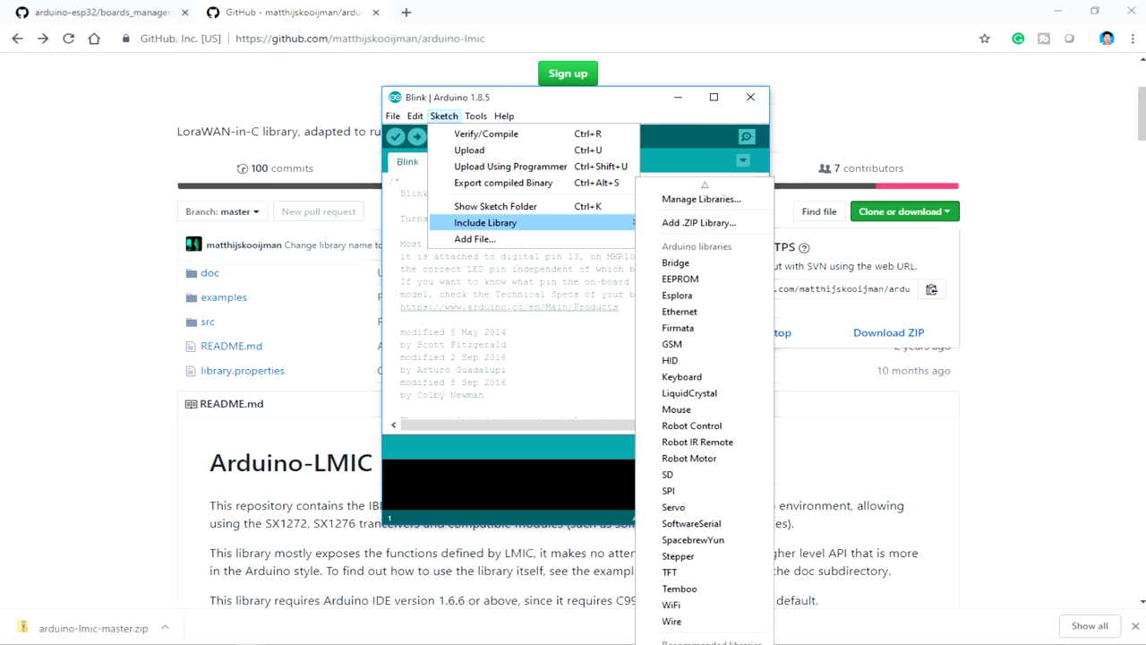
{"action": "left_click", "coordinate": [699, 222]}
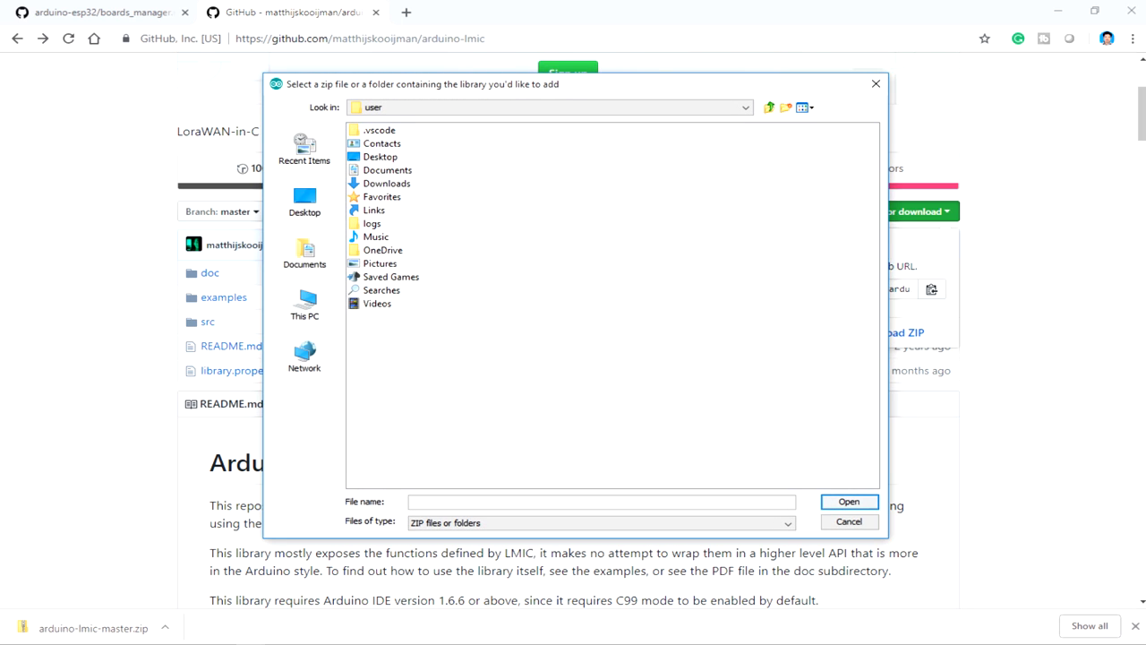
{"action": "double_click", "coordinate": [387, 183]}
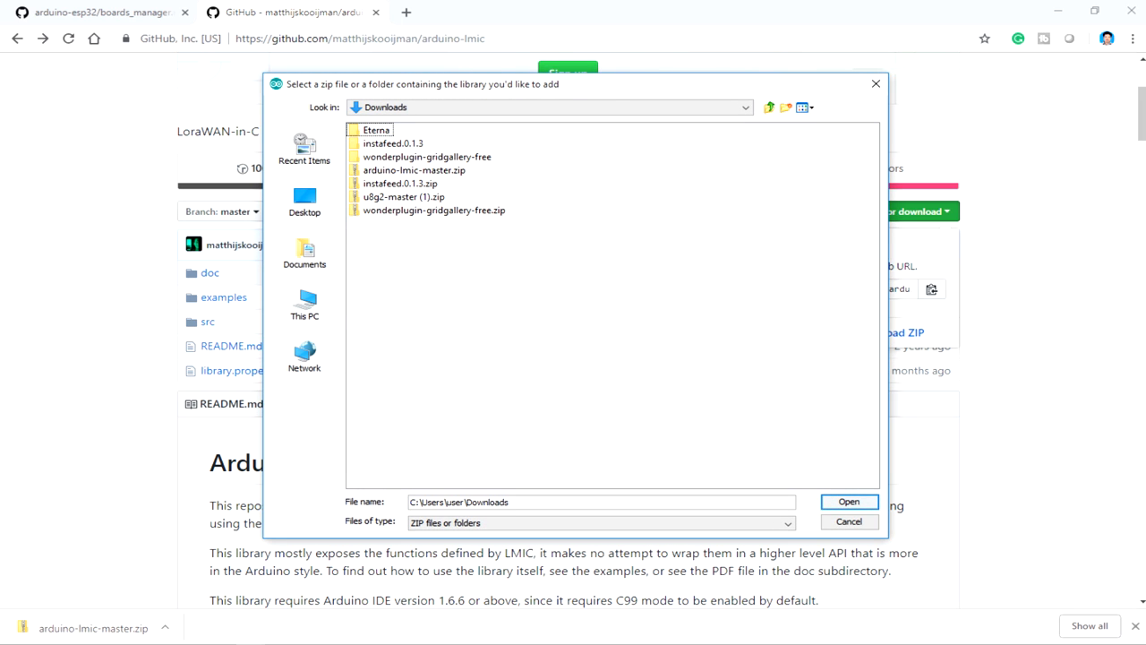
{"action": "left_click", "coordinate": [847, 501]}
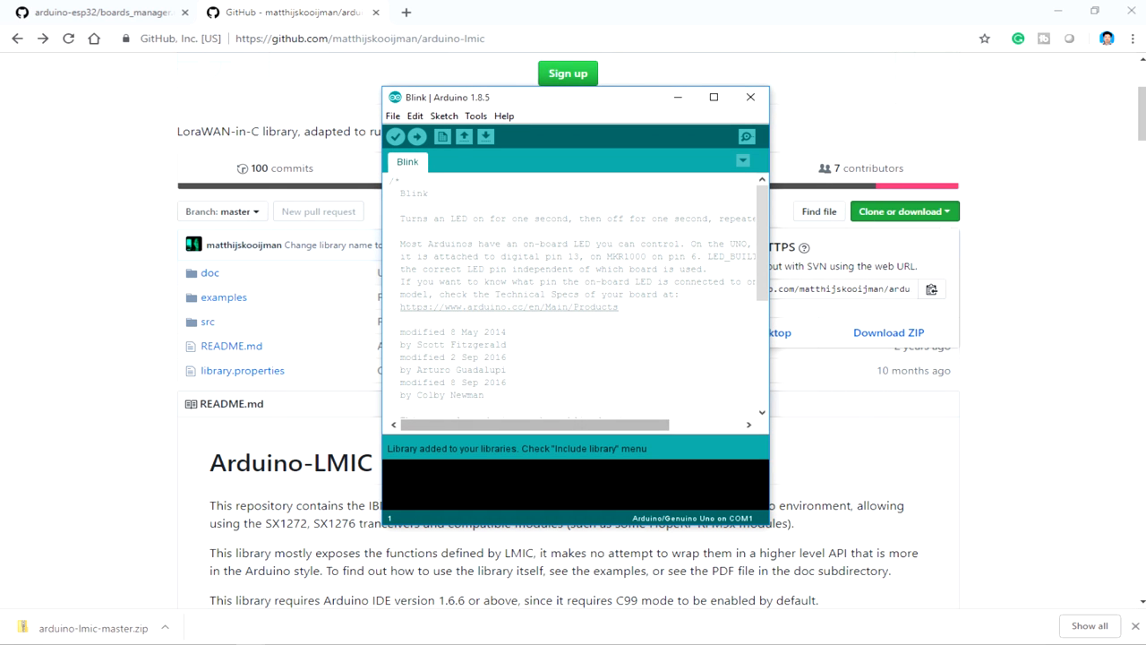
Open the LoRaWAN sketch named Code from the File menu.
{"action": "left_click", "coordinate": [392, 114]}
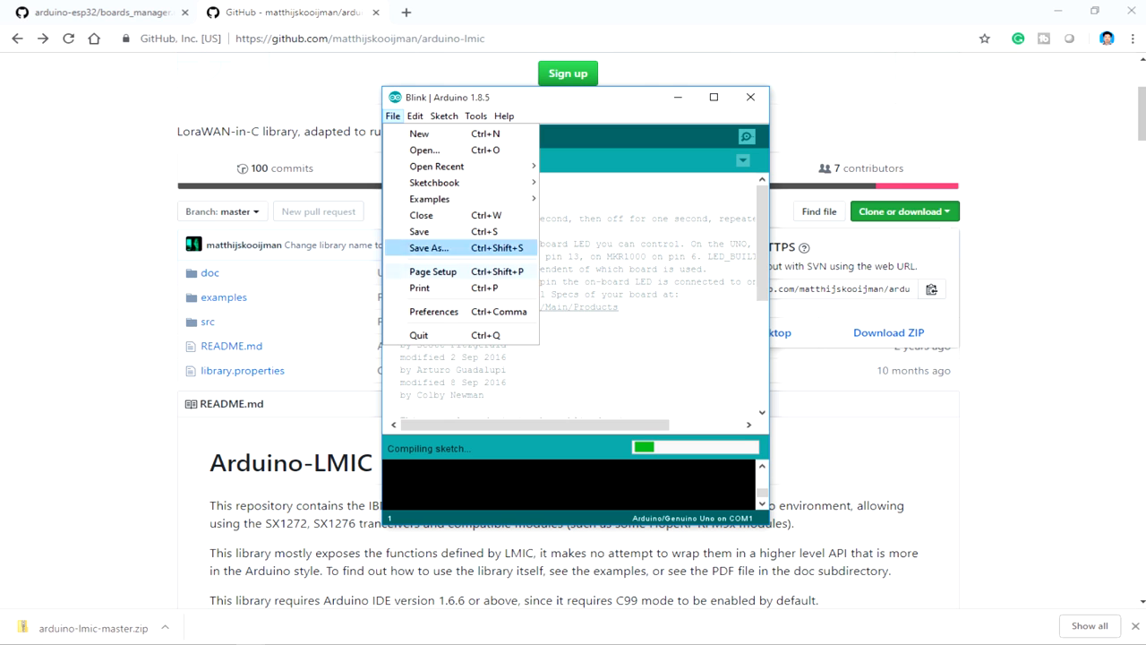
{"action": "left_click", "coordinate": [430, 198]}
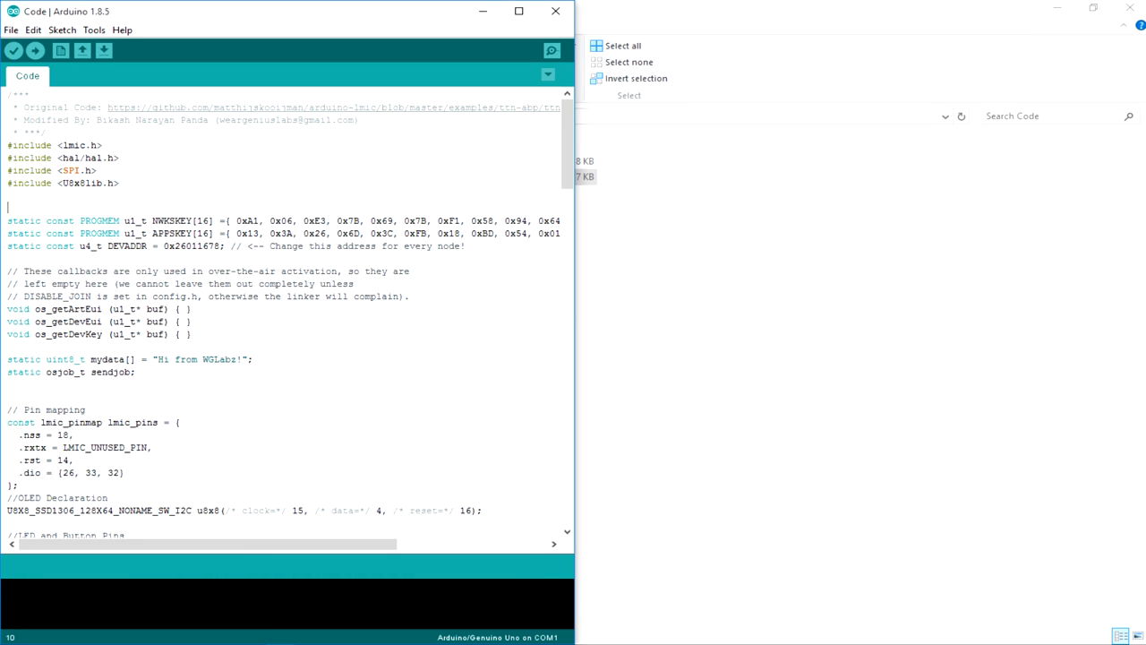
{"action": "scroll", "scroll_direction": "down", "scroll_amount": 3}
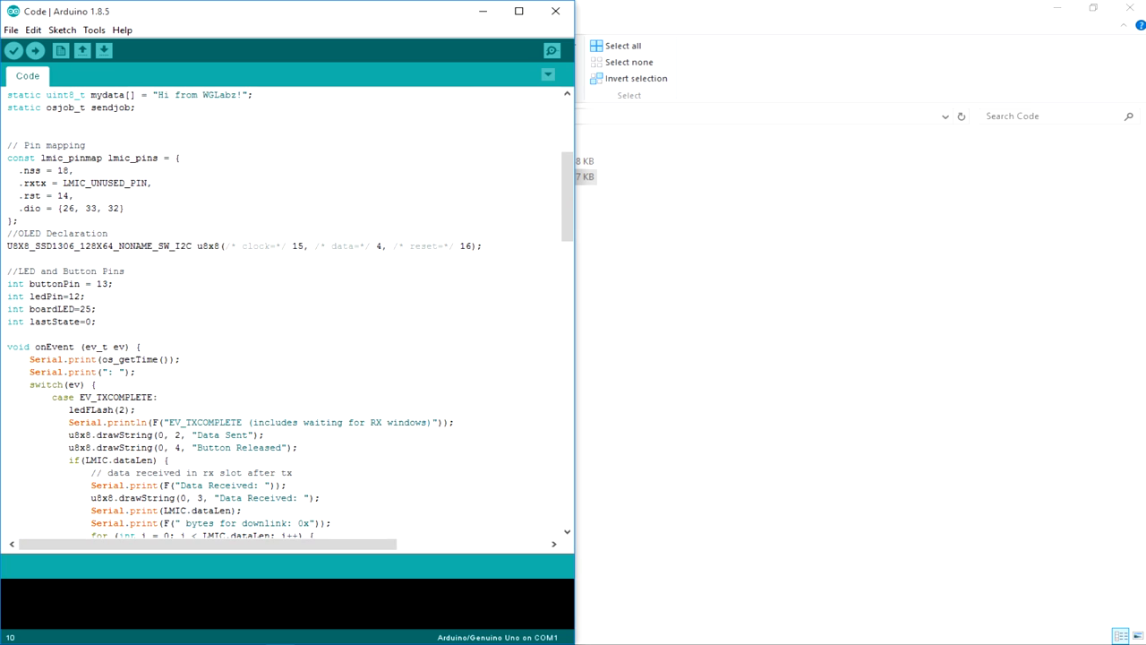
{"action": "scroll", "scroll_direction": "down", "scroll_amount": 3}
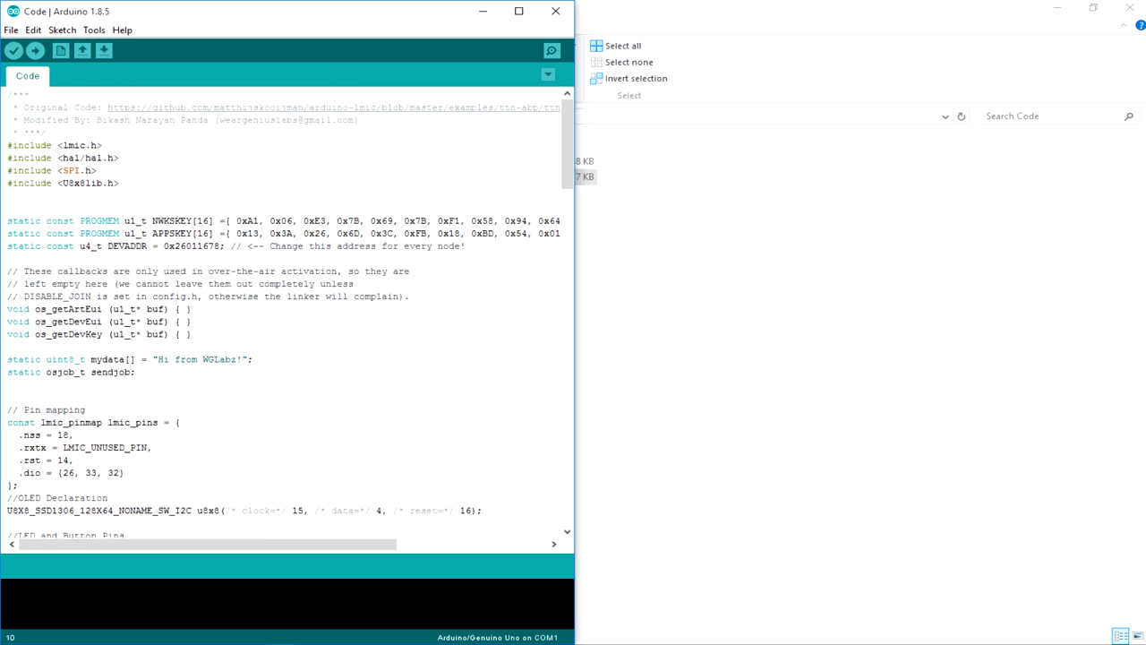
{"action": "scroll", "scroll_direction": "down", "scroll_amount": 3}
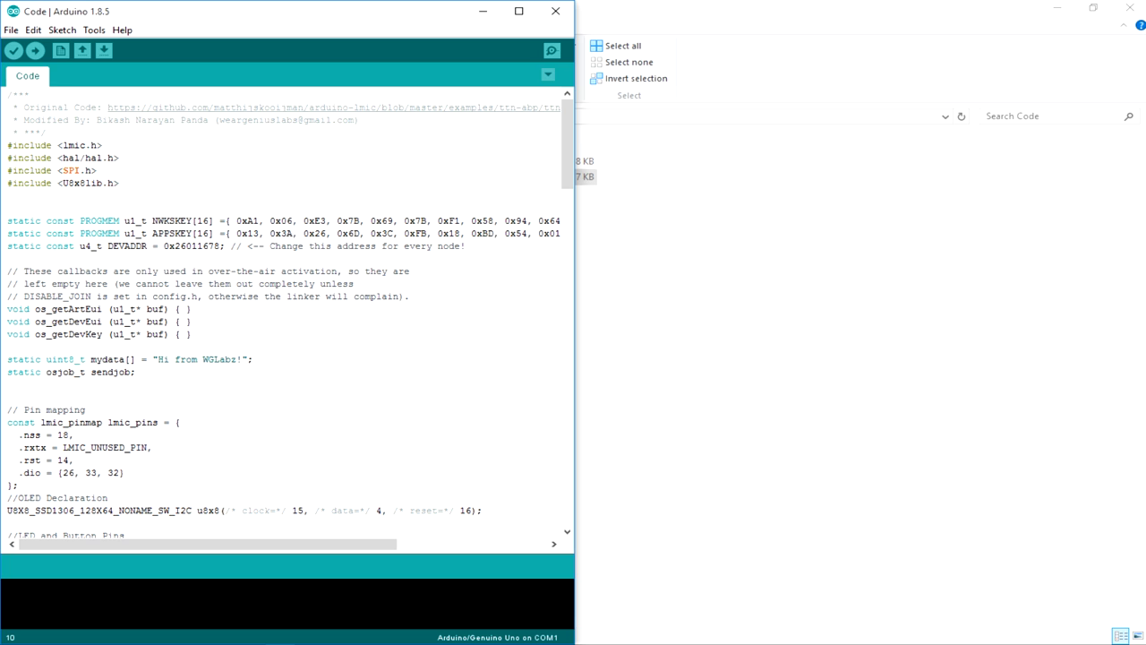
{"action": "left_click", "coordinate": [65, 145]}
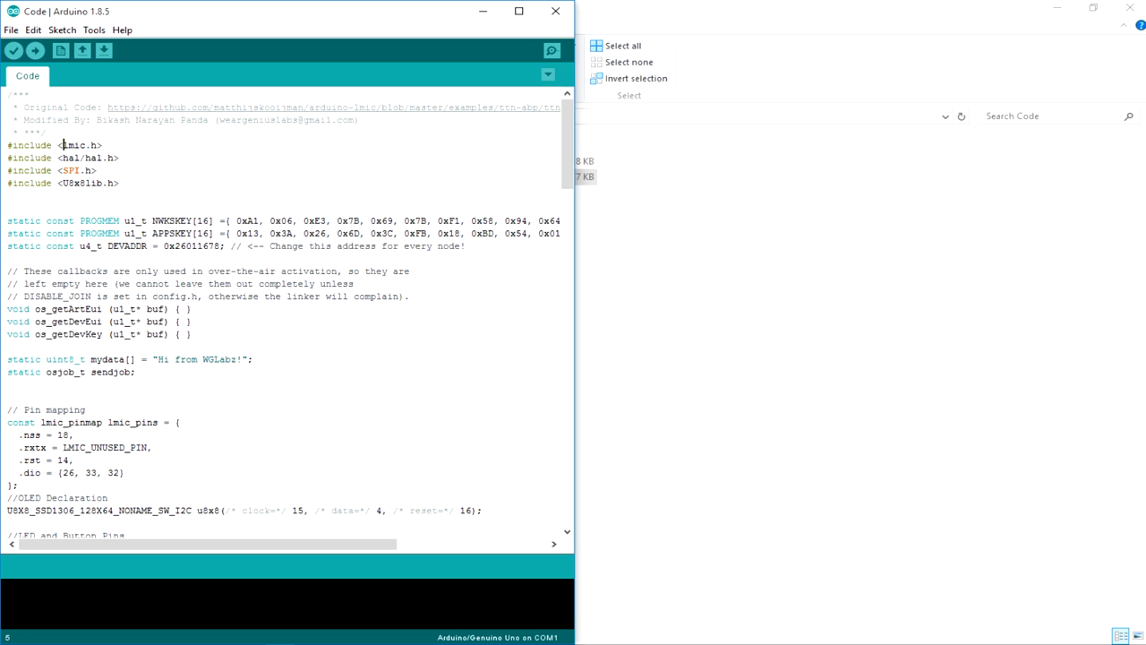
{"action": "double_click", "coordinate": [73, 145]}
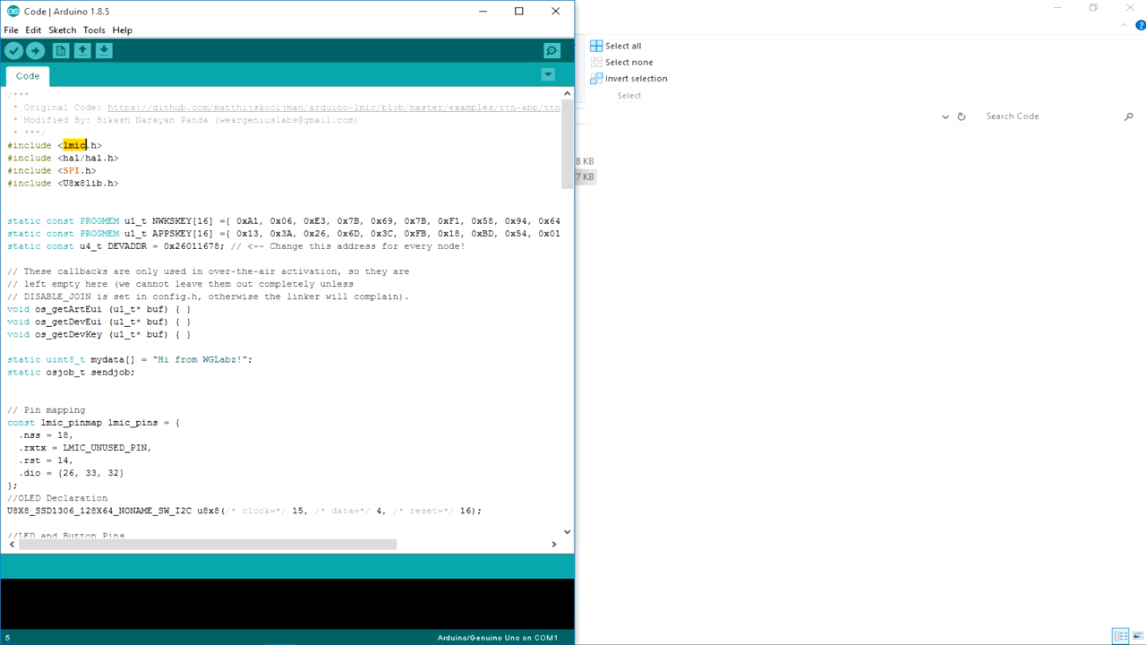
{"action": "double_click", "coordinate": [75, 170]}
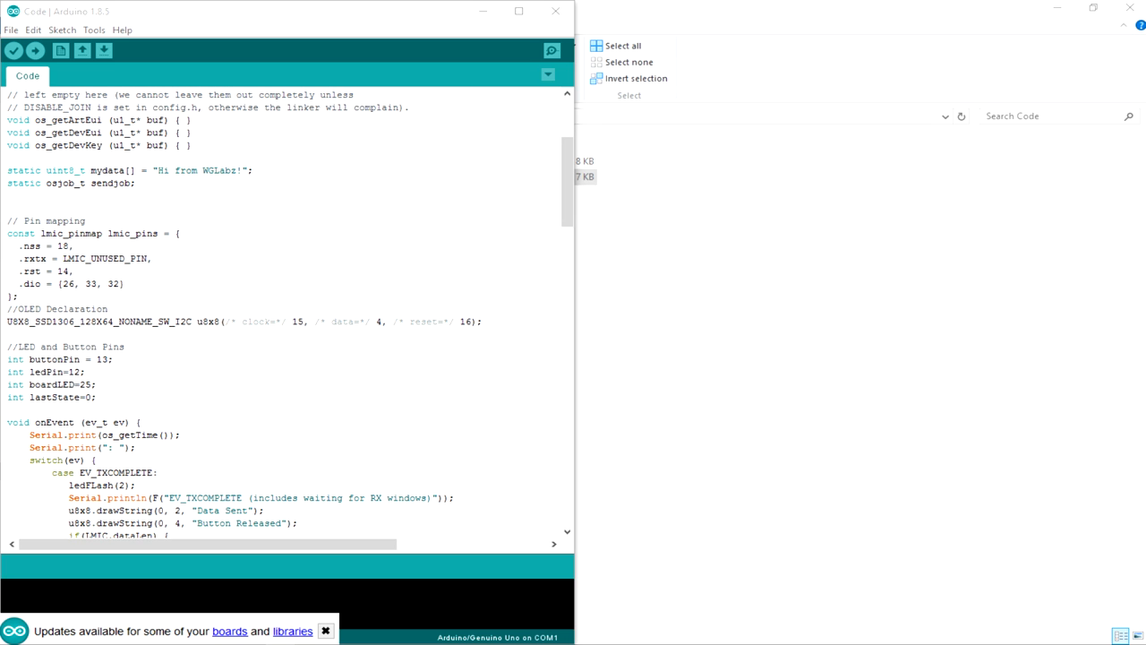
{"action": "double_click", "coordinate": [107, 170]}
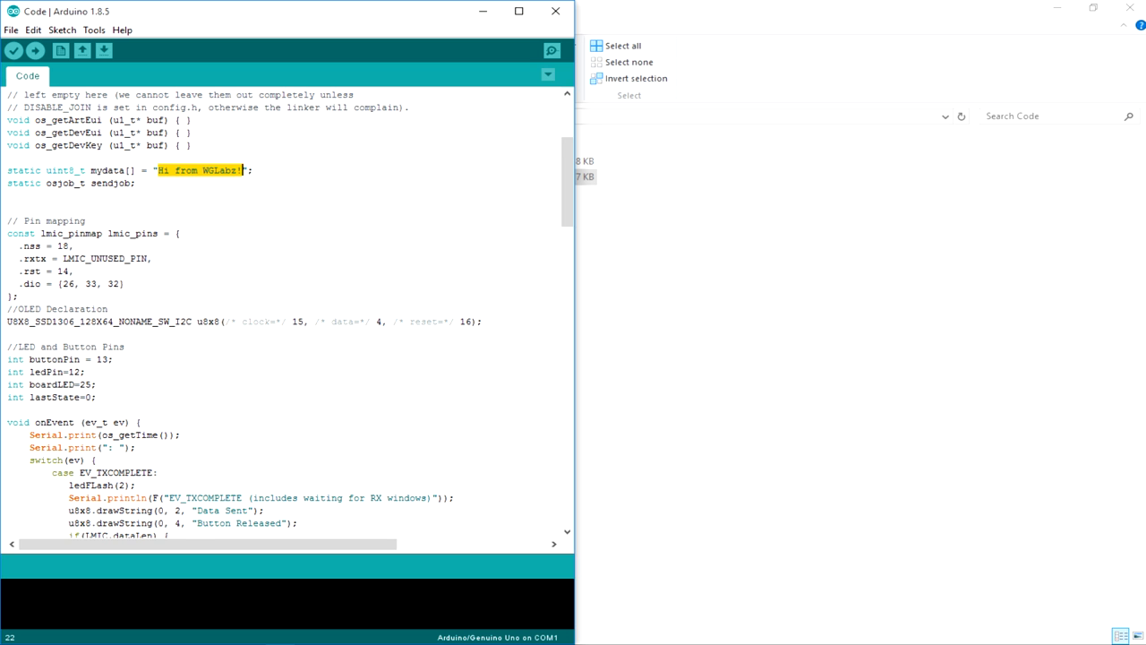
{"action": "scroll", "scroll_direction": "down", "scroll_amount": 3}
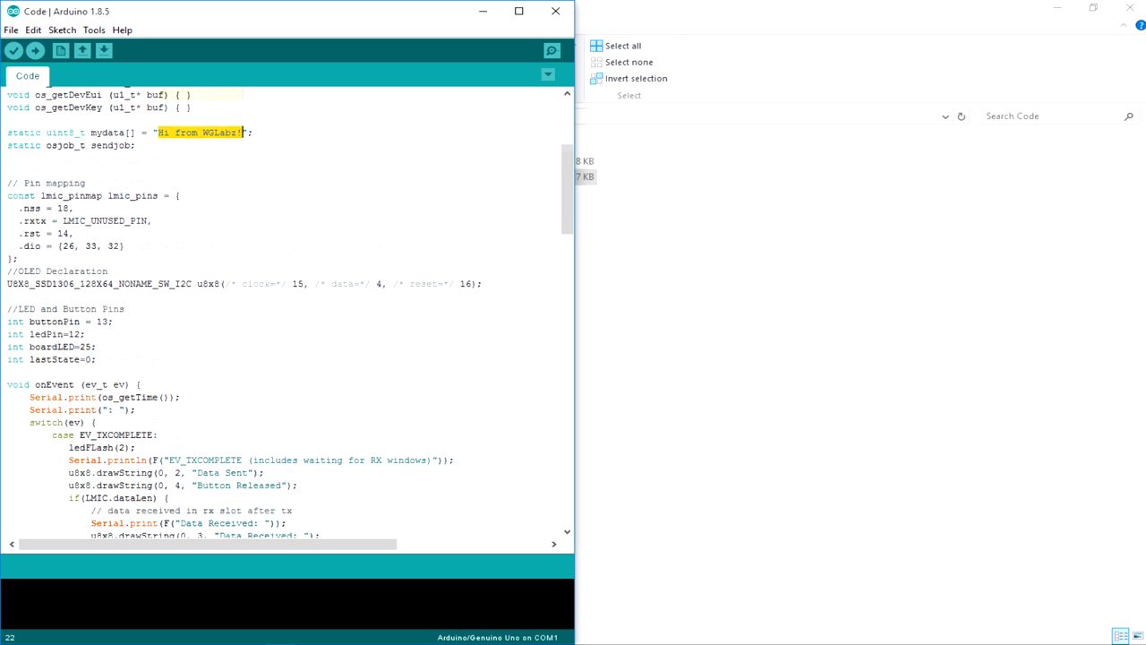
{"action": "scroll", "scroll_direction": "down", "scroll_amount": 3}
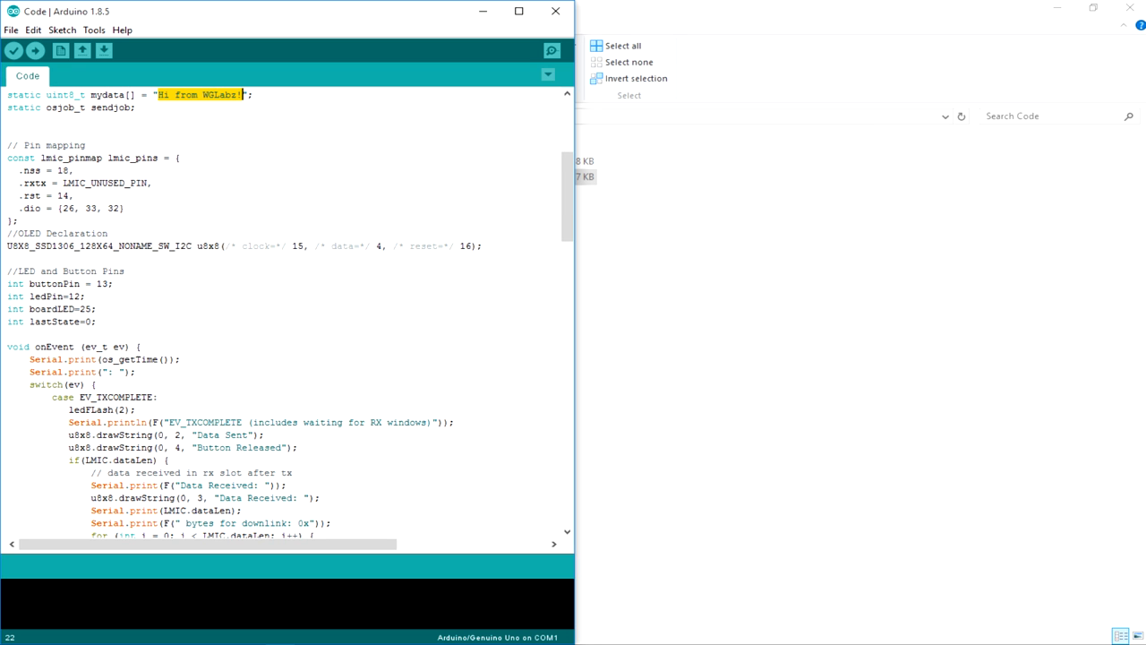
{"action": "left_click_drag", "start_coordinate": [7, 158], "coordinate": [18, 220]}
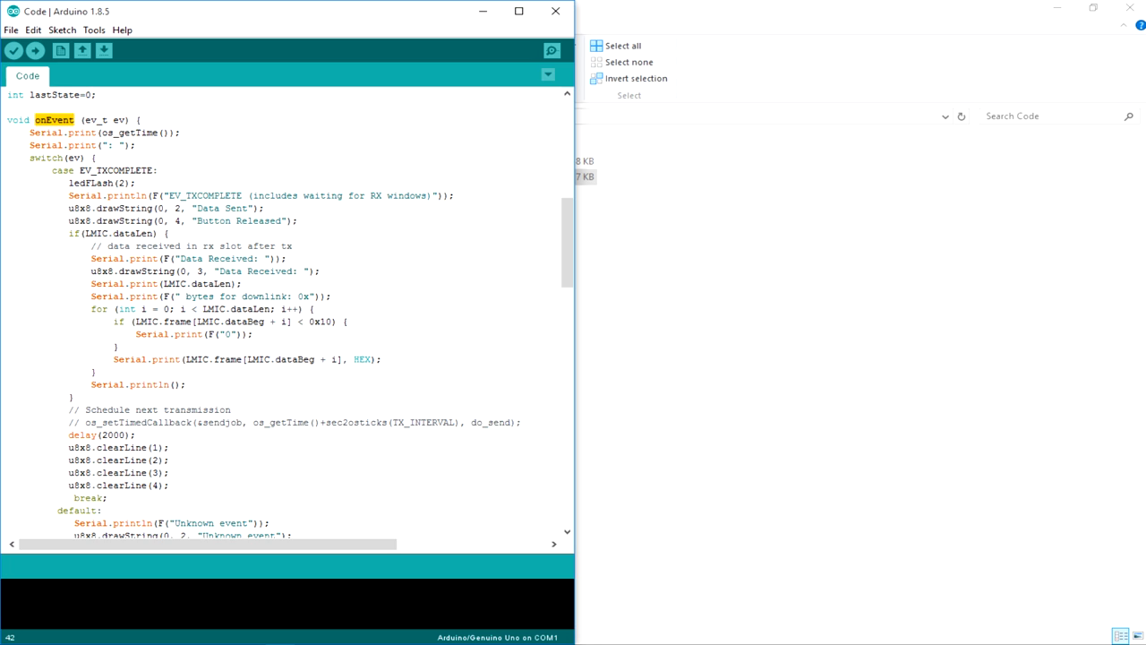
{"action": "double_click", "coordinate": [115, 170]}
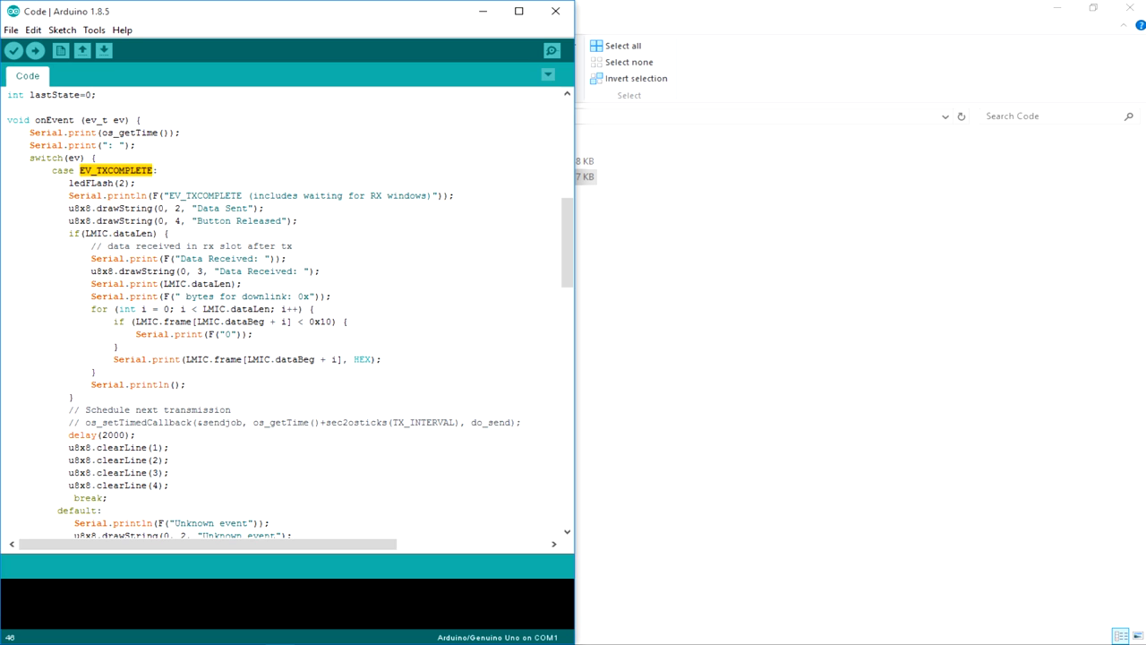
{"action": "scroll", "scroll_direction": "down", "scroll_amount": 3}
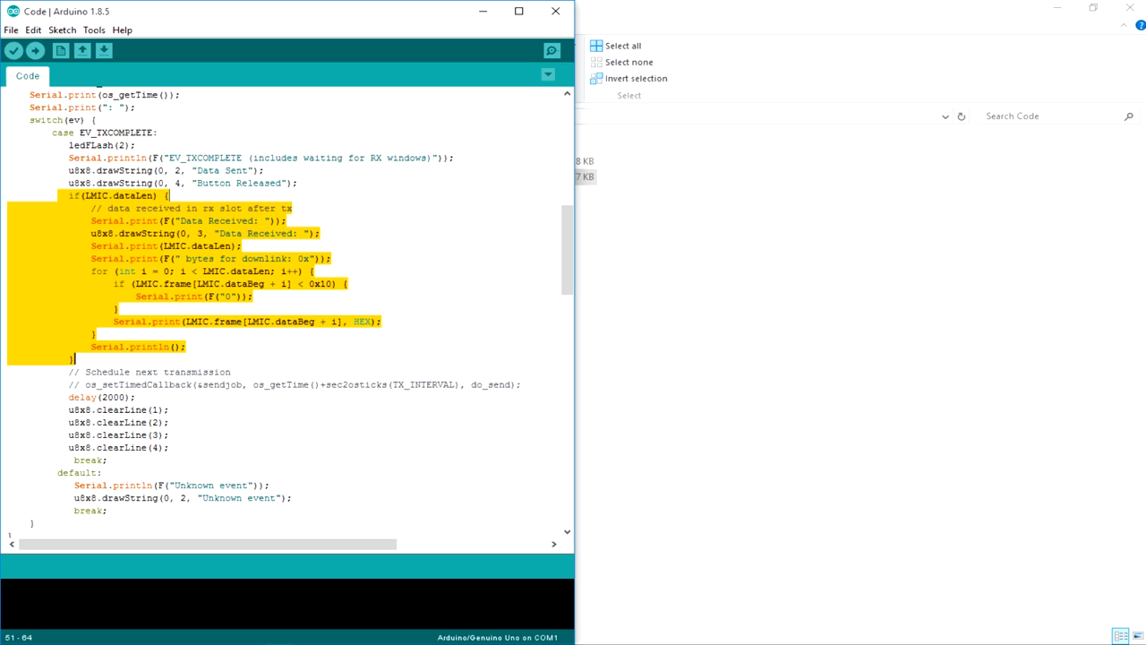
{"action": "scroll", "scroll_direction": "down", "scroll_amount": 3}
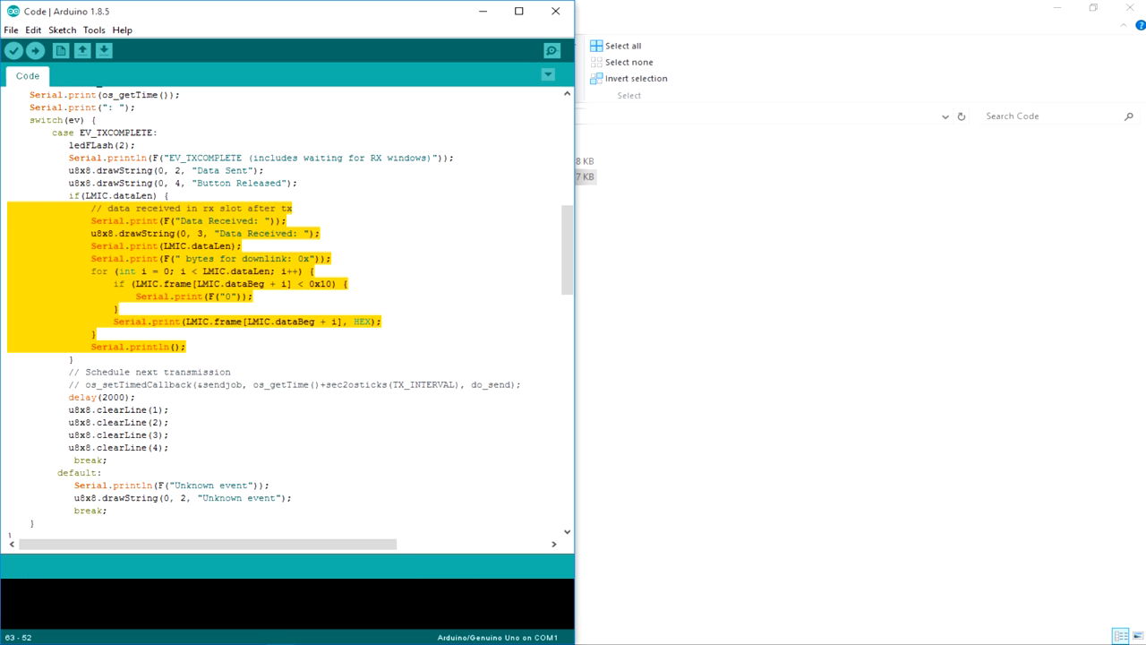
{"action": "scroll", "scroll_direction": "down", "scroll_amount": 3}
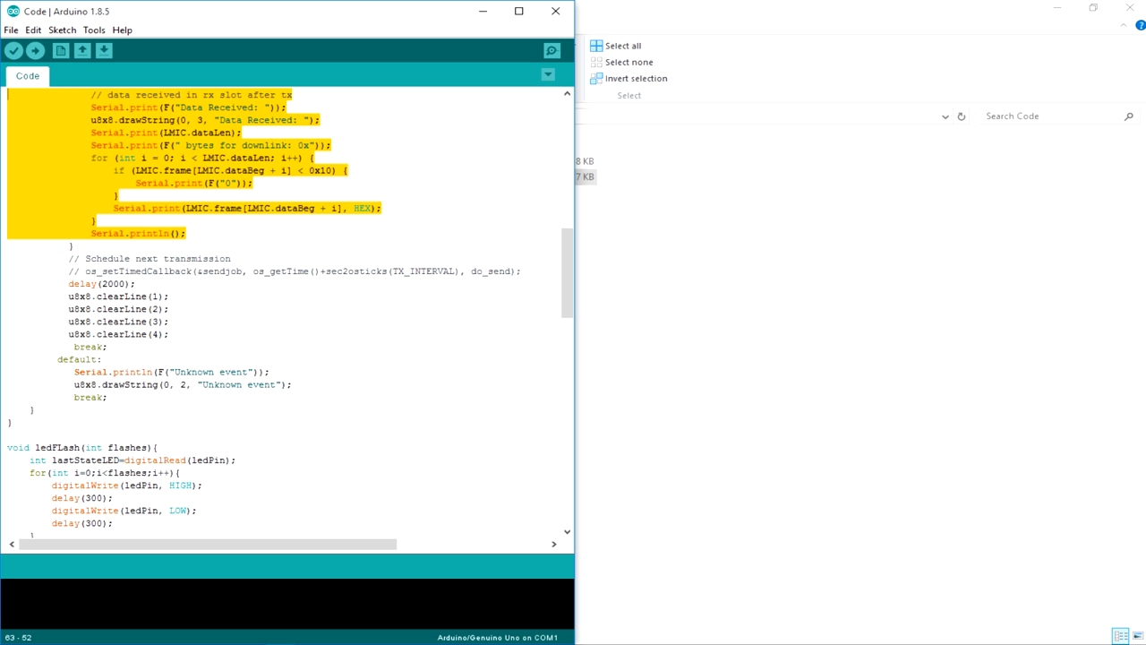
{"action": "scroll", "scroll_direction": "down", "scroll_amount": 3}
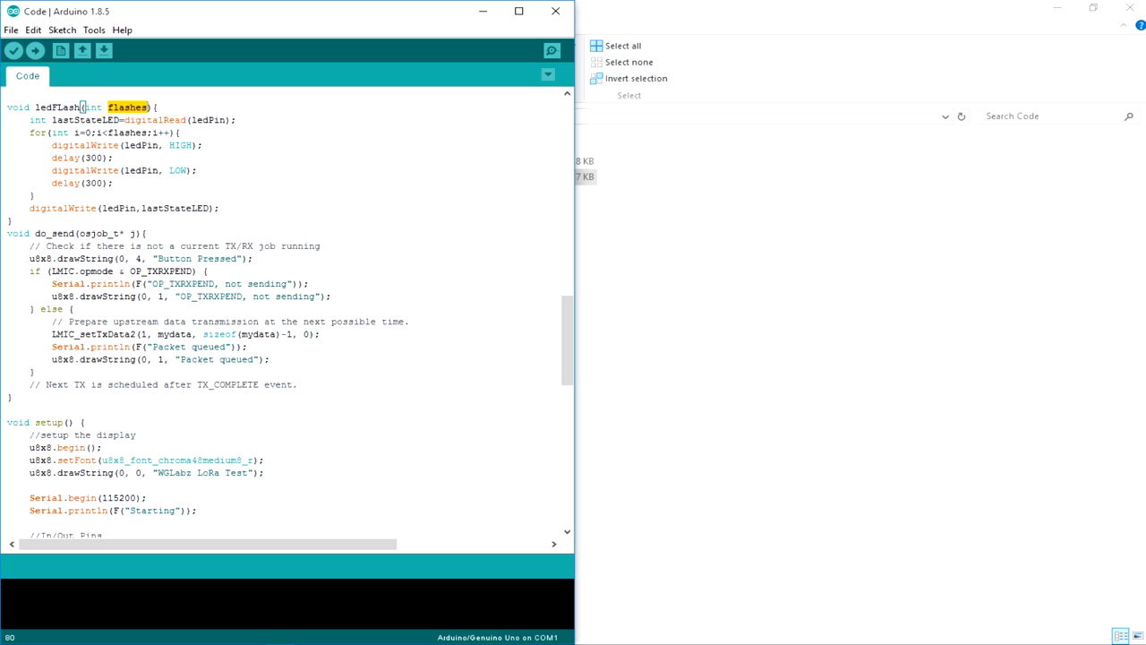
{"action": "scroll", "scroll_direction": "down", "scroll_amount": 3}
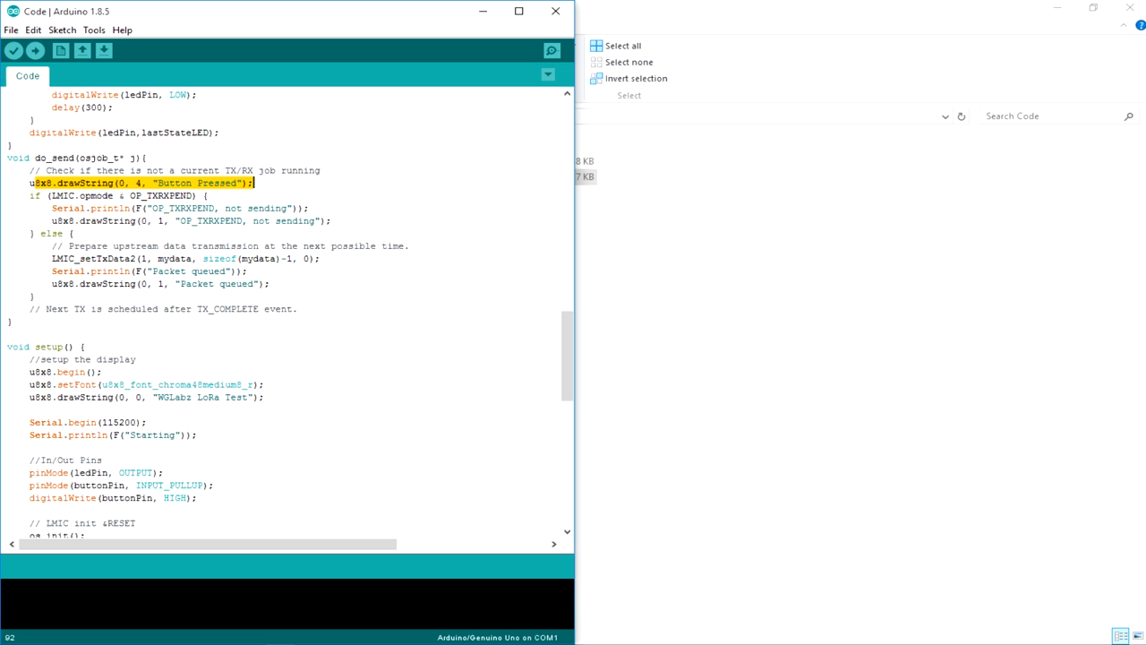
{"action": "scroll", "scroll_direction": "down", "scroll_amount": 3}
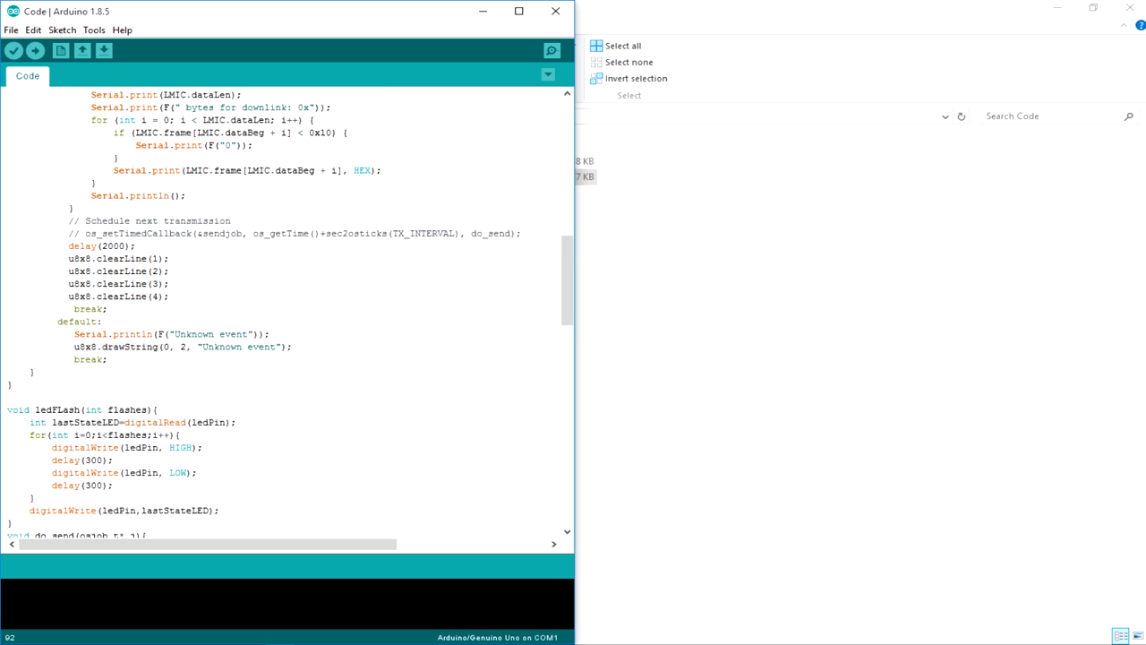
{"action": "double_click", "coordinate": [75, 233]}
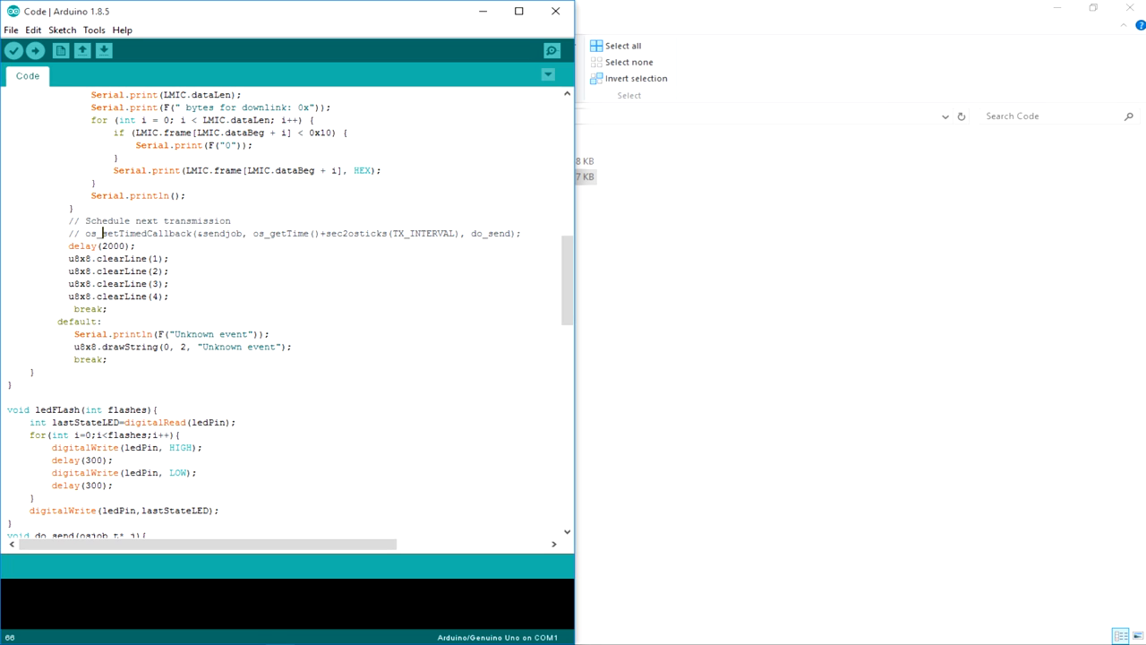
{"action": "double_click", "coordinate": [423, 232]}
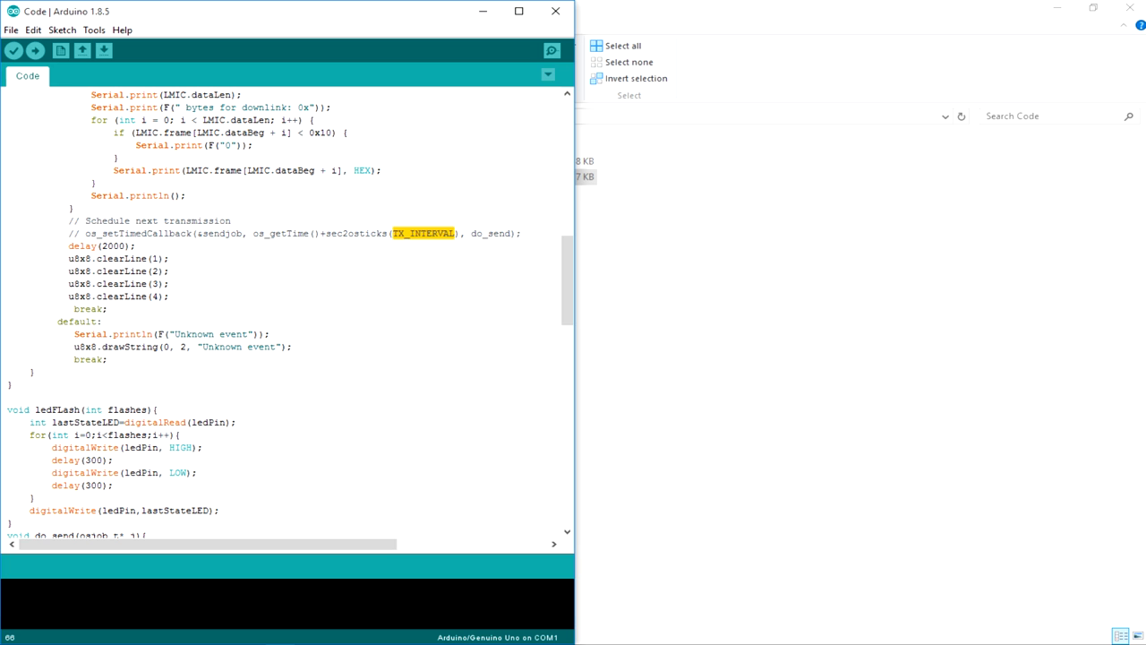
{"action": "scroll", "scroll_direction": "down", "scroll_amount": 3}
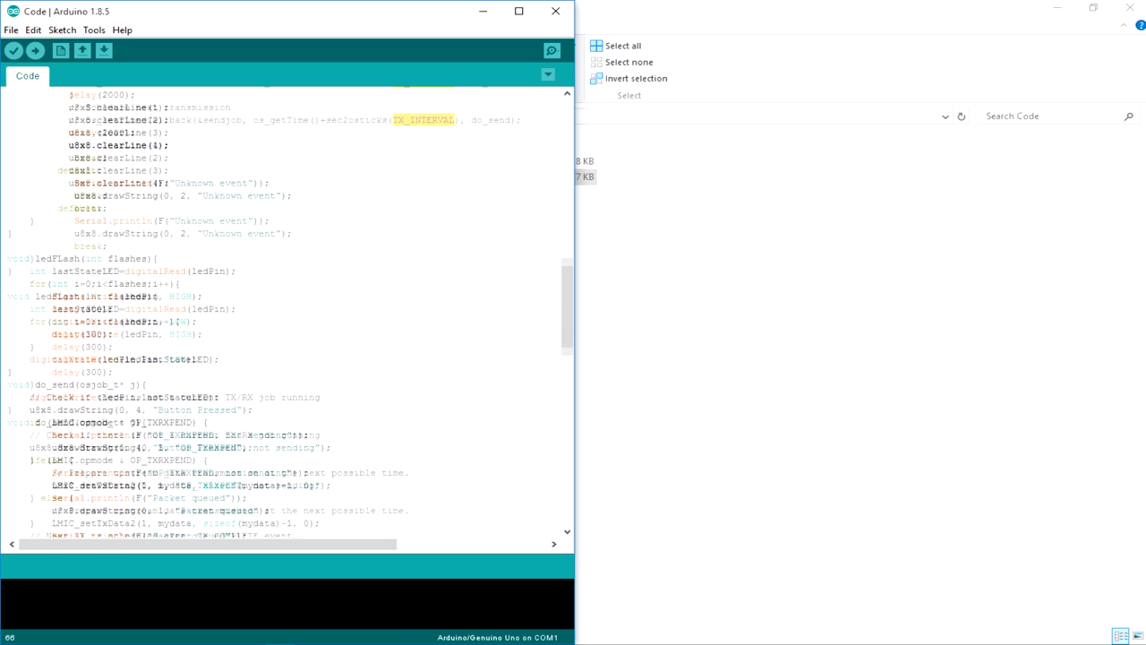
{"action": "scroll", "scroll_direction": "down", "scroll_amount": 3}
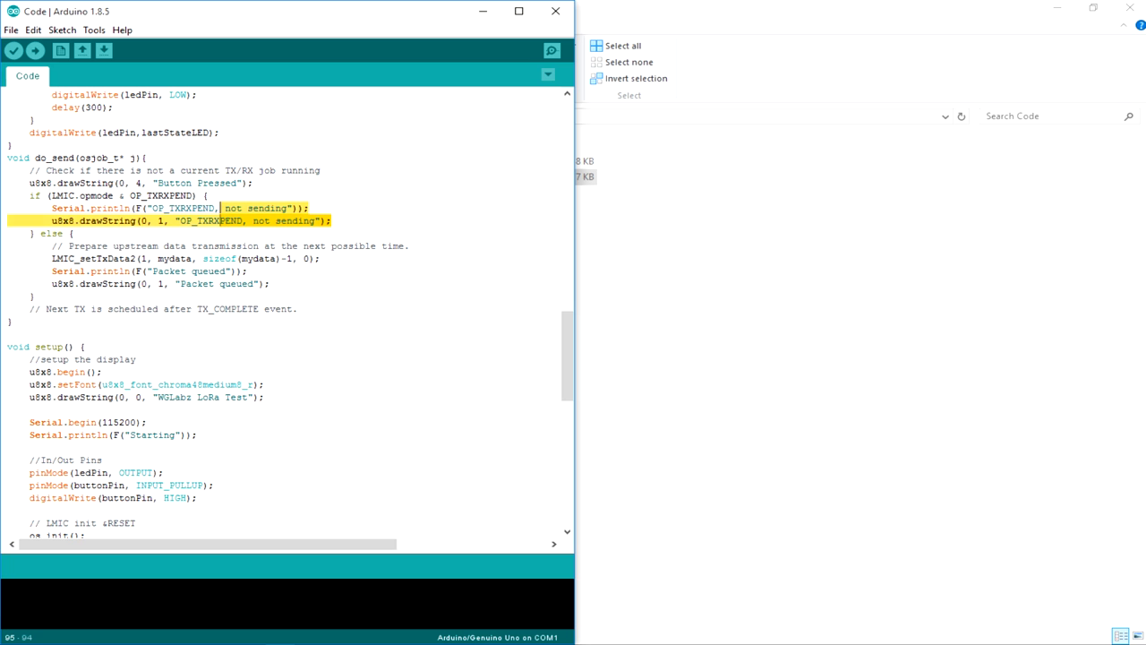
{"action": "scroll", "scroll_direction": "down", "scroll_amount": 3}
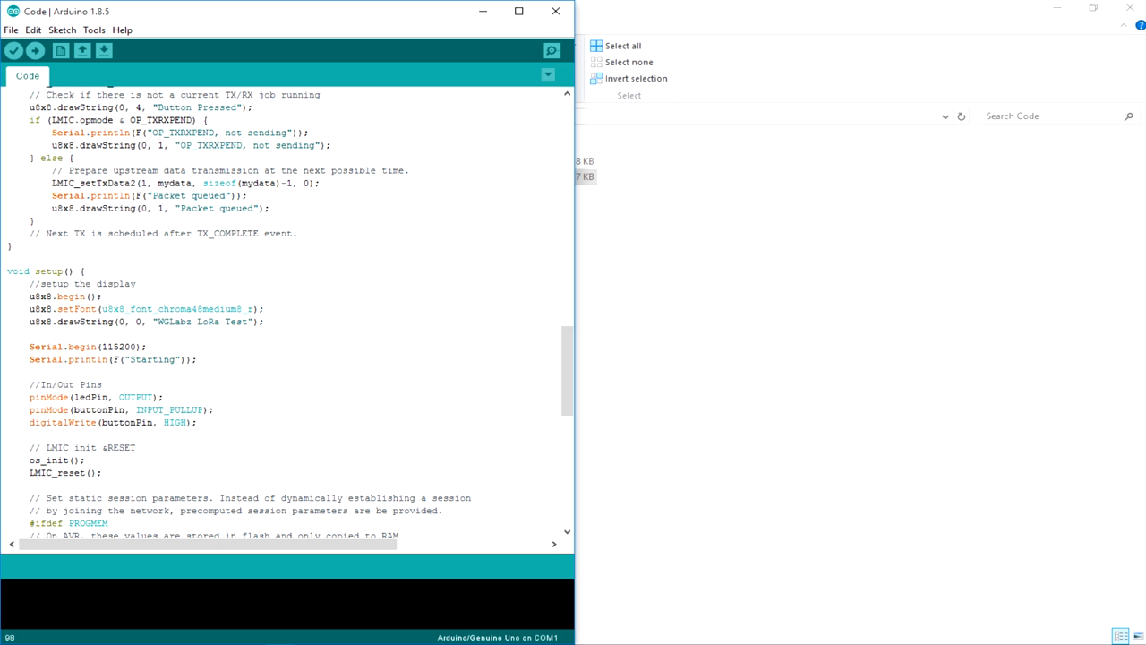
{"action": "left_click_drag", "start_coordinate": [50, 182], "coordinate": [249, 195]}
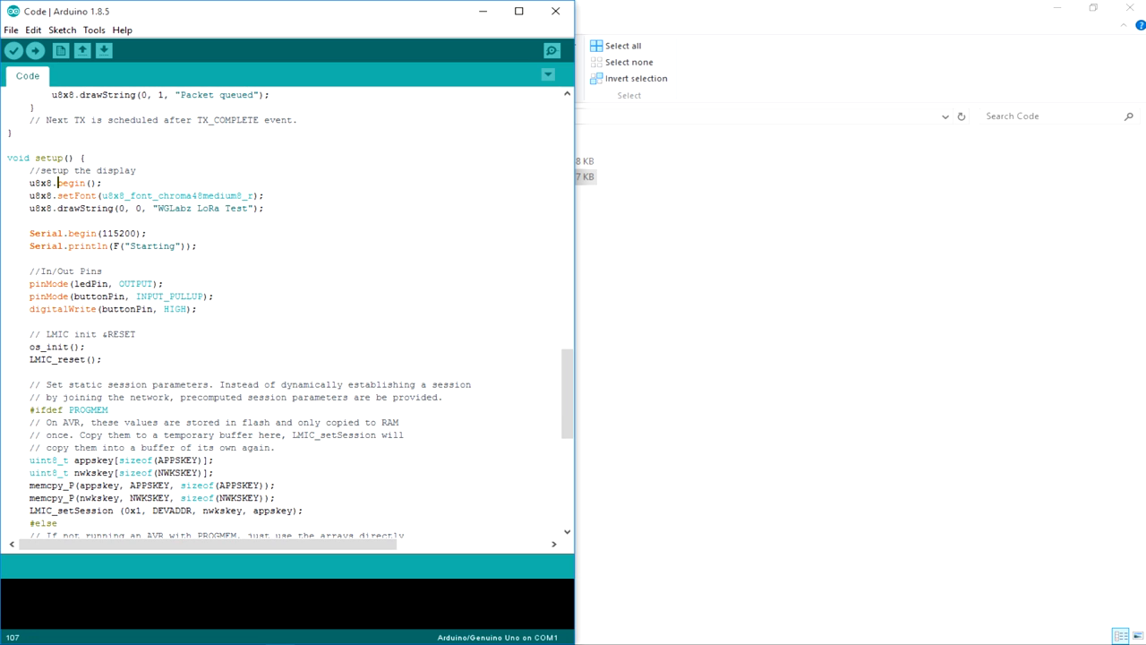
{"action": "double_click", "coordinate": [41, 183]}
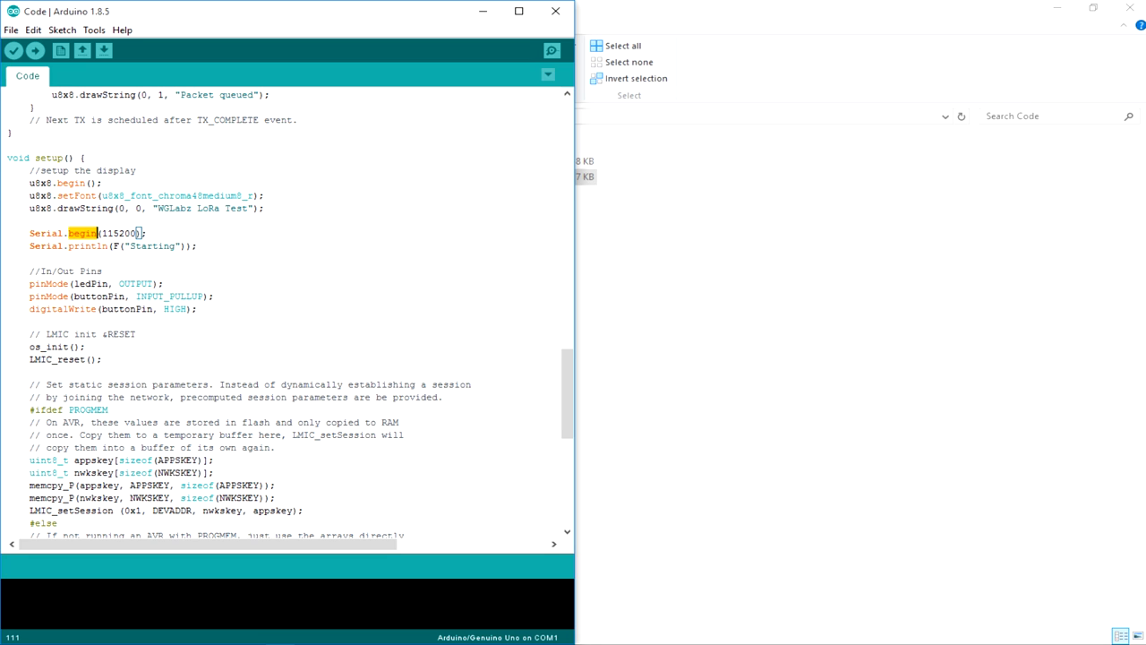
{"action": "scroll", "scroll_direction": "down", "scroll_amount": 3}
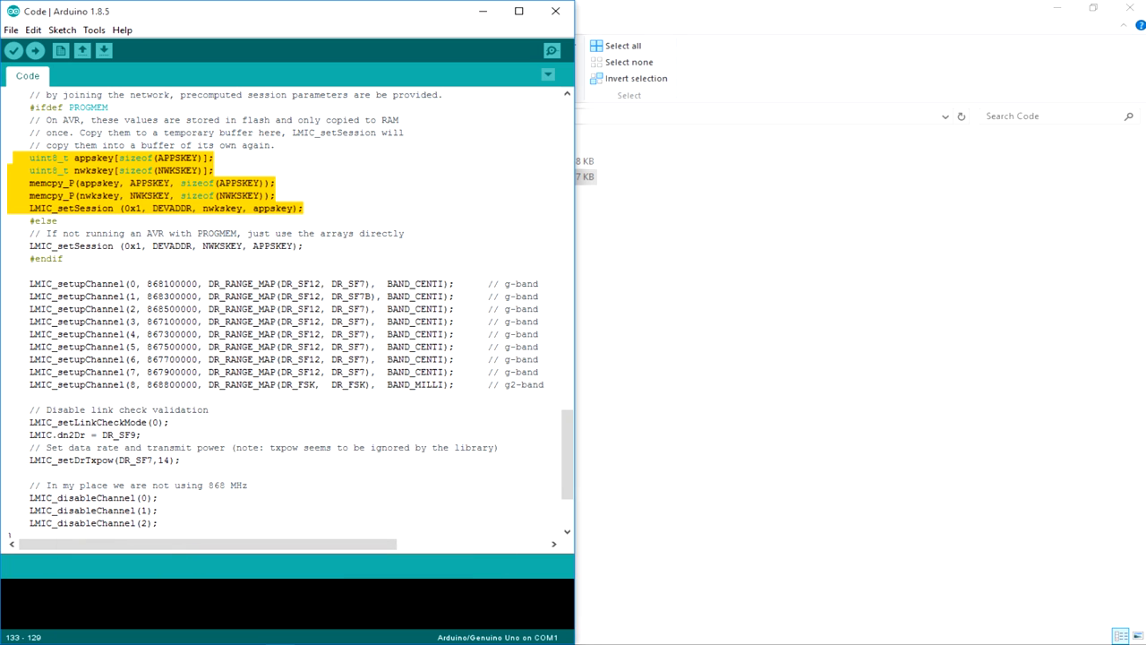
{"action": "scroll", "scroll_direction": "down", "scroll_amount": 3}
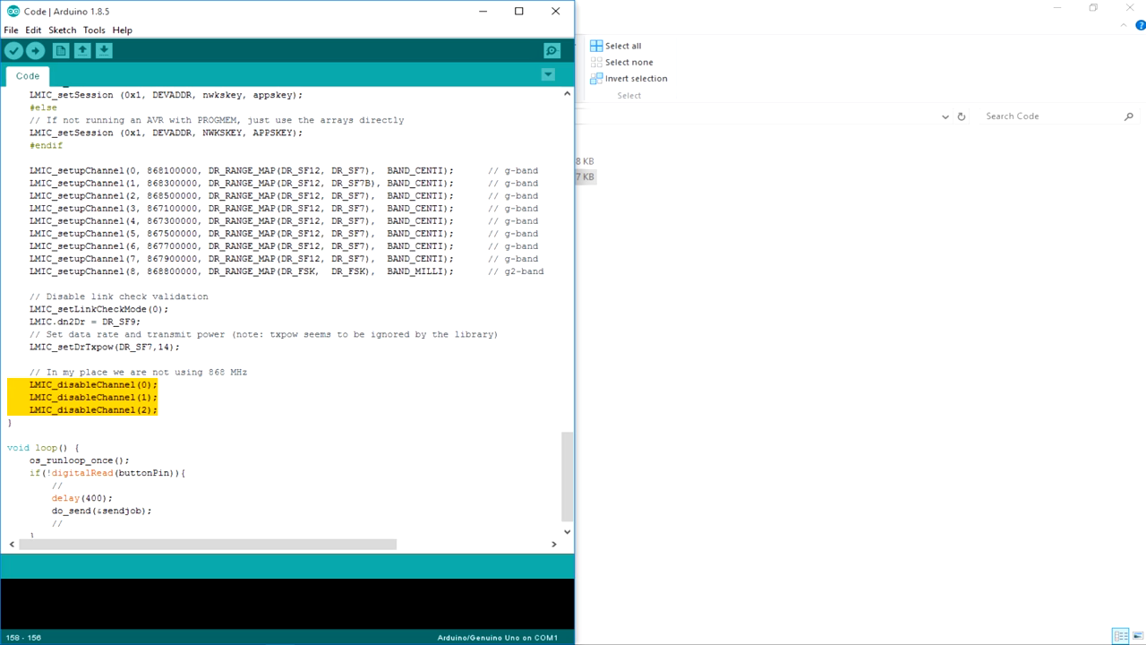
{"action": "left_click", "coordinate": [185, 195]}
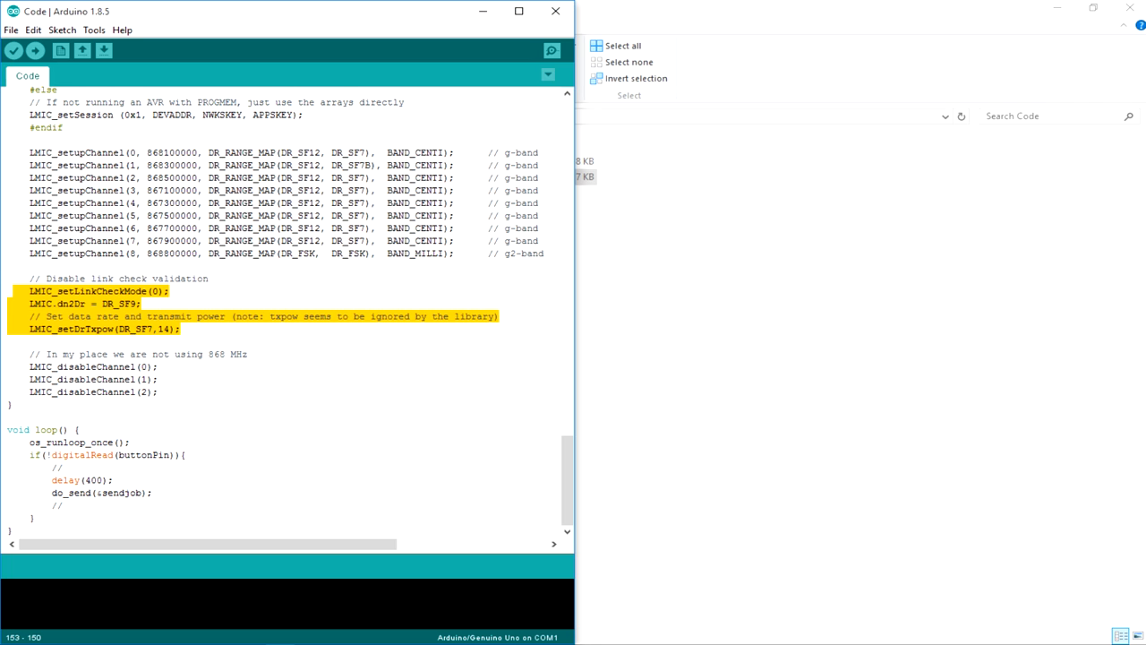
{"action": "left_click", "coordinate": [132, 316]}
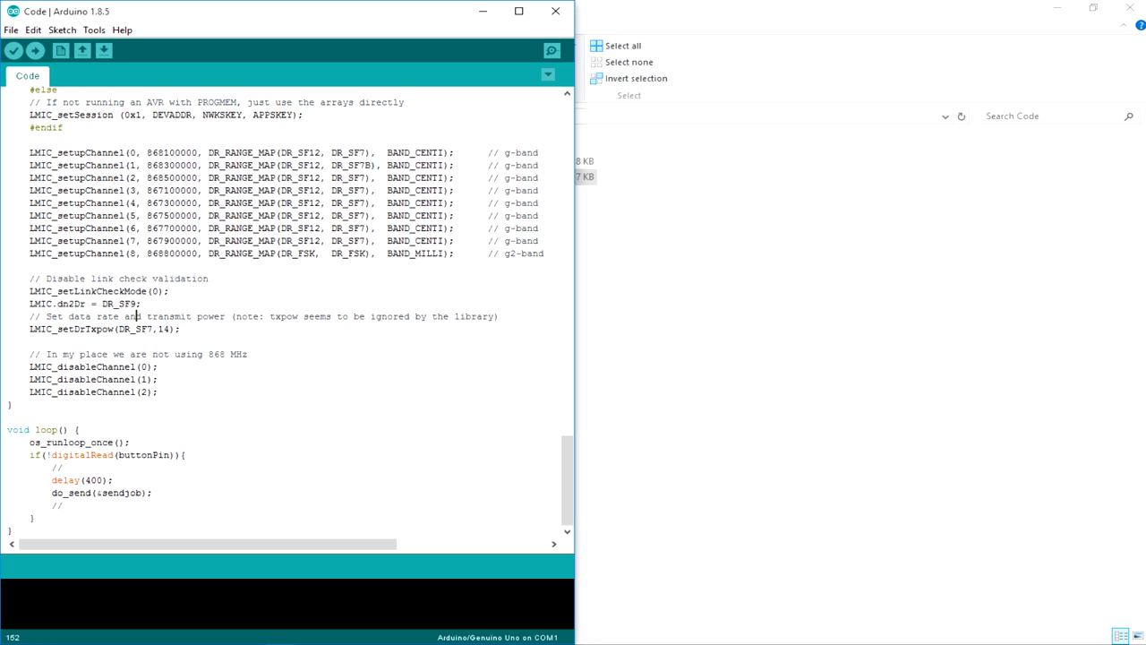
{"action": "double_click", "coordinate": [70, 441]}
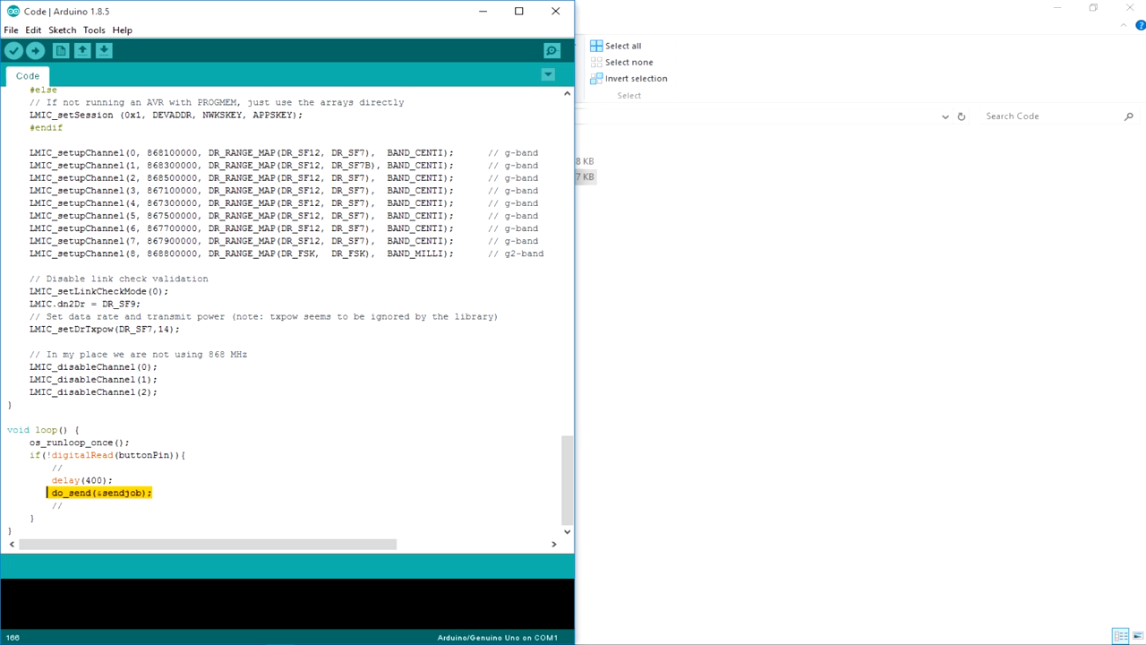
{"action": "left_click", "coordinate": [81, 480]}
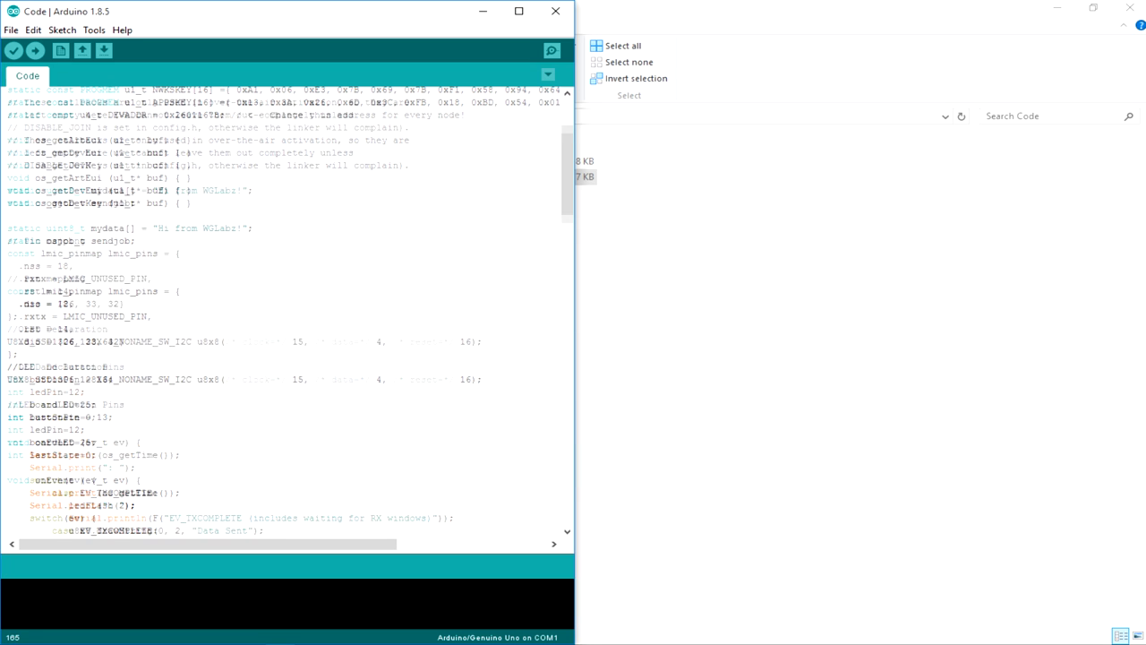
{"action": "left_click", "coordinate": [93, 28]}
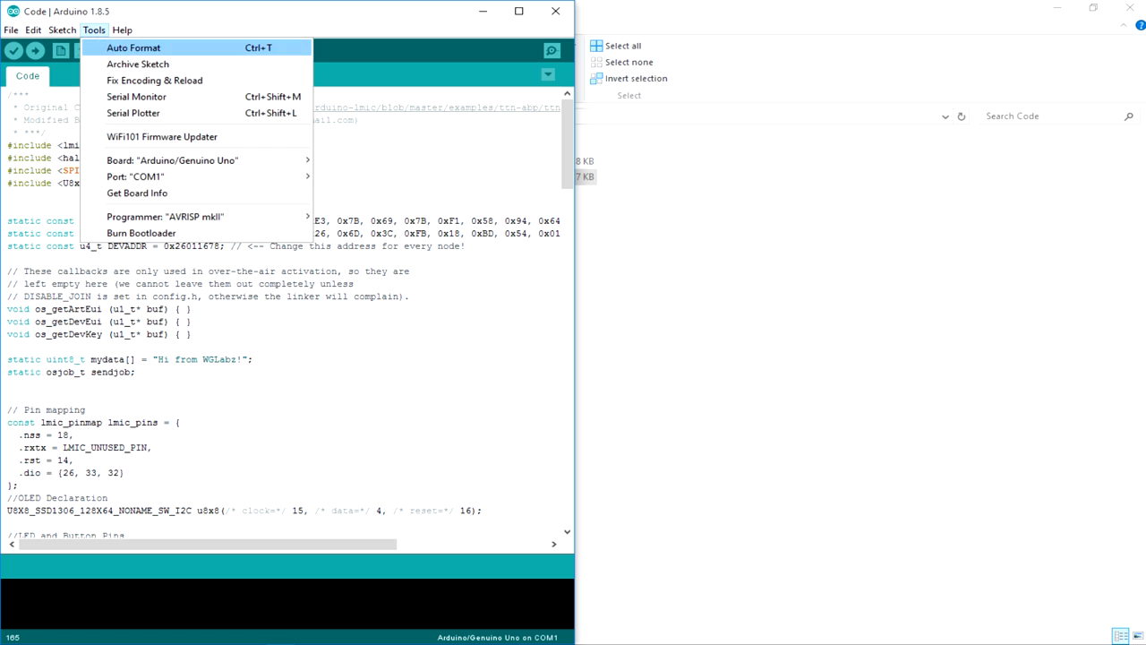
{"action": "left_click", "coordinate": [171, 161]}
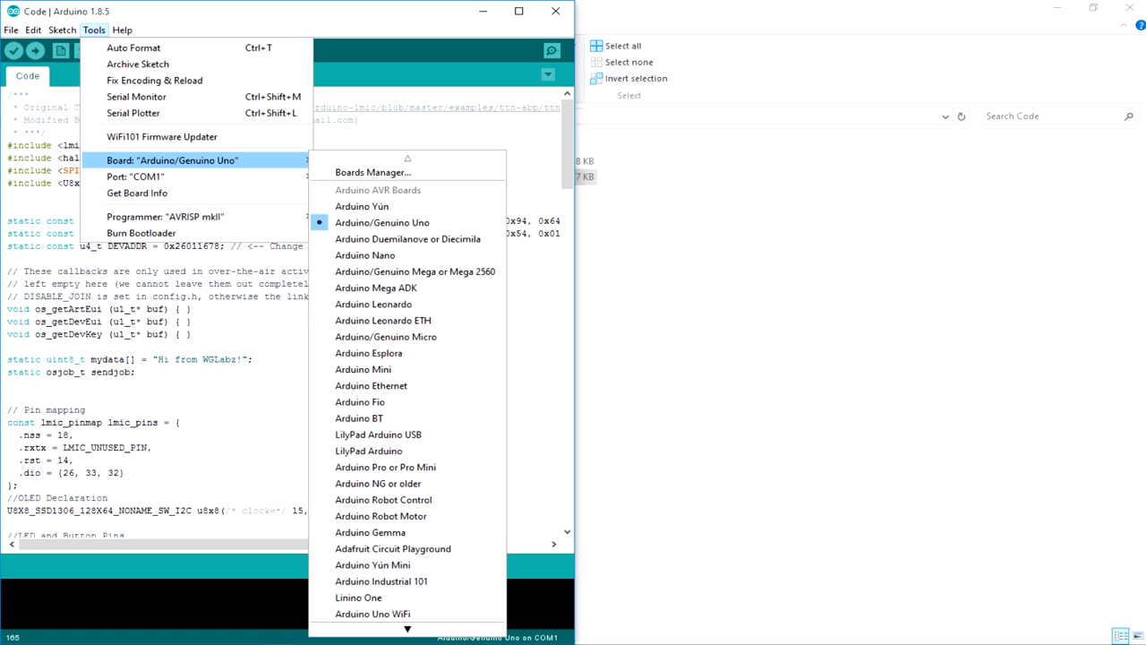
{"action": "scroll", "scroll_direction": "down", "scroll_amount": 3}
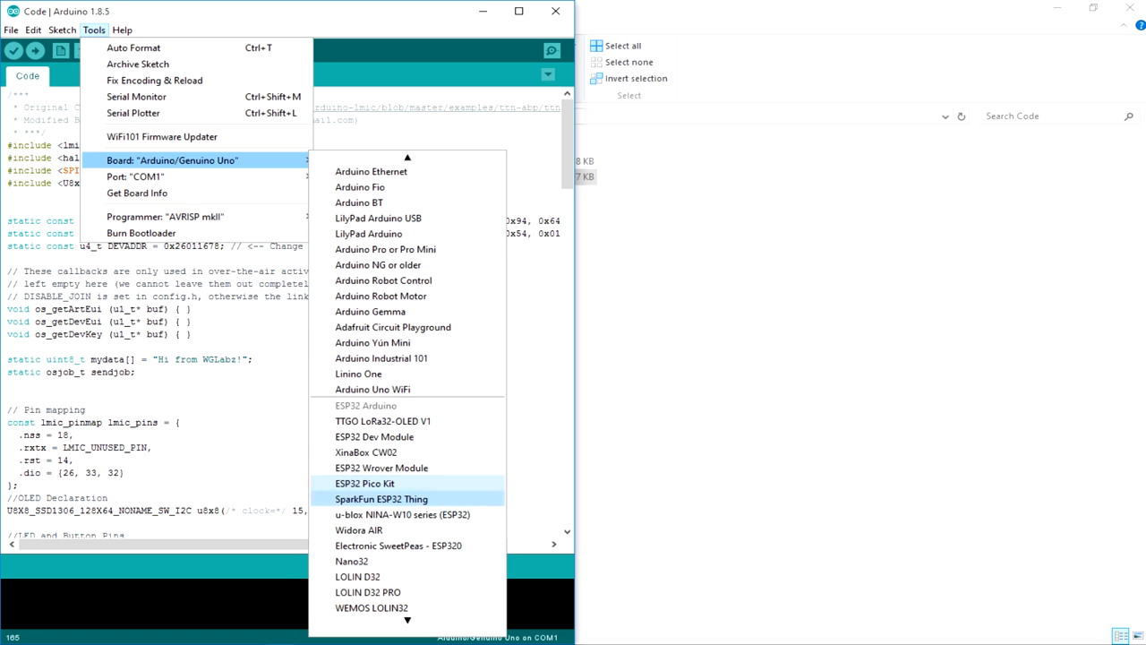
{"action": "scroll", "scroll_direction": "down", "scroll_amount": 3}
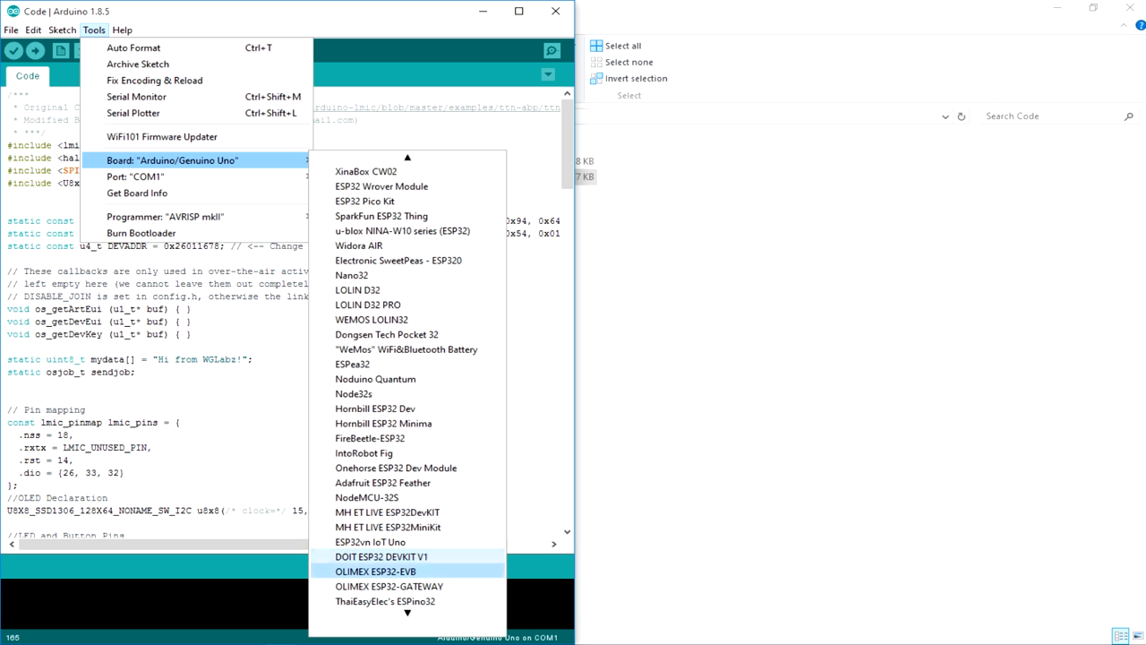
{"action": "scroll", "scroll_direction": "down", "scroll_amount": 3}
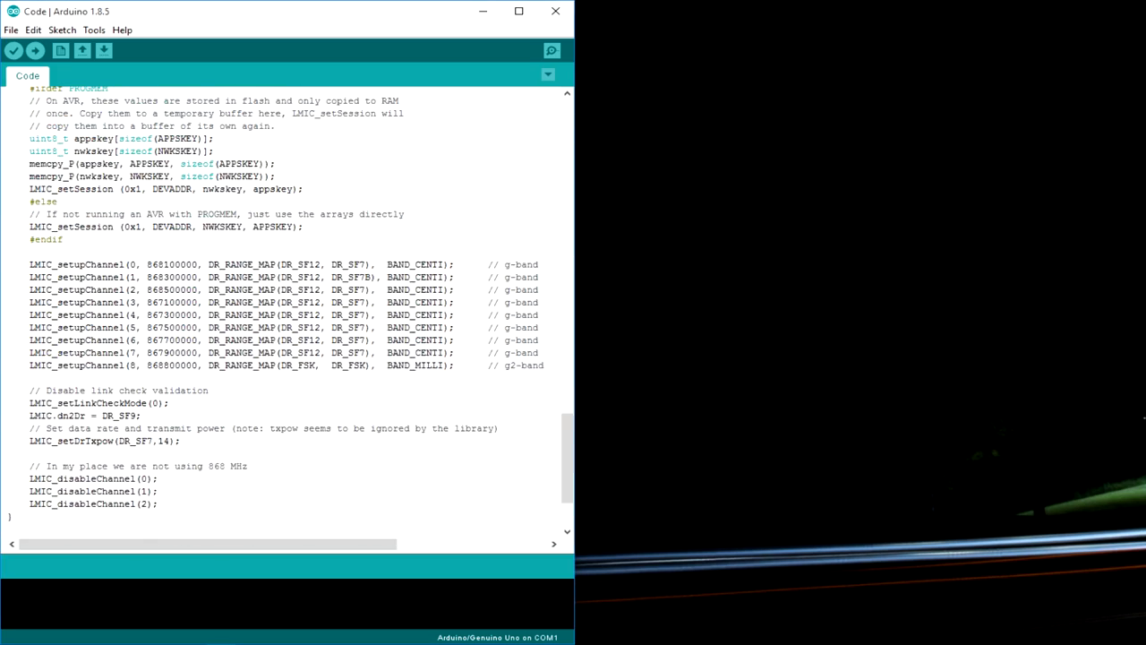
{"action": "scroll", "scroll_direction": "down", "scroll_amount": 3}
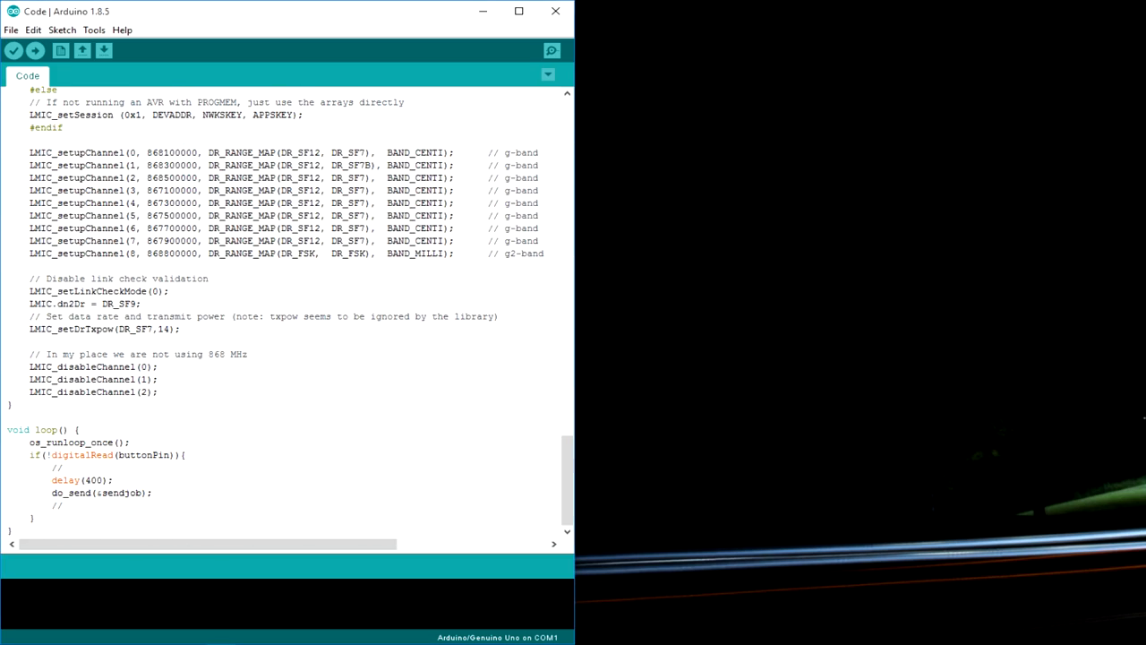
{"action": "scroll", "scroll_direction": "up", "scroll_amount": 3}
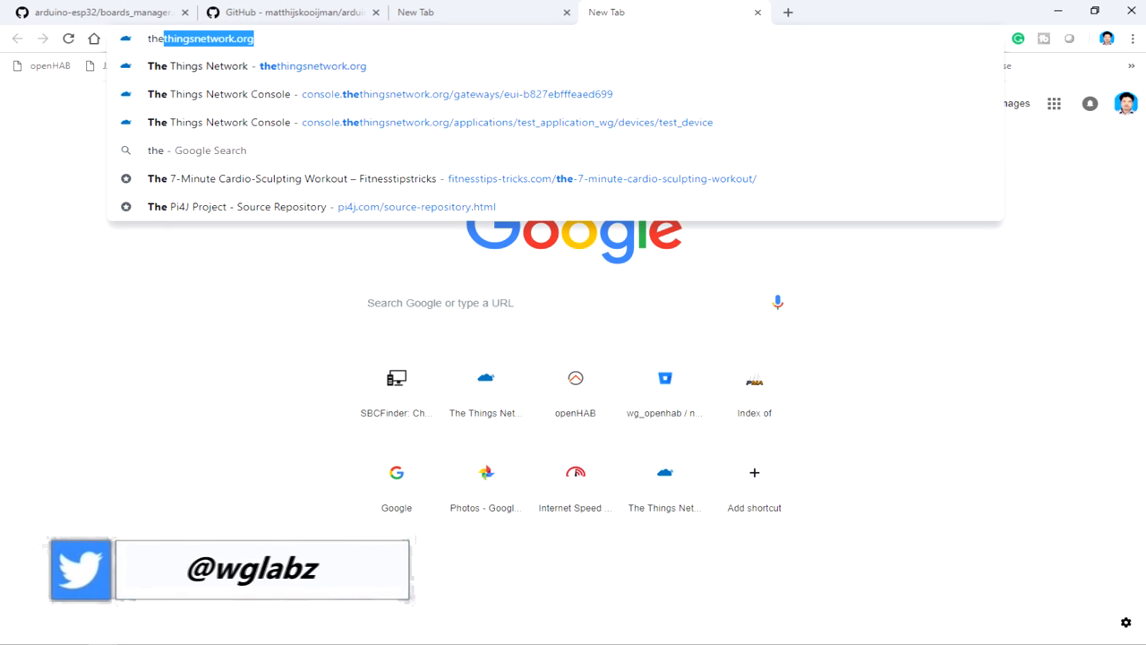
Go to the TTN console and show the Applications list with test_application_wg.
{"action": "left_click", "coordinate": [260, 64]}
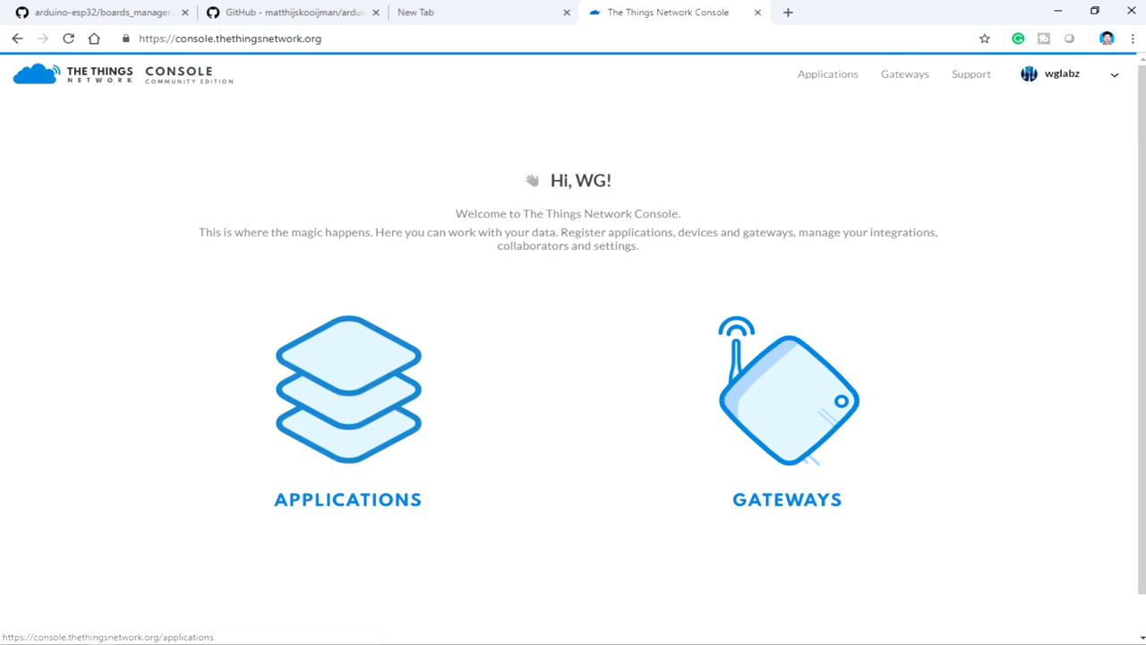
{"action": "left_click", "coordinate": [348, 391]}
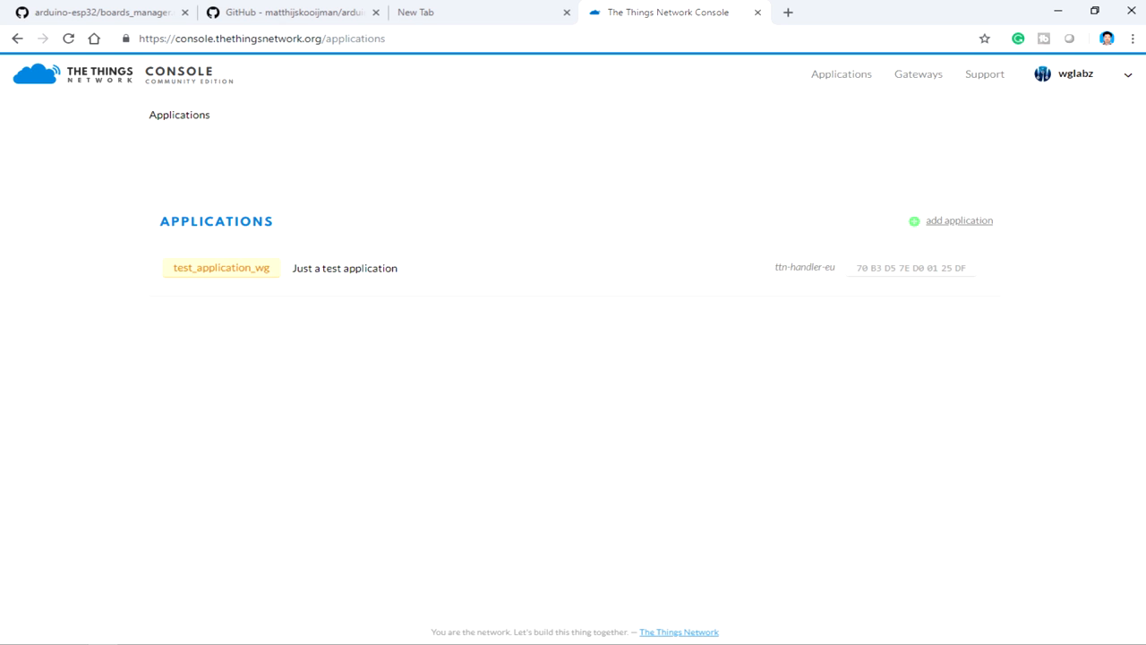
Fill in a new application with description 'LoRa Gateway by WGLabz' on ttn-handler-eu and submit it.
{"action": "left_click", "coordinate": [960, 221]}
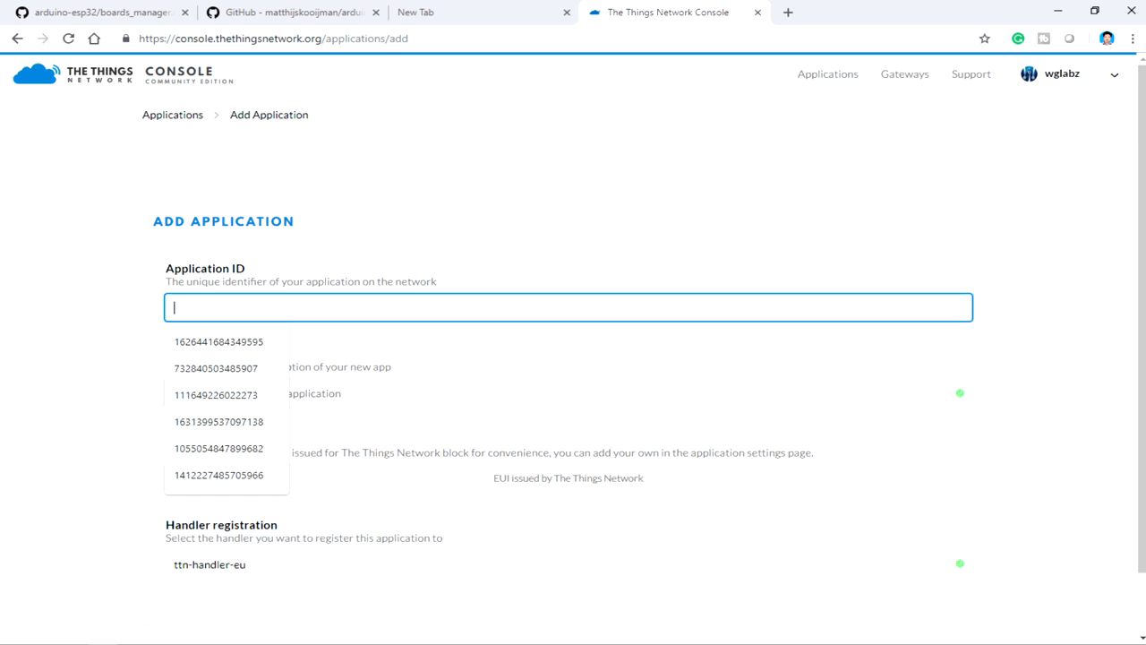
{"action": "type", "text": "test_appl"}
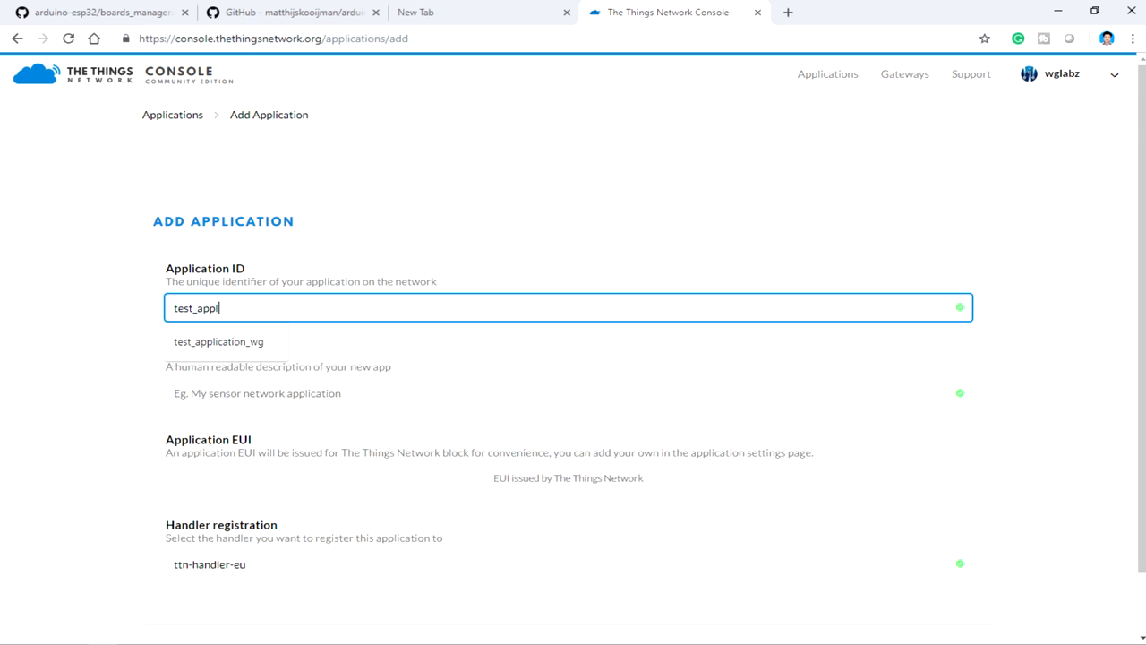
{"action": "type", "text": "ication"}
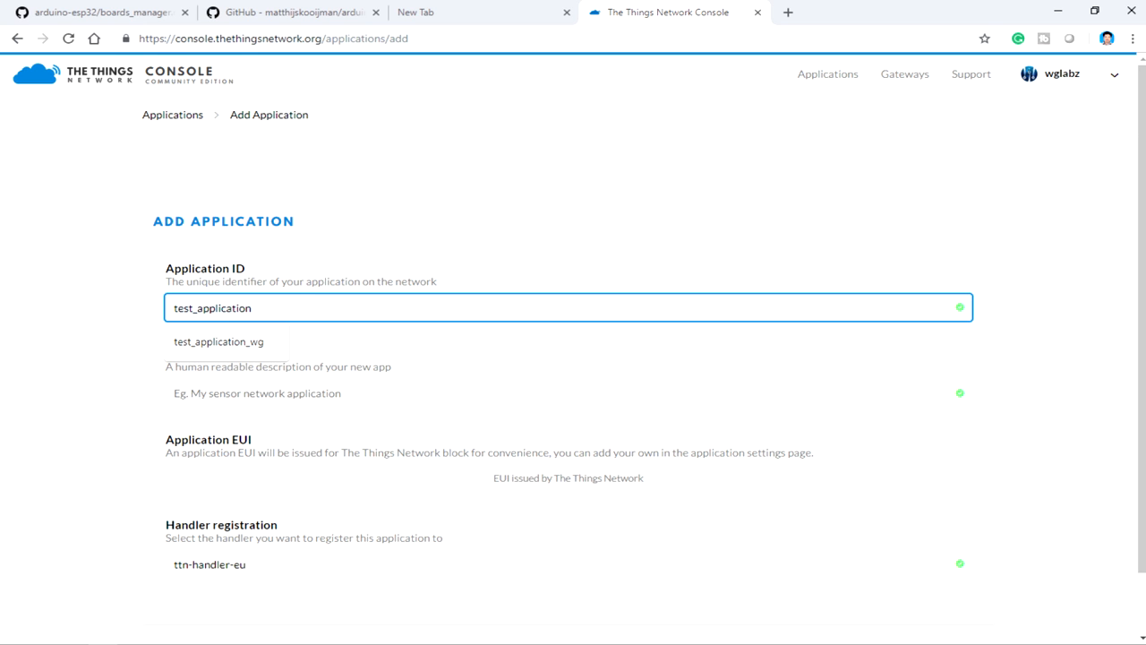
{"action": "left_click", "coordinate": [567, 394]}
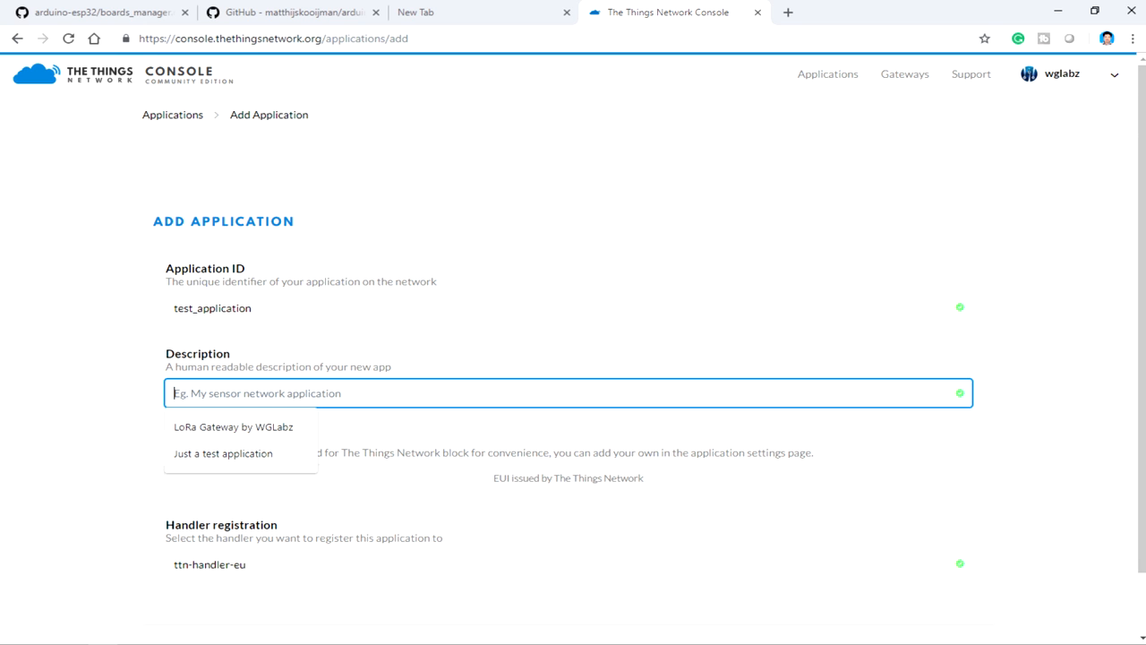
{"action": "left_click", "coordinate": [233, 426]}
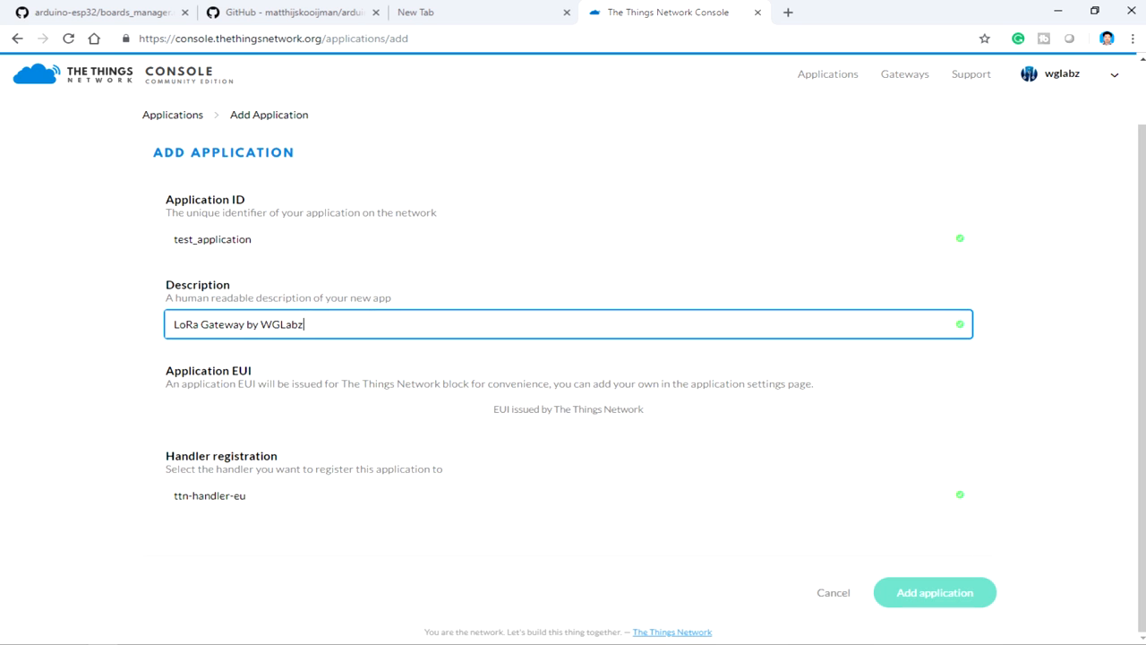
{"action": "left_click", "coordinate": [568, 495]}
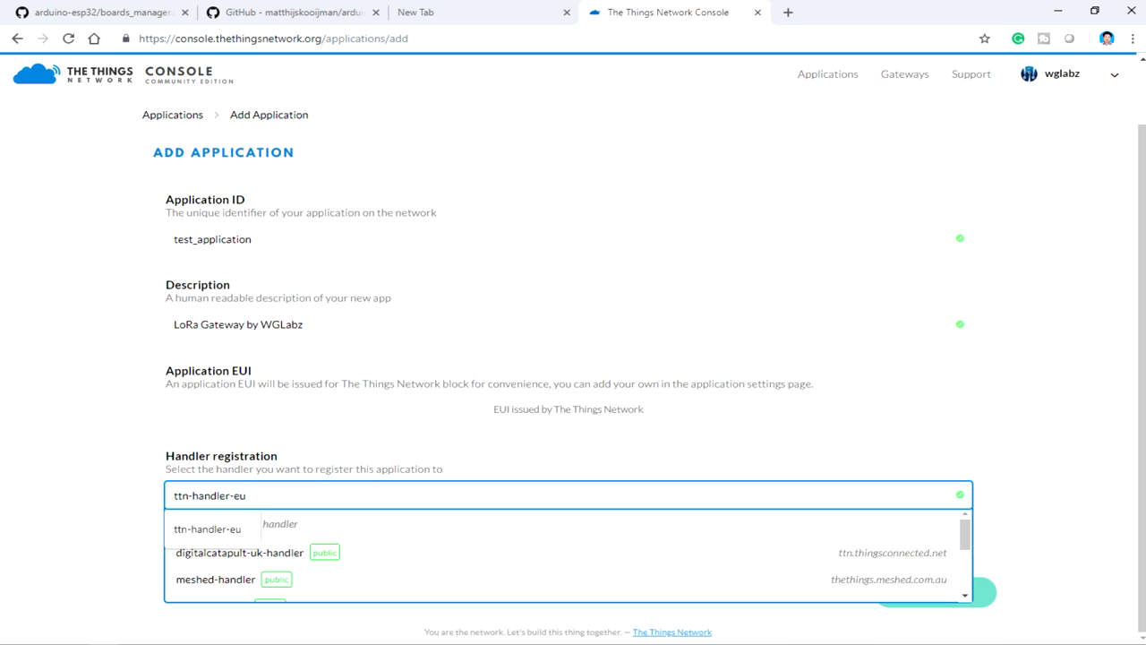
{"action": "left_click", "coordinate": [208, 529]}
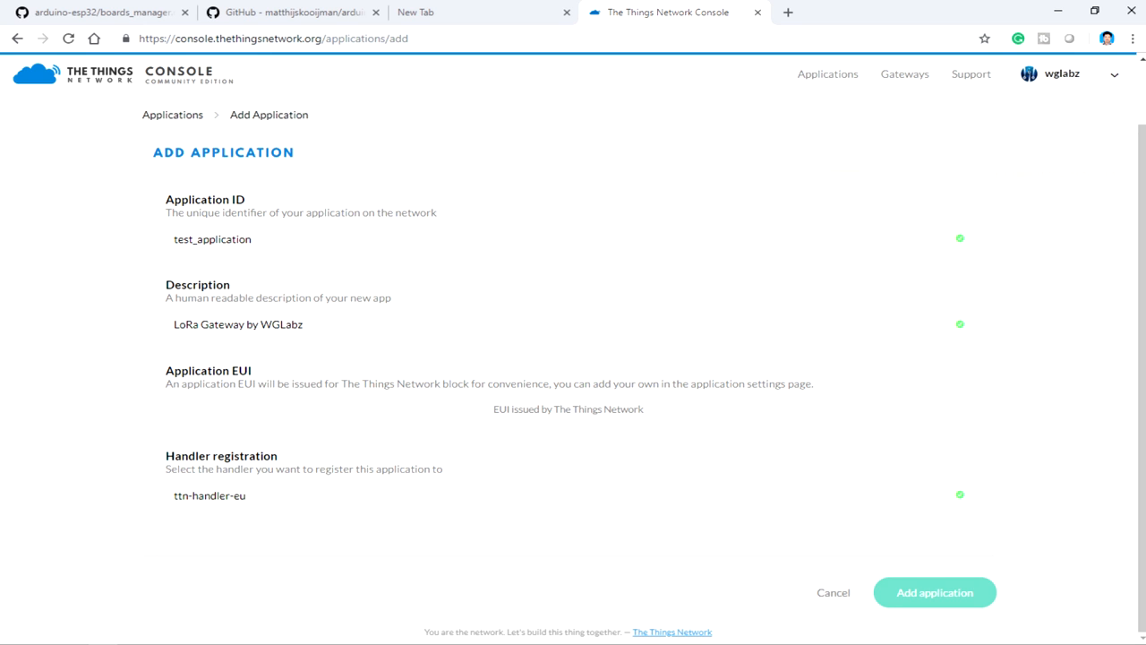
{"action": "left_click", "coordinate": [935, 591]}
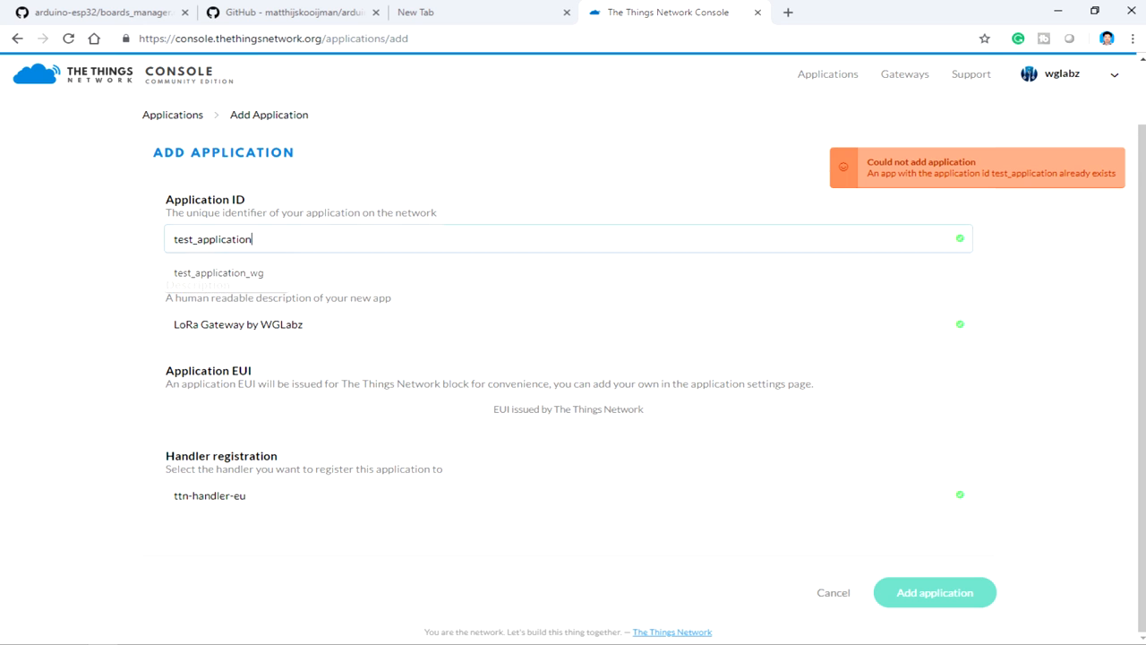
Correct the ID to test_application_wglab and add the application.
{"action": "type", "text": "_"}
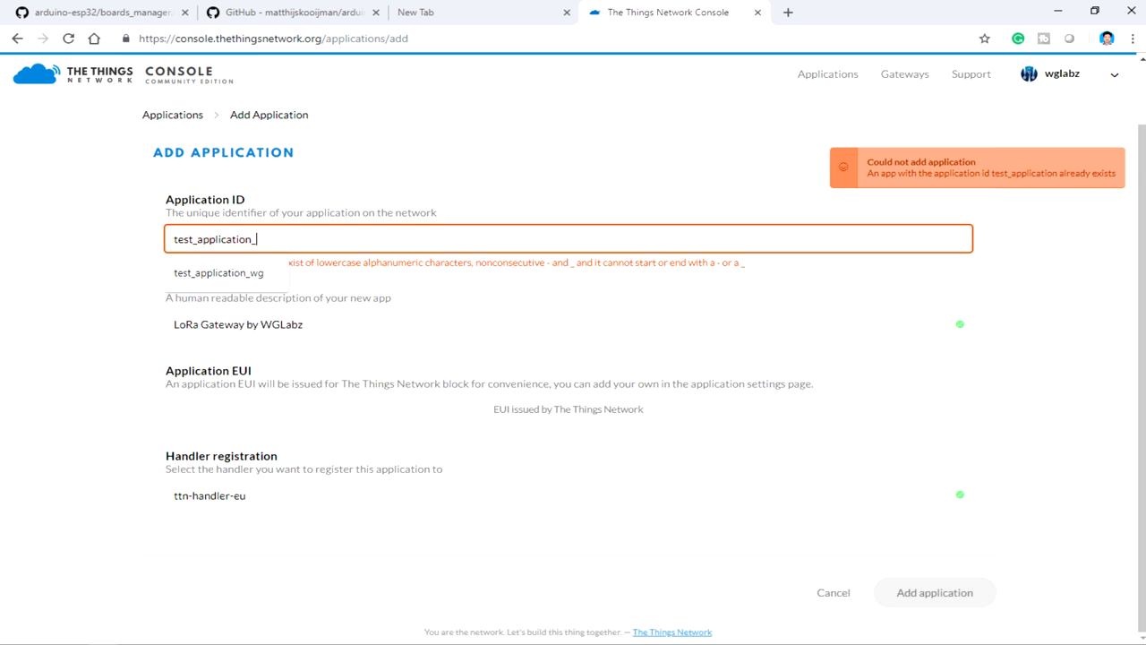
{"action": "type", "text": "wglab"}
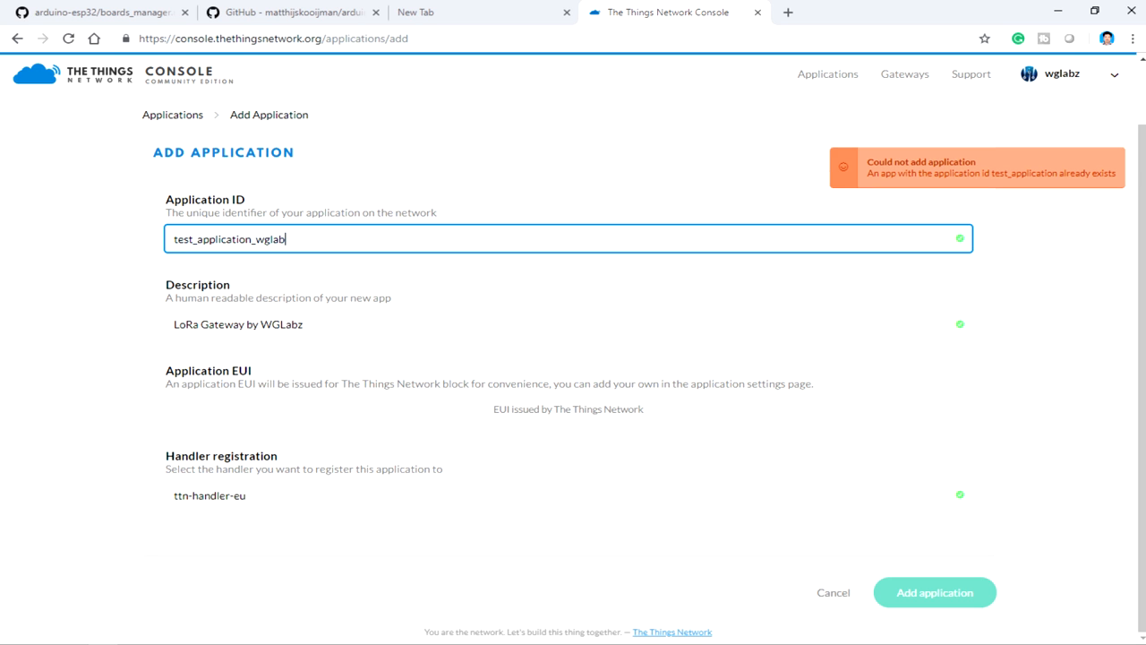
{"action": "left_click", "coordinate": [933, 591]}
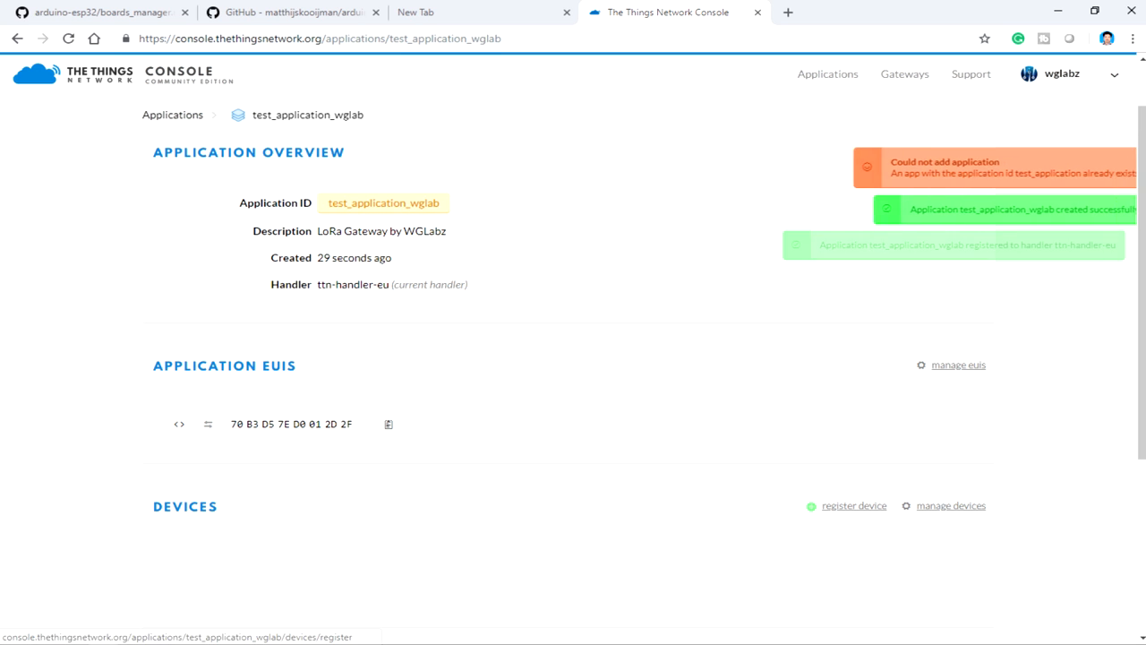
{"action": "scroll", "scroll_direction": "down", "scroll_amount": 3}
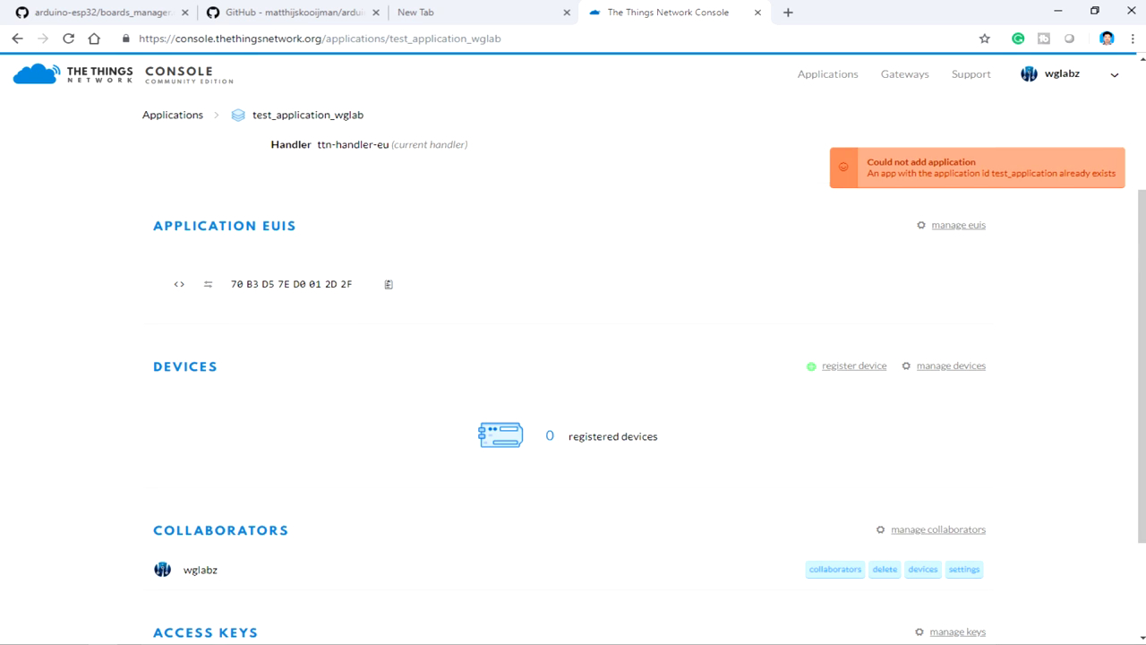
{"action": "mouse_move", "coordinate": [853, 366]}
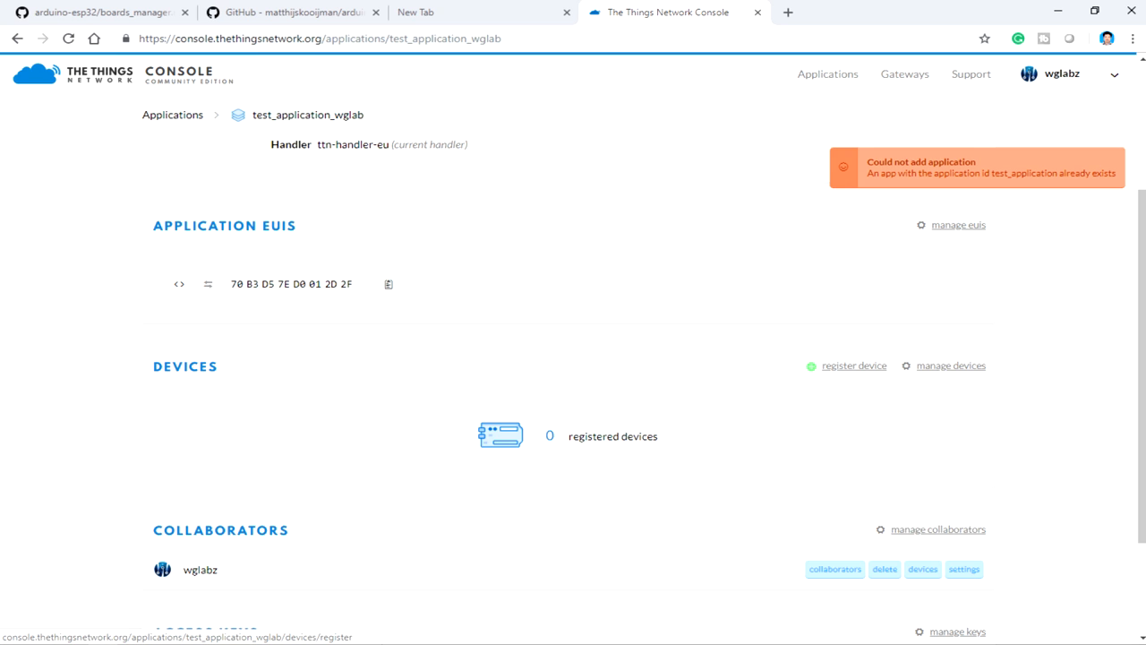
Register device dummy_node with an auto-generated Device EUI.
{"action": "left_click", "coordinate": [852, 366]}
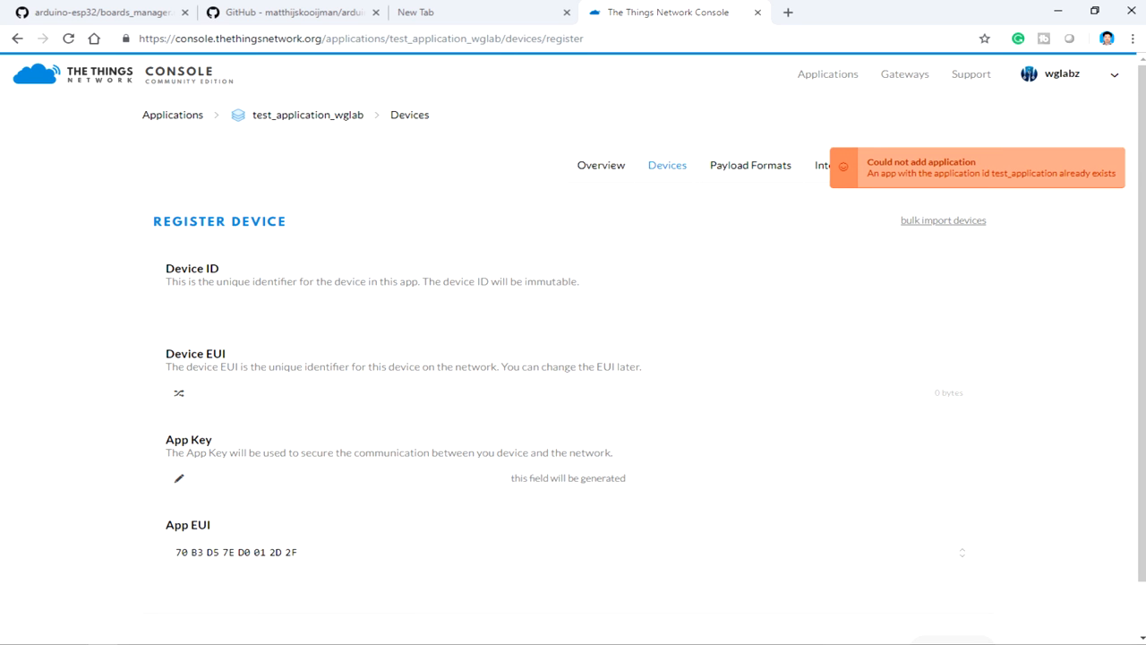
{"action": "left_click", "coordinate": [568, 308]}
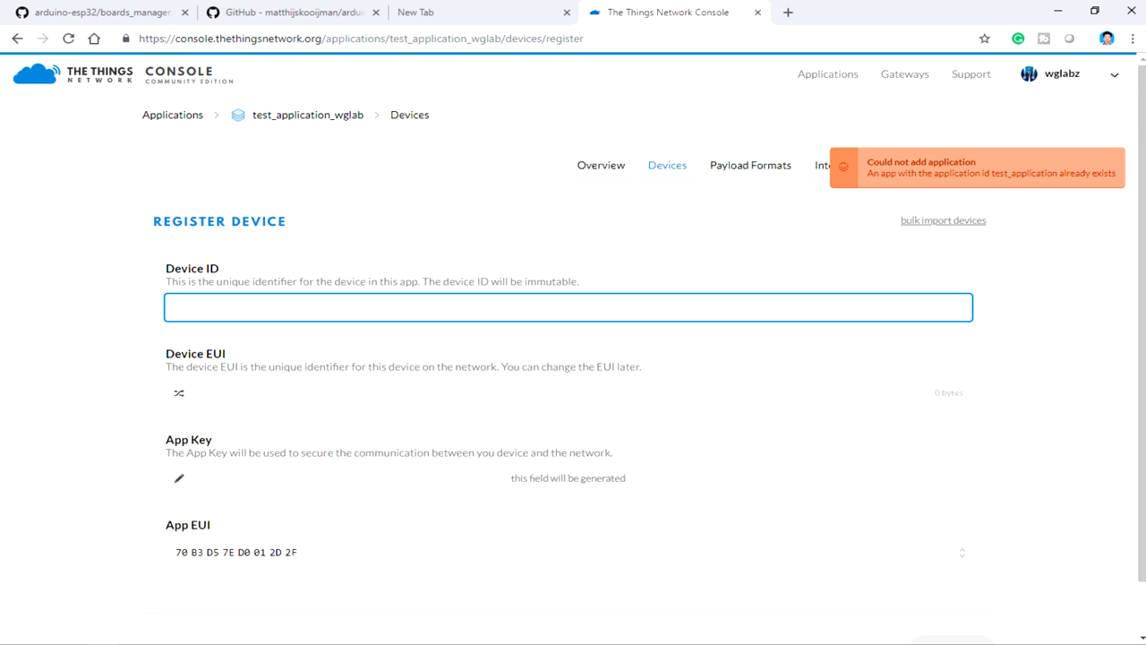
{"action": "type", "text": "dumm"}
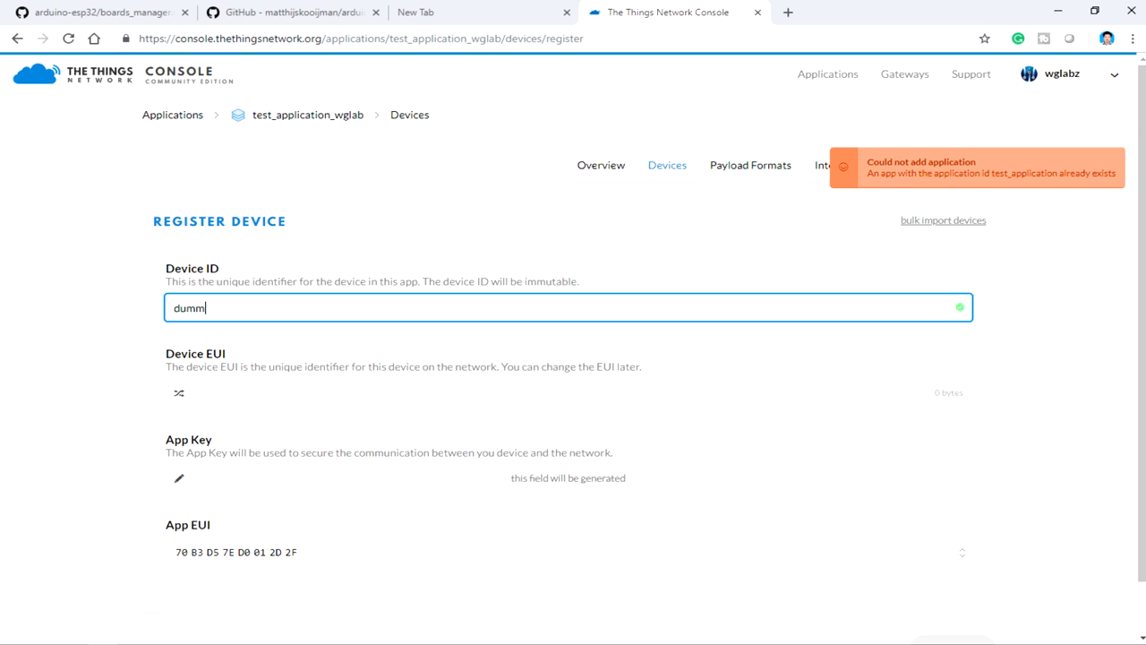
{"action": "type", "text": "y-node"}
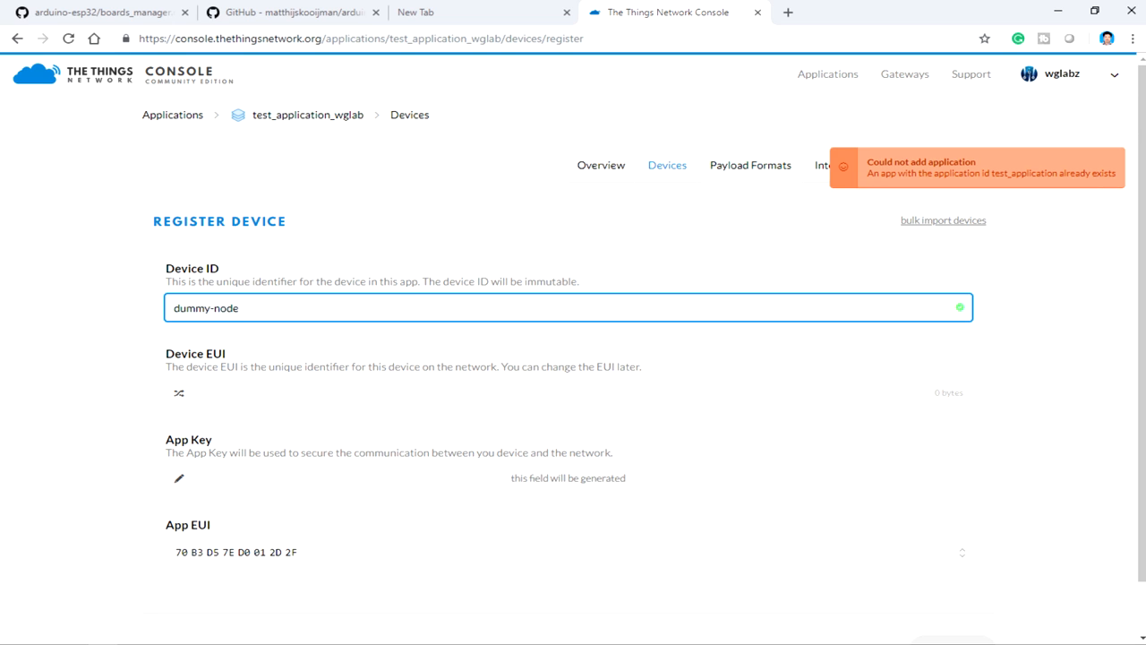
{"action": "left_click", "coordinate": [211, 308]}
{"action": "type", "text": "_"}
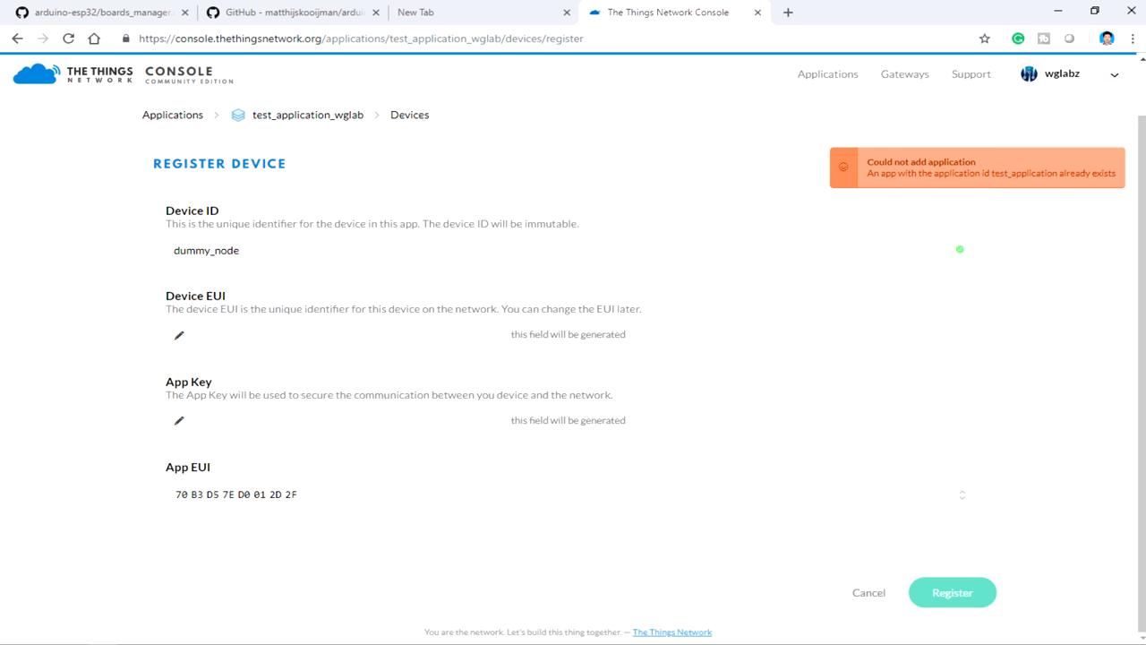
{"action": "left_click", "coordinate": [953, 591]}
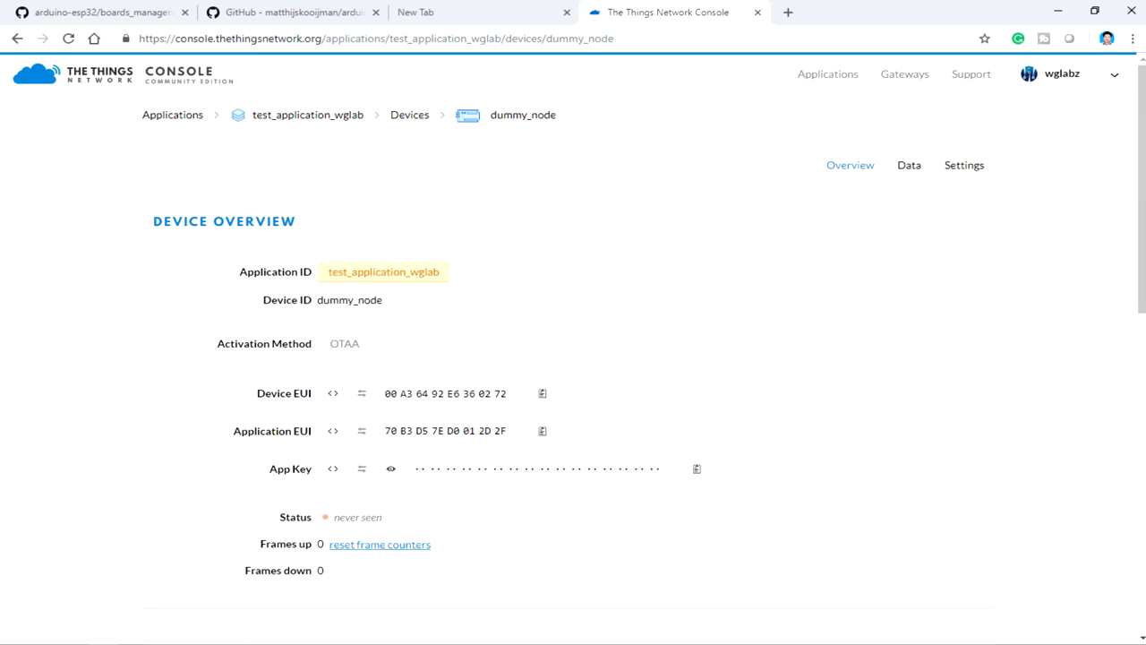
Set dummy_node's activation method to ABP in its settings and save.
{"action": "left_click", "coordinate": [964, 165]}
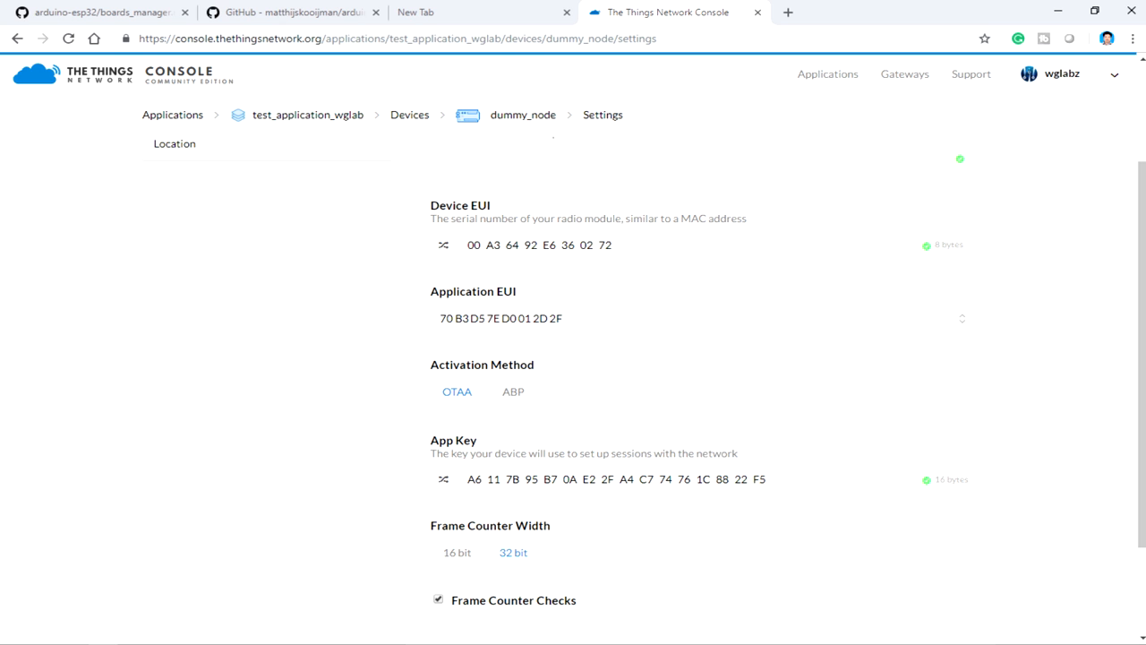
{"action": "left_click", "coordinate": [512, 391]}
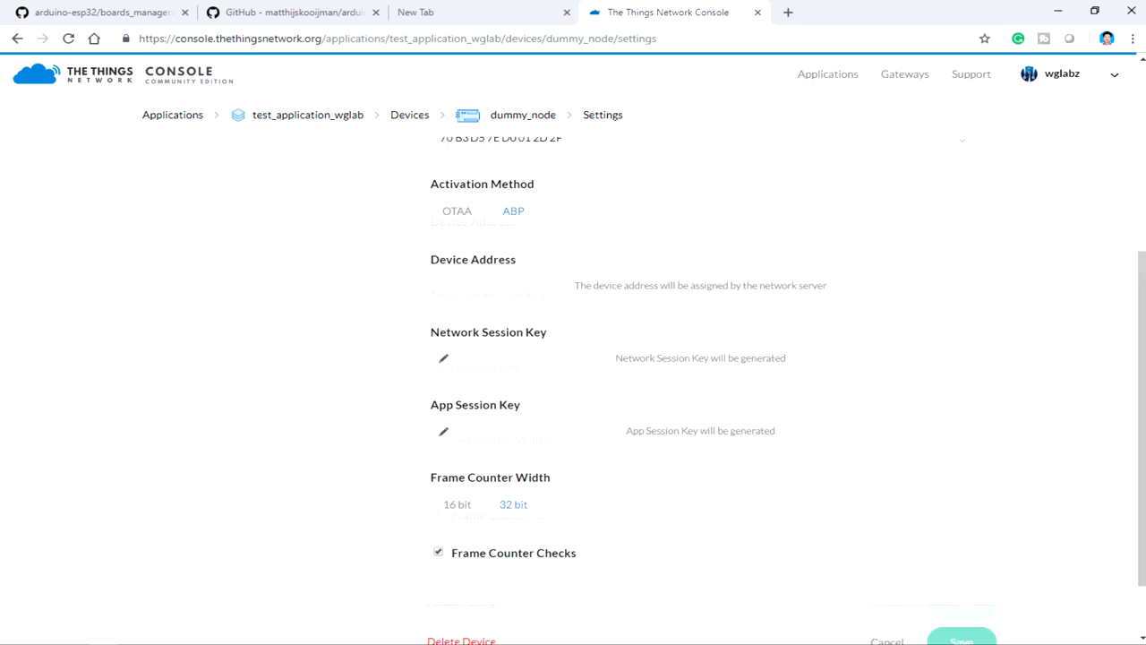
{"action": "scroll", "scroll_direction": "down", "scroll_amount": 3}
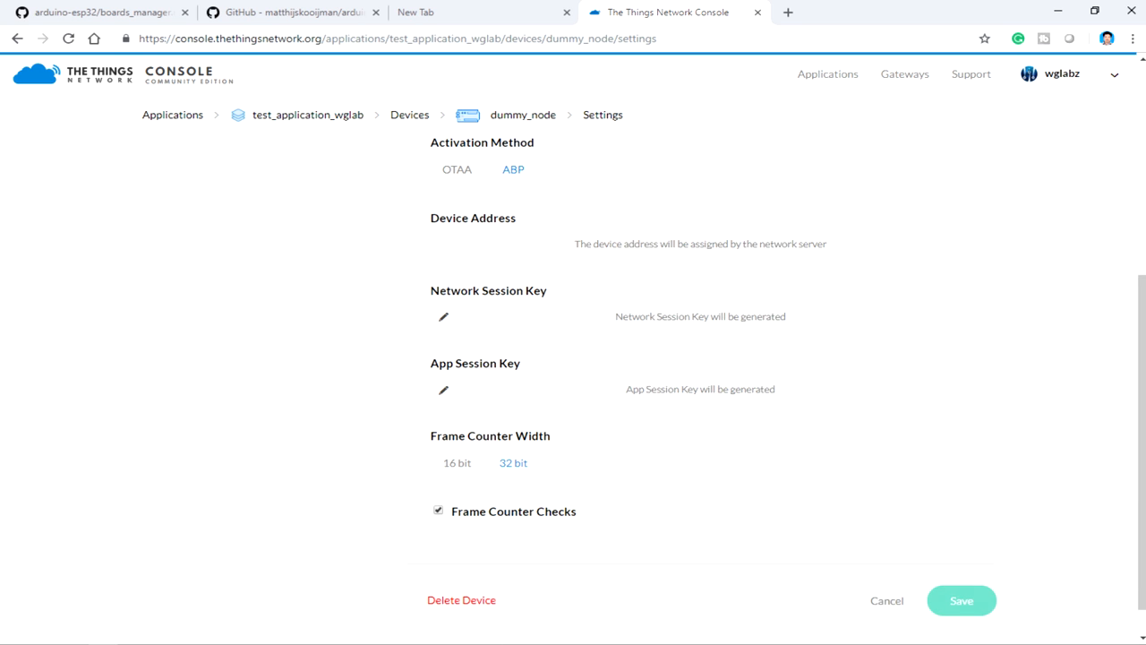
{"action": "left_click", "coordinate": [960, 600]}
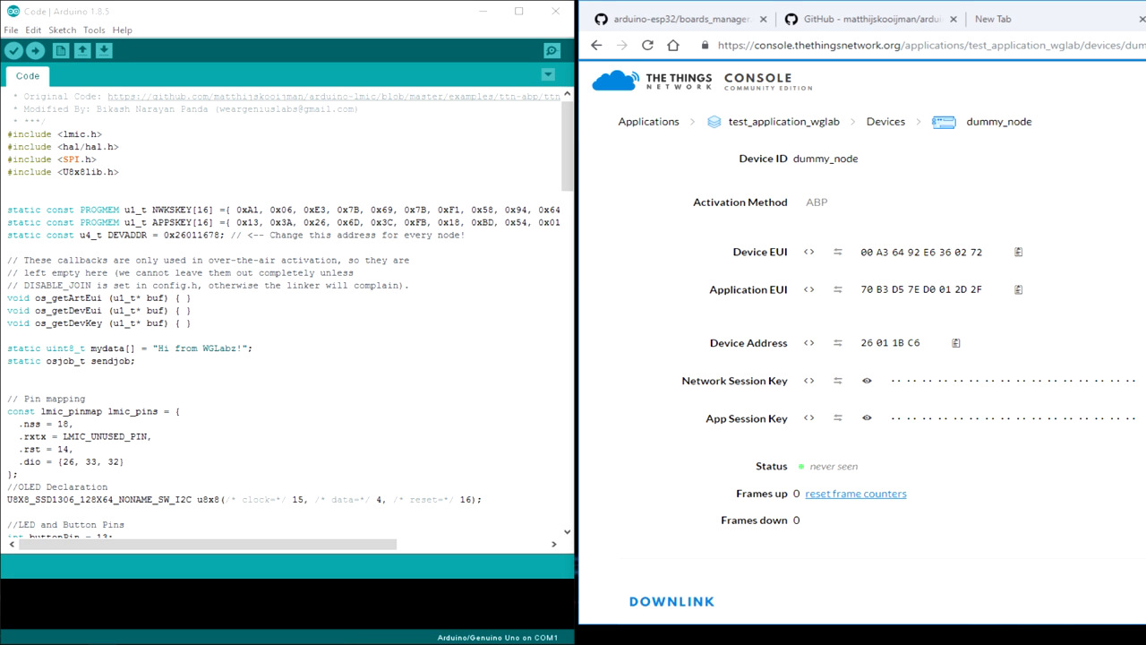
Paste dummy_node's device address, network session key and app session key into the sketch's DEVADDR, NWKSKEY and APPSKEY.
{"action": "left_click", "coordinate": [956, 344]}
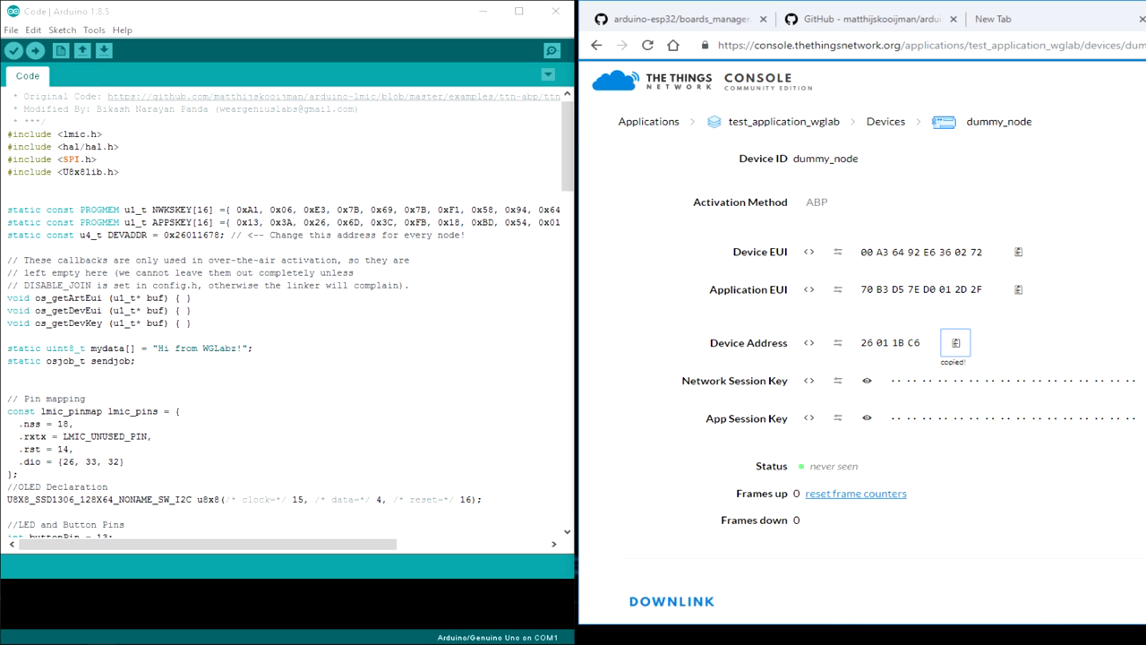
{"action": "left_click", "coordinate": [809, 380]}
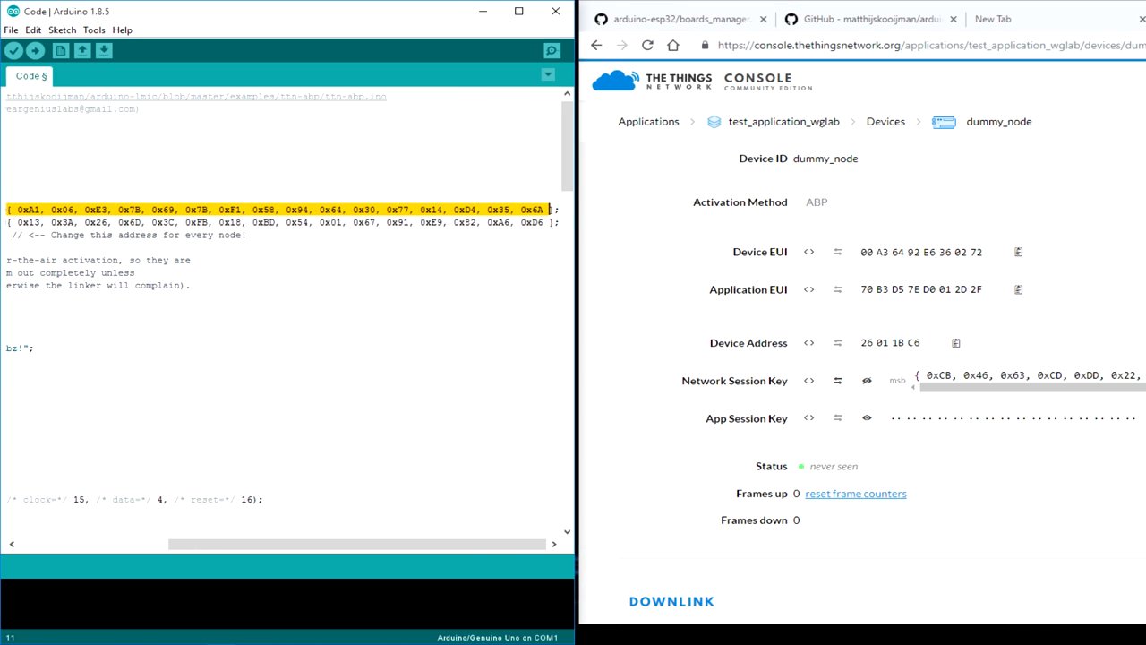
{"action": "right_click", "coordinate": [537, 210]}
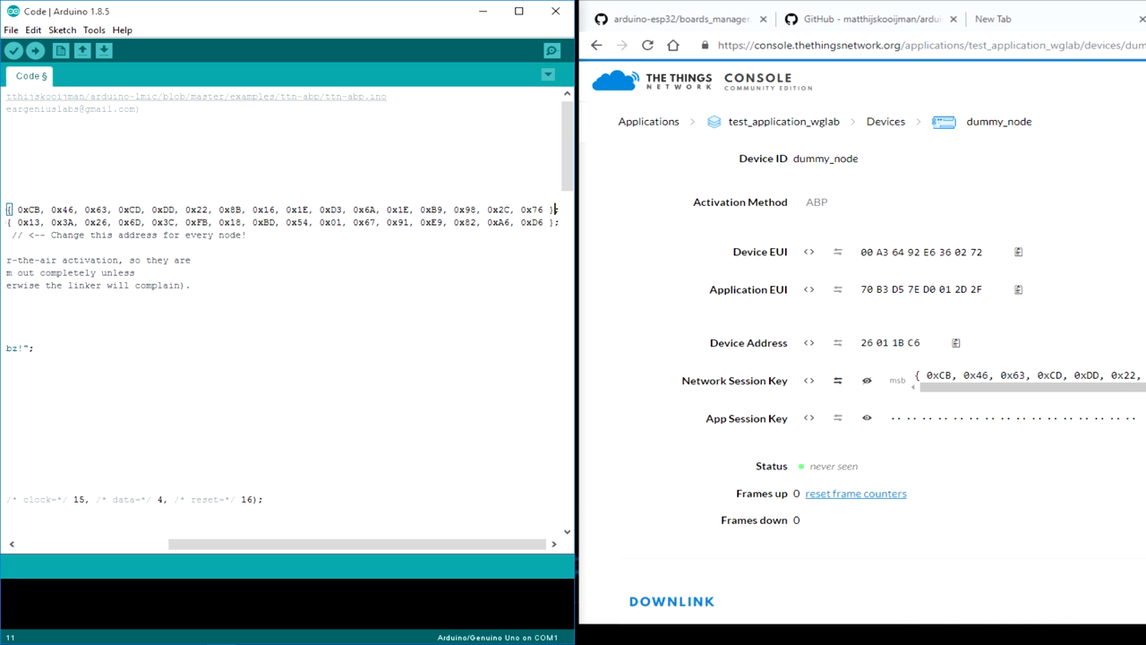
{"action": "left_click", "coordinate": [809, 419]}
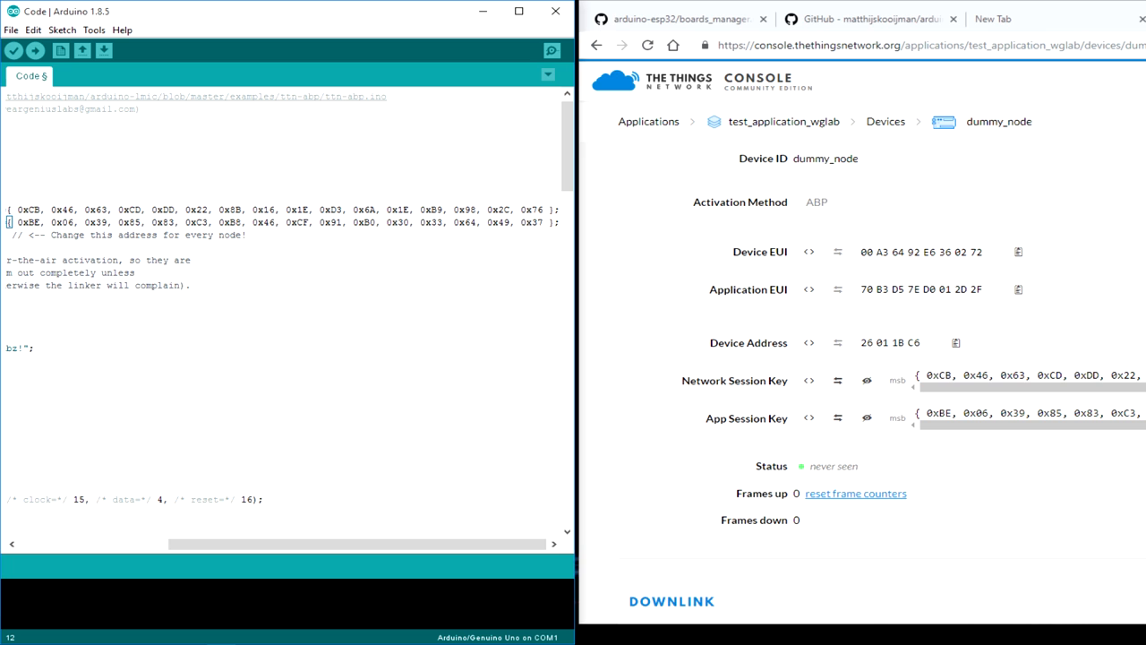
{"action": "scroll", "scroll_direction": "left", "scroll_amount": 3}
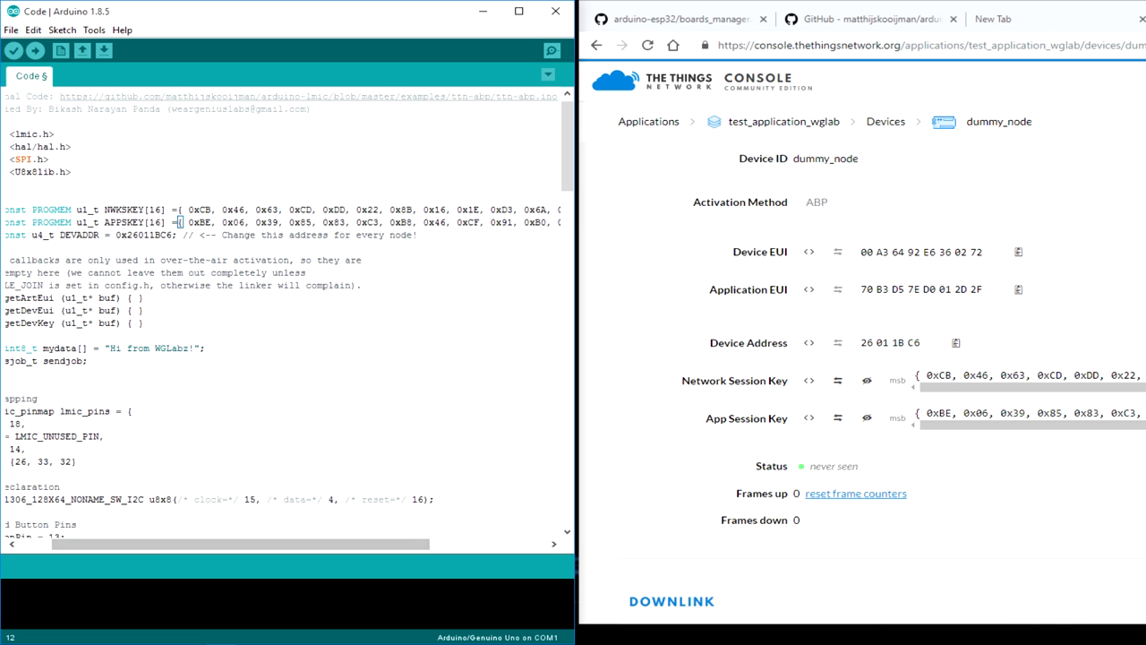
{"action": "scroll", "scroll_direction": "down", "scroll_amount": 3}
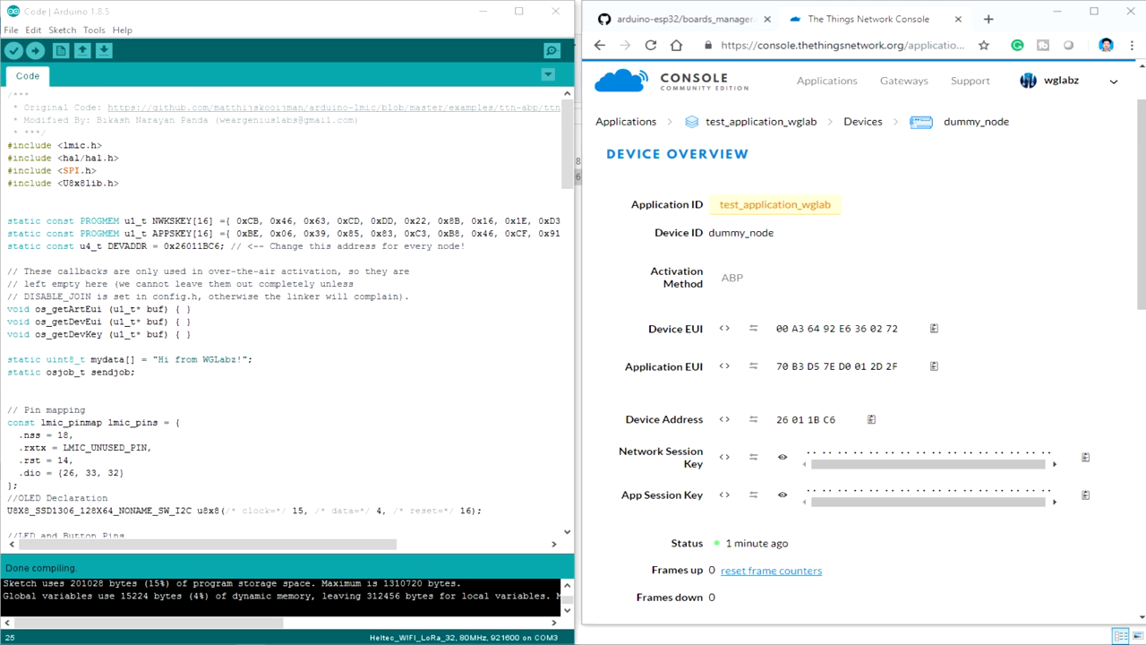
Upload the sketch with the ABP keys to the Heltec WiFi LoRa 32 board.
{"action": "left_click", "coordinate": [93, 28]}
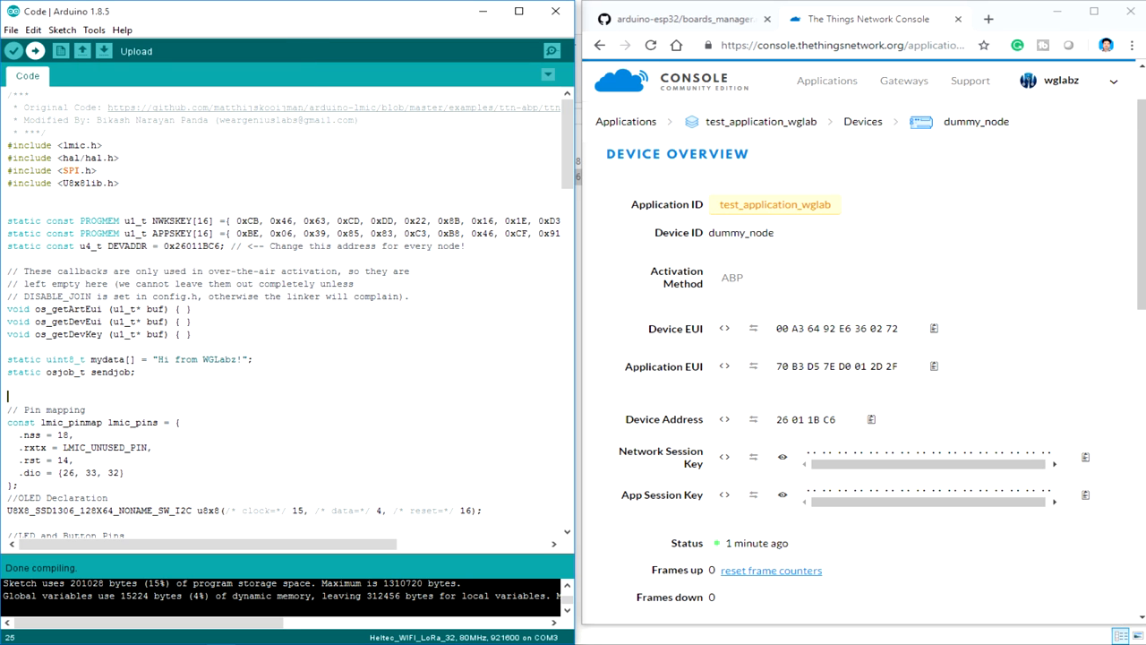
{"action": "left_click", "coordinate": [36, 50]}
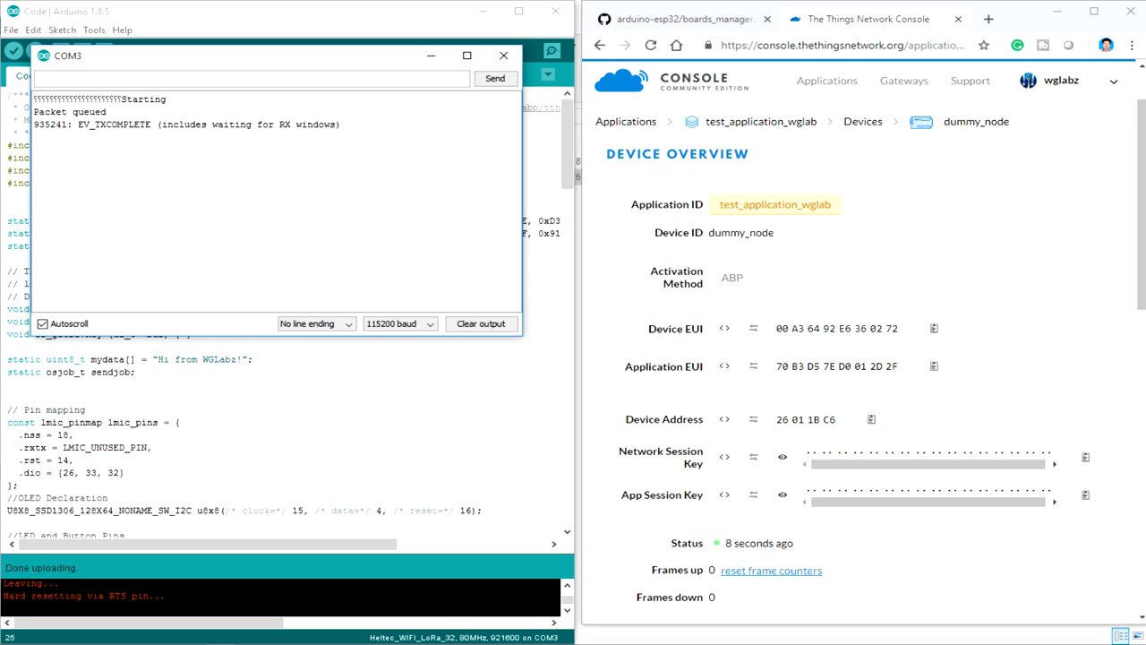
{"action": "double_click", "coordinate": [113, 126]}
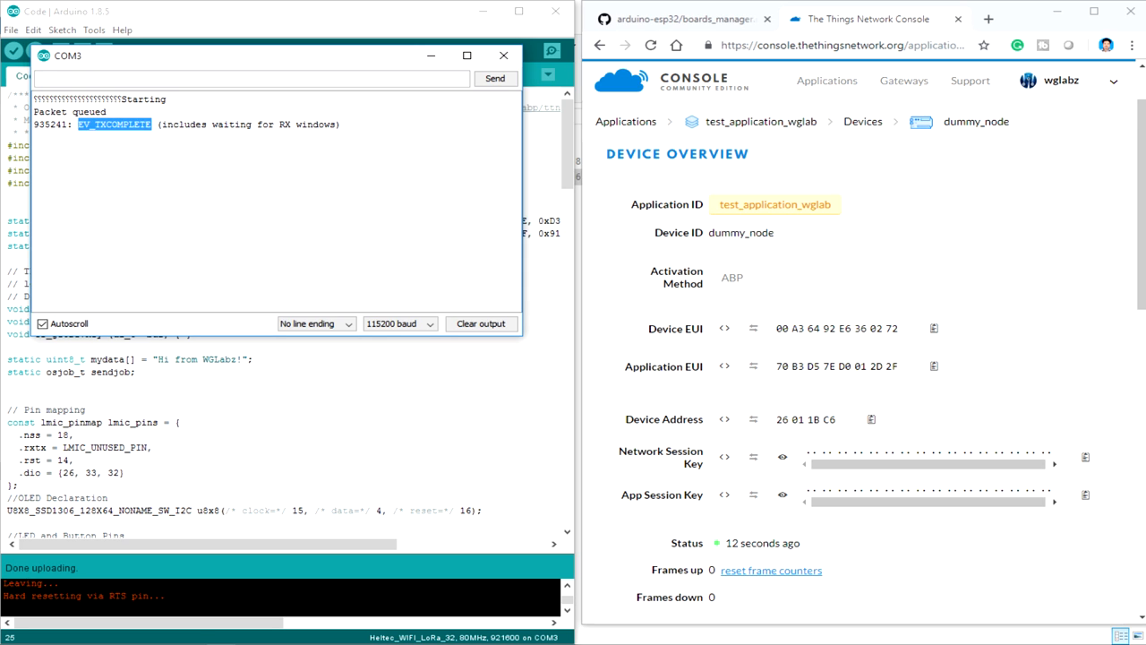
{"action": "left_click_drag", "start_coordinate": [81, 126], "coordinate": [341, 125]}
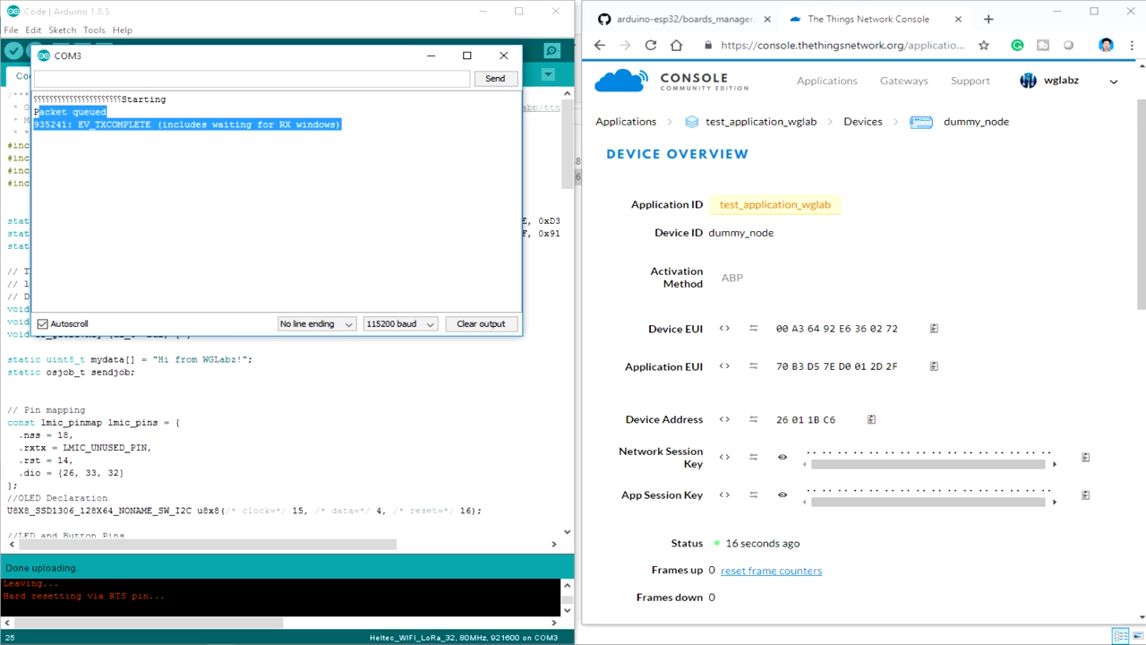
{"action": "scroll", "scroll_direction": "down", "scroll_amount": 3}
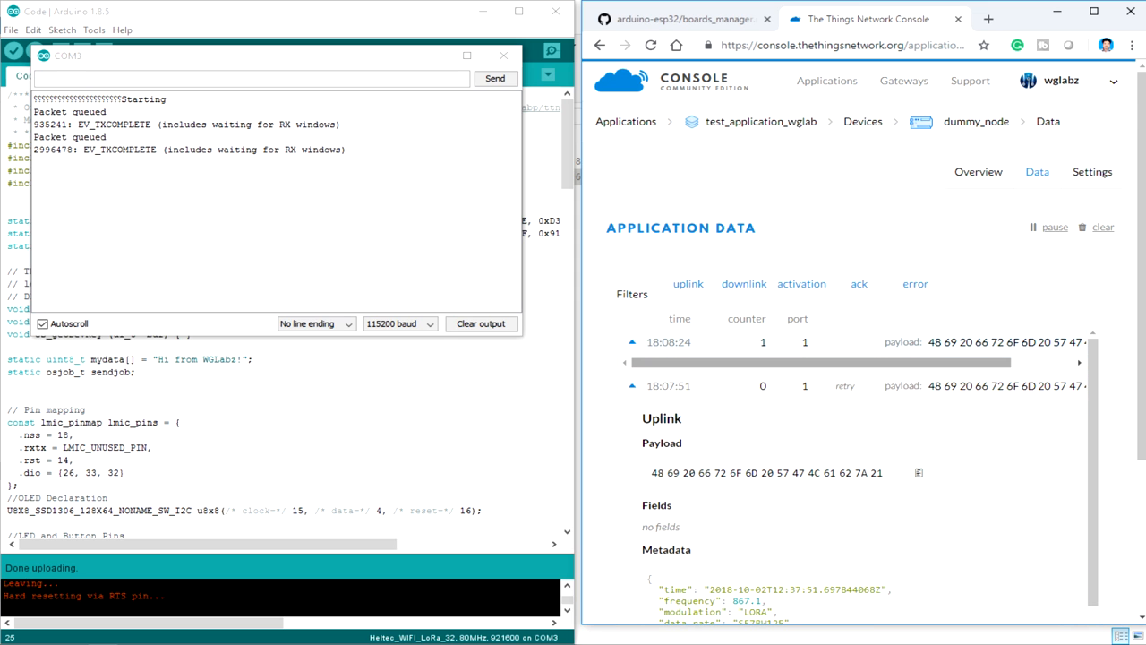
Check the uplink metadata (frequency 867.3, gtw_id) and open gateway eui-b827ebfffeaed699.
{"action": "scroll", "scroll_direction": "down", "scroll_amount": 3}
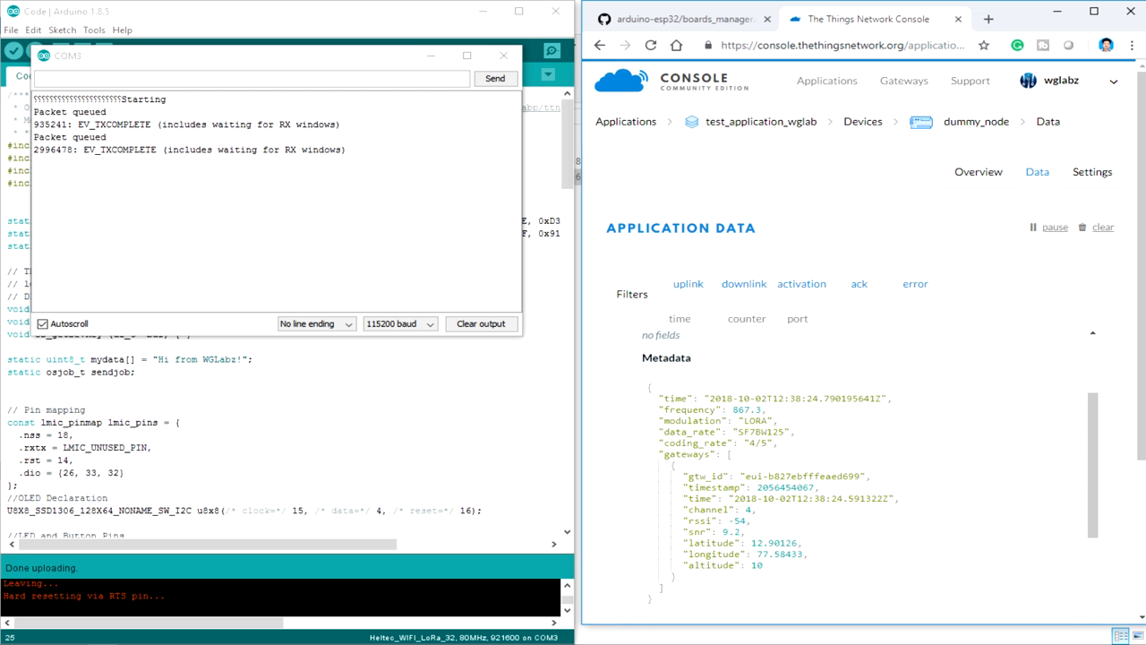
{"action": "double_click", "coordinate": [745, 408]}
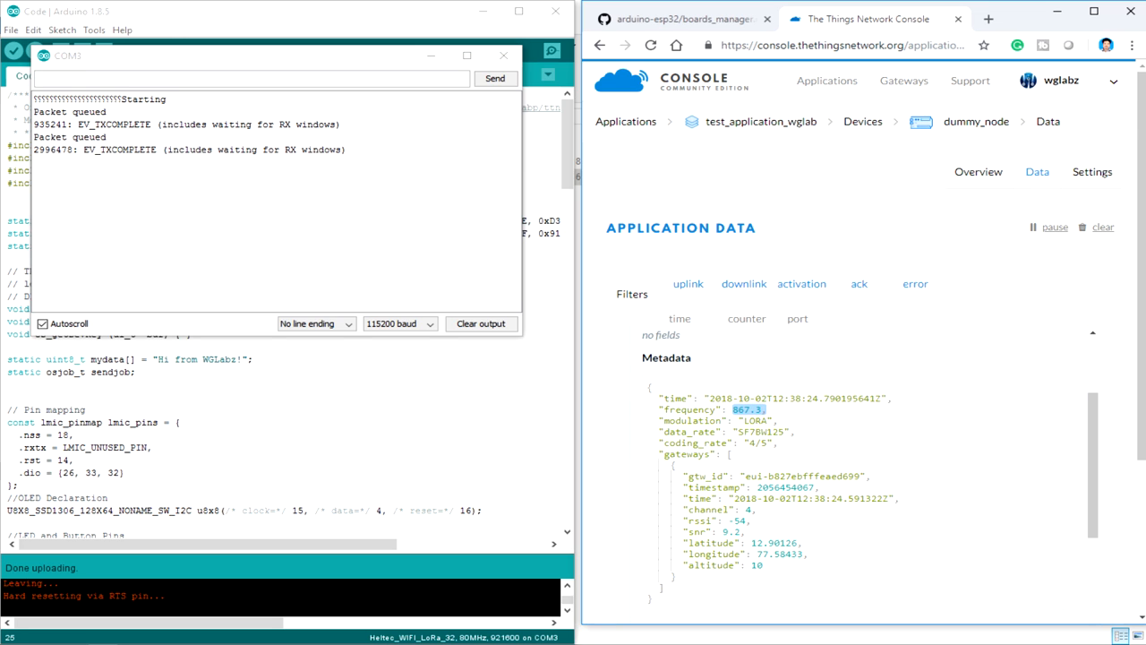
{"action": "double_click", "coordinate": [797, 398]}
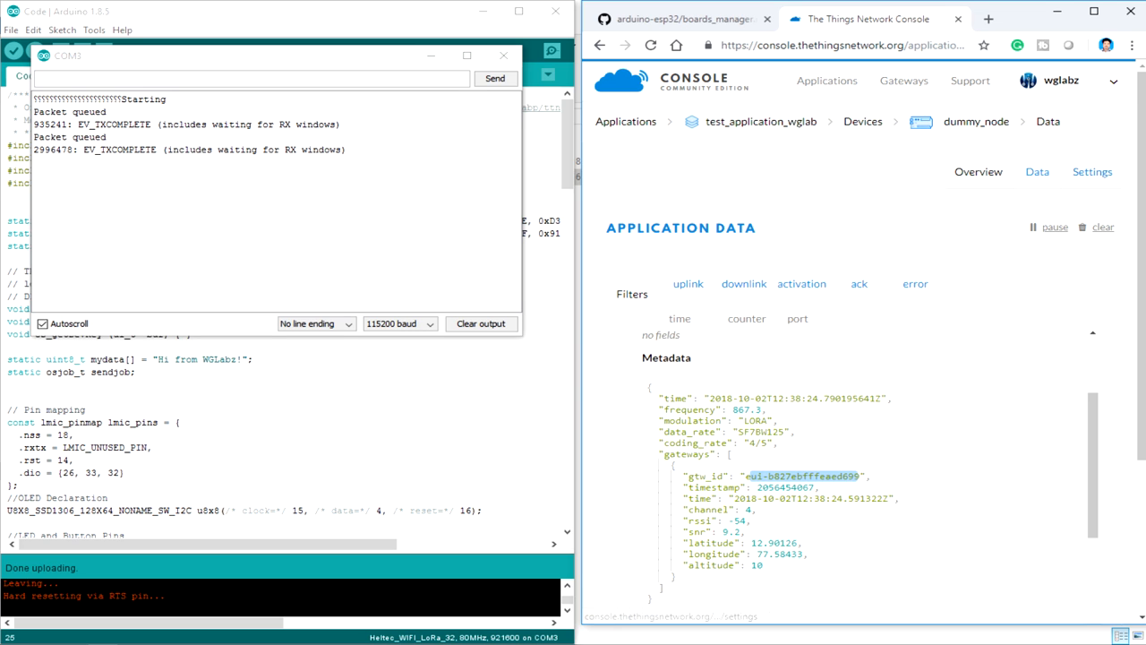
{"action": "left_click", "coordinate": [902, 81]}
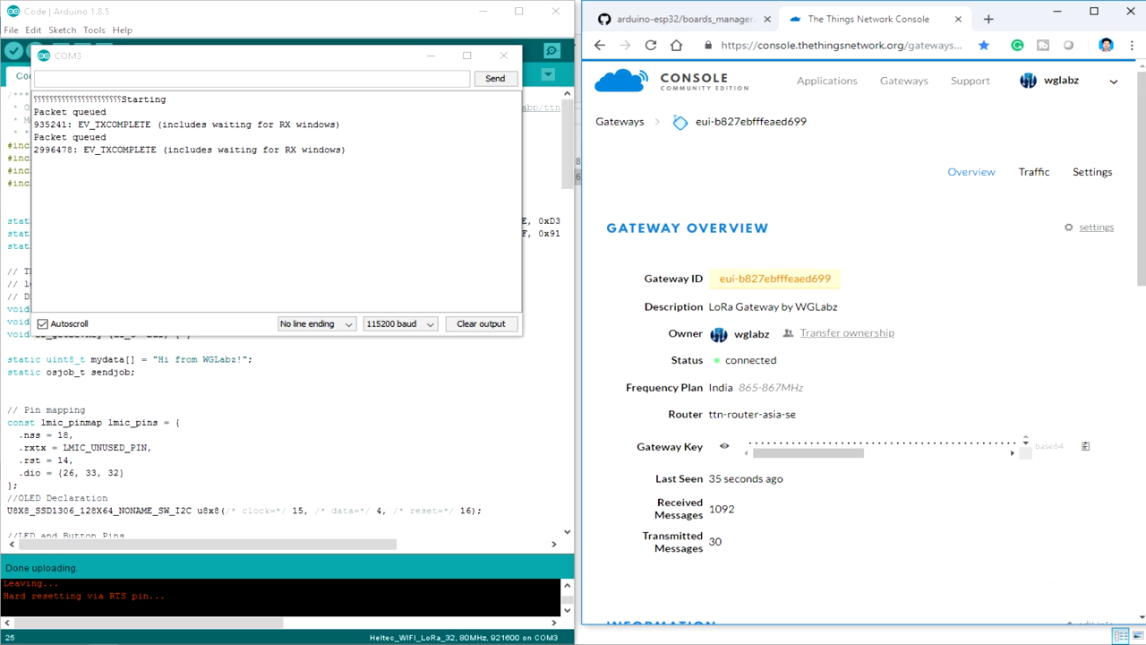
Inspect the gateway's Traffic log entry for the uplink from device address 26 01 1B C6.
{"action": "left_click", "coordinate": [1033, 172]}
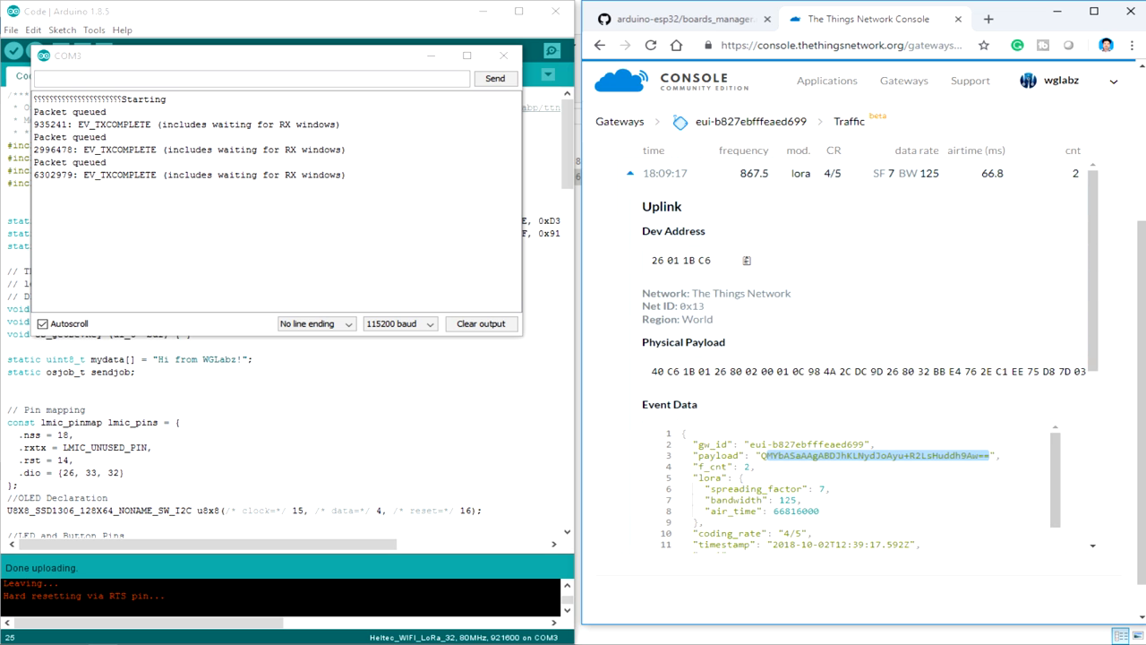
{"action": "left_click", "coordinate": [631, 172]}
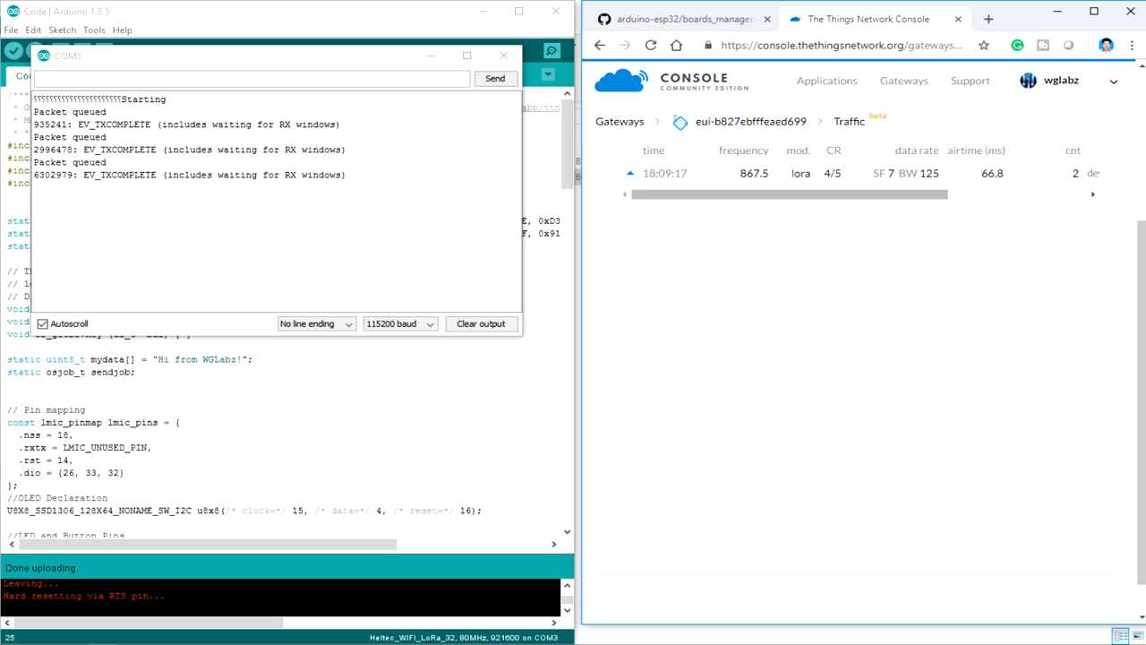